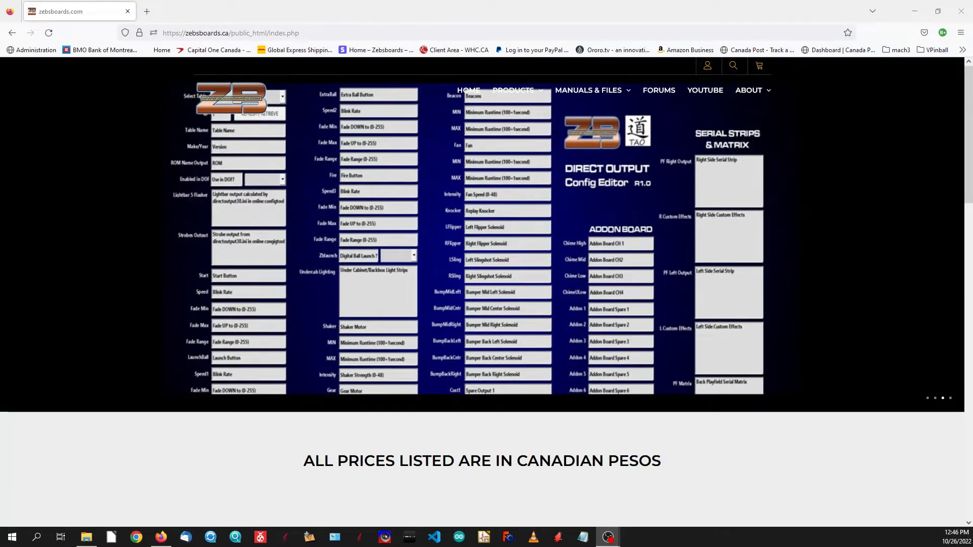
pyautogui.moveTo(332, 347)
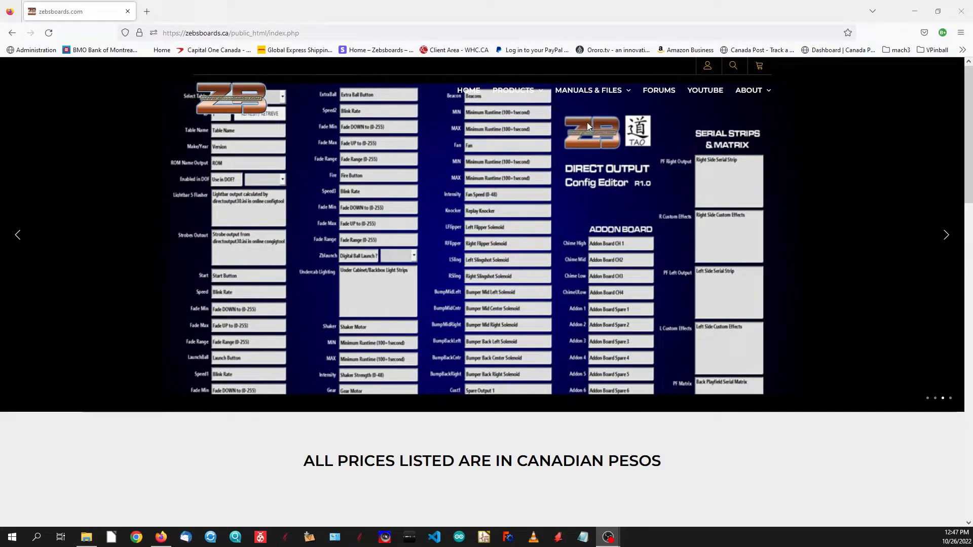
# Locate the TAO installation zip in Downloads and check its size in the file details
pyautogui.click(587, 90)
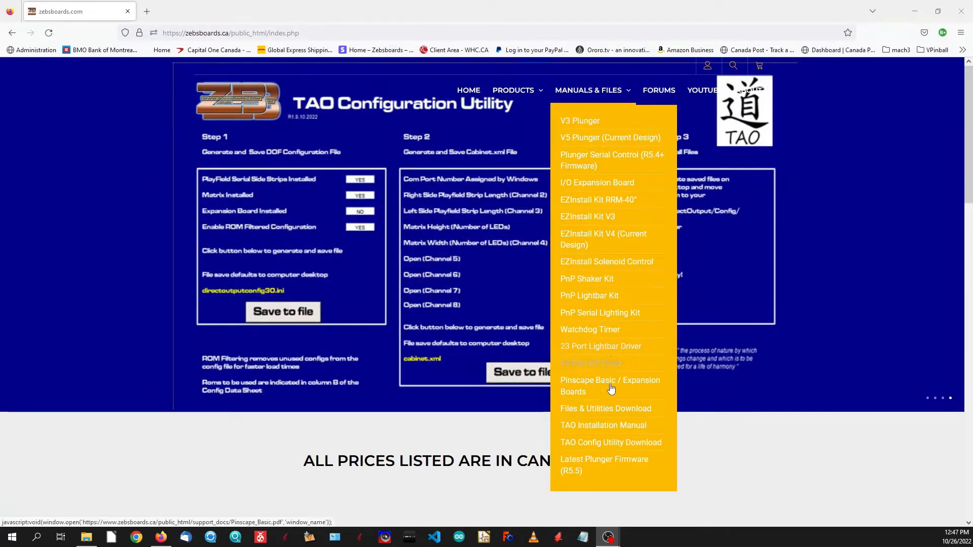
pyautogui.moveTo(610, 443)
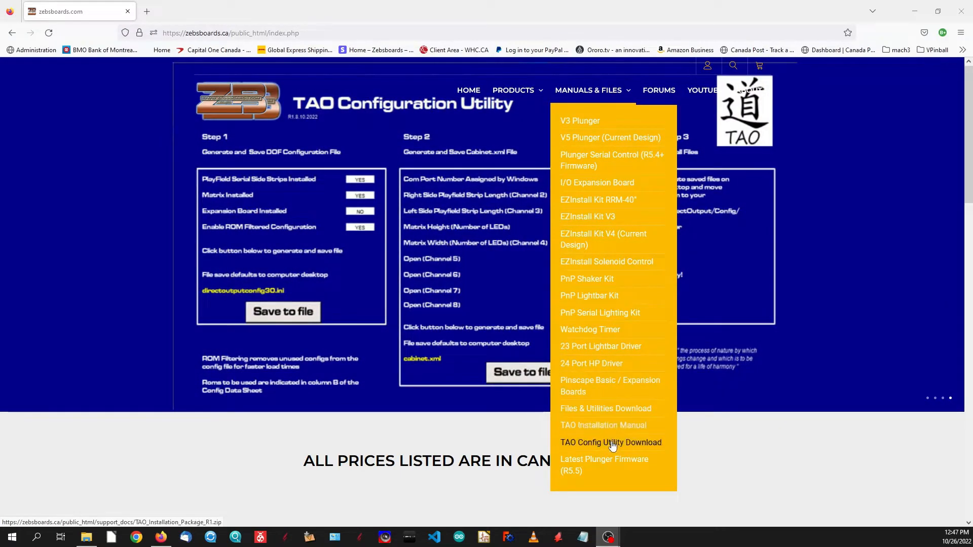
pyautogui.moveTo(645, 446)
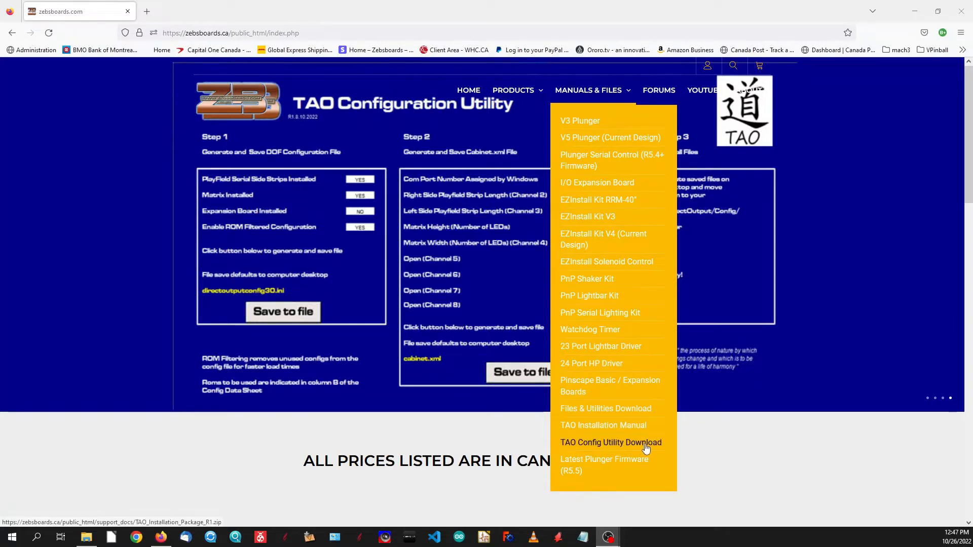
pyautogui.scroll(-3)
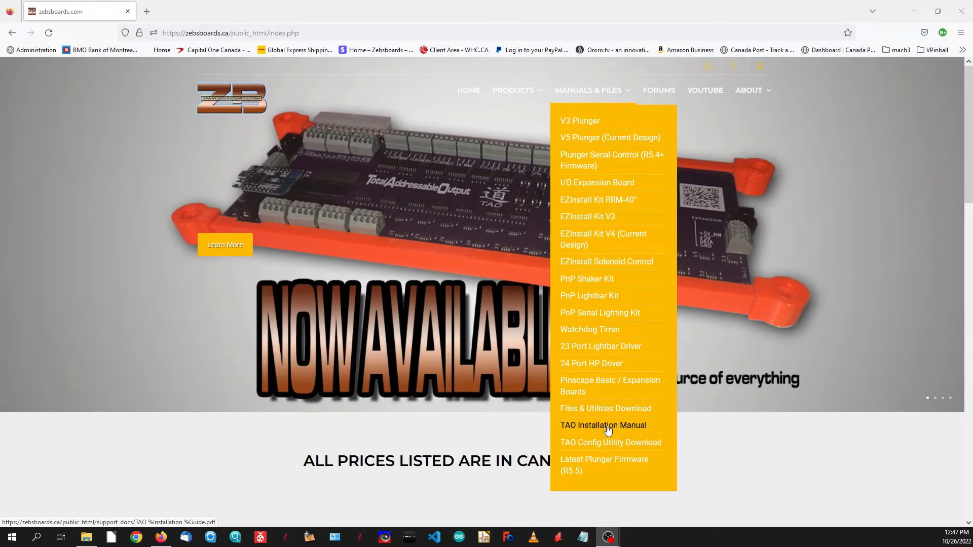
pyautogui.moveTo(646, 433)
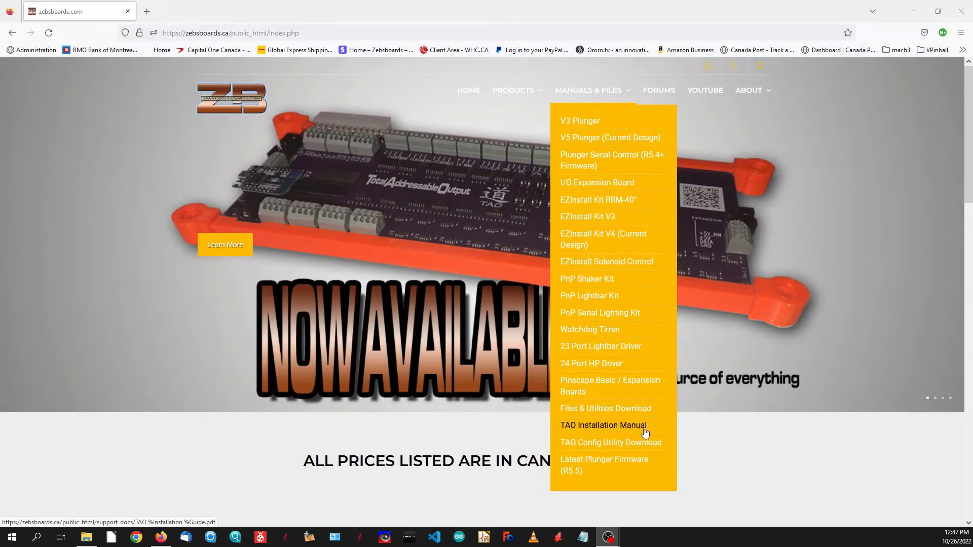
pyautogui.moveTo(626, 447)
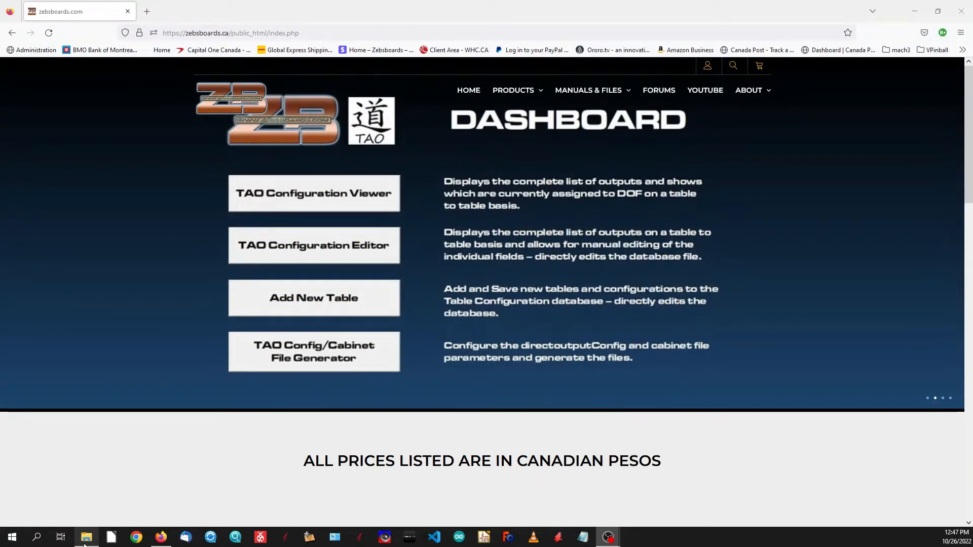
pyautogui.click(87, 537)
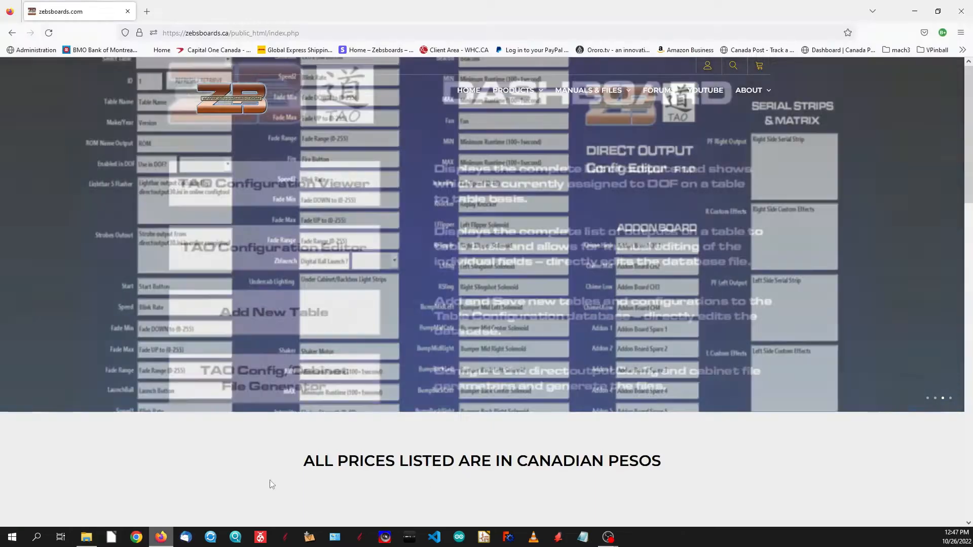
pyautogui.click(86, 537)
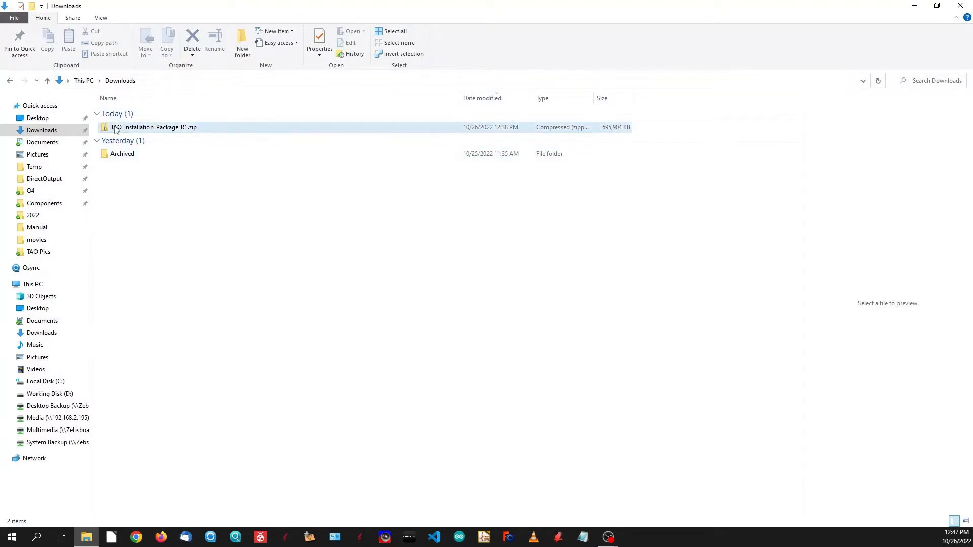
pyautogui.moveTo(169, 131)
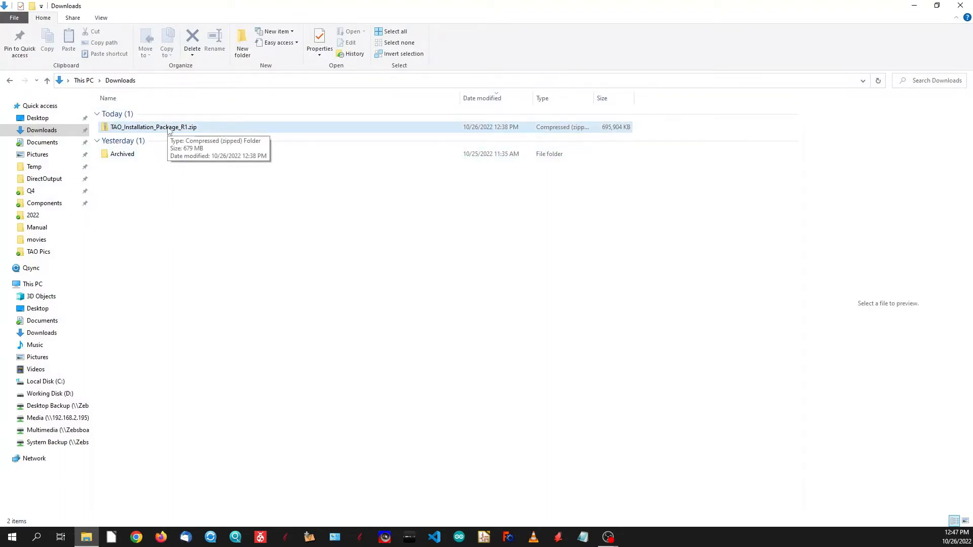
pyautogui.rightClick(153, 127)
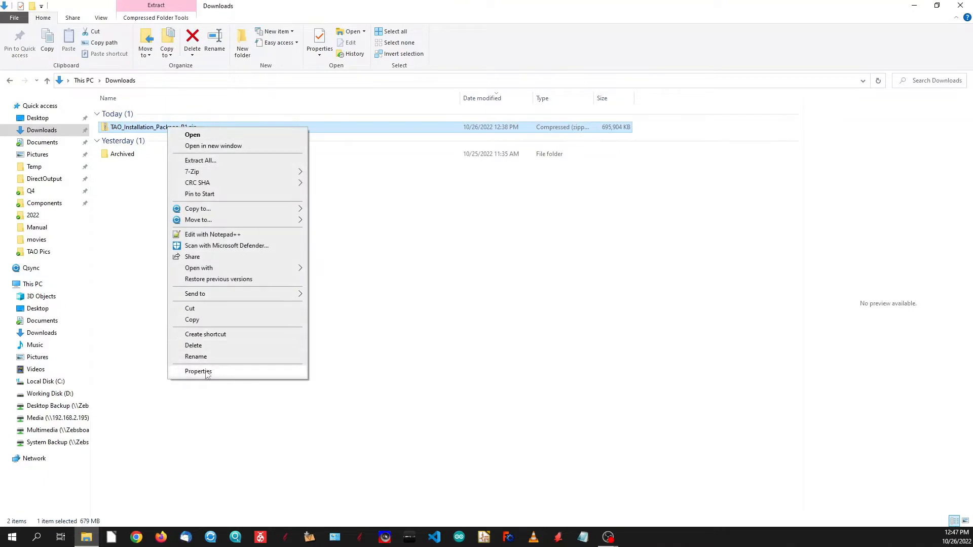
pyautogui.click(197, 371)
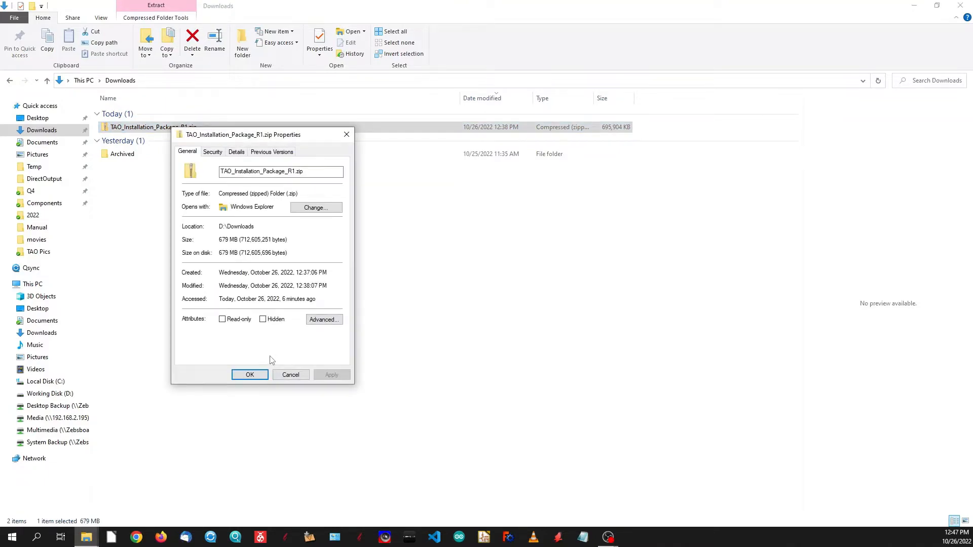
pyautogui.moveTo(321, 360)
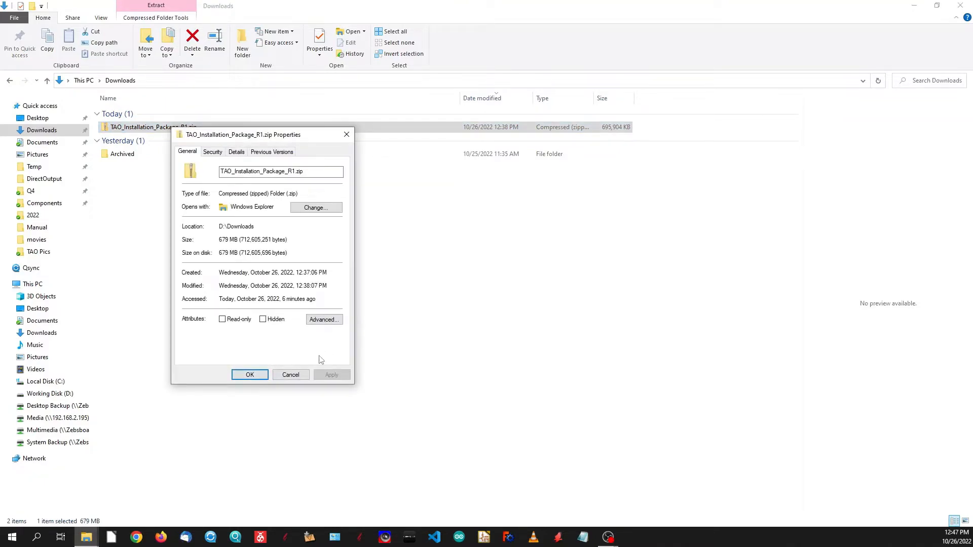
pyautogui.moveTo(312, 344)
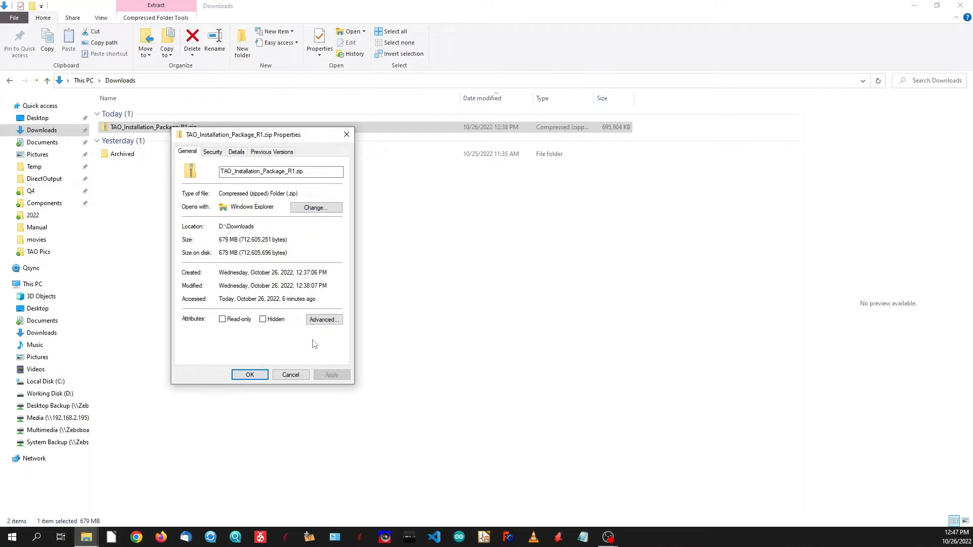
pyautogui.moveTo(309, 348)
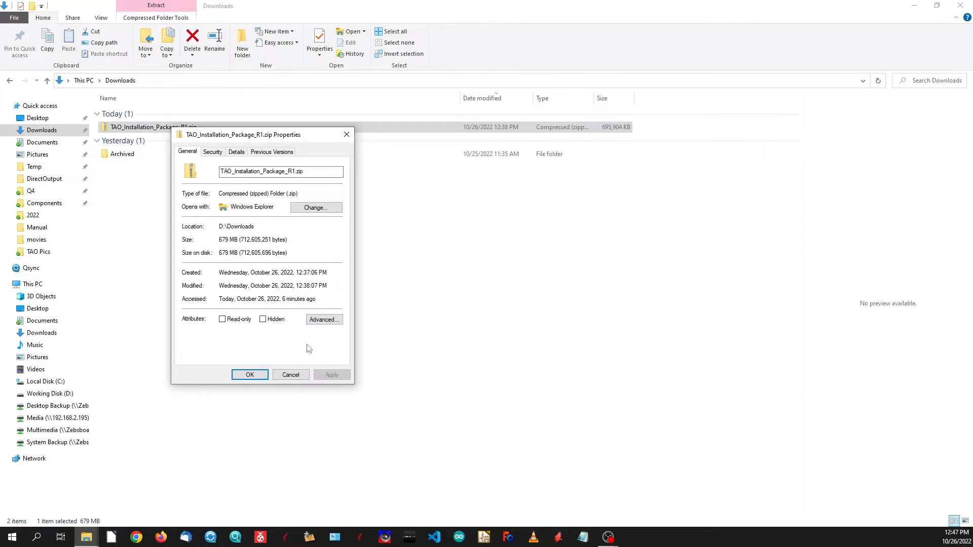
pyautogui.moveTo(327, 352)
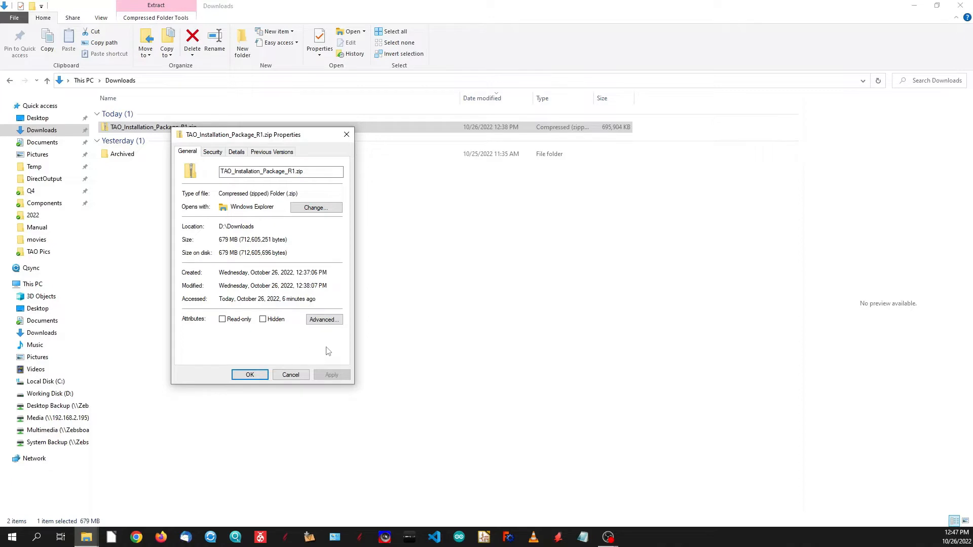
pyautogui.moveTo(249, 374)
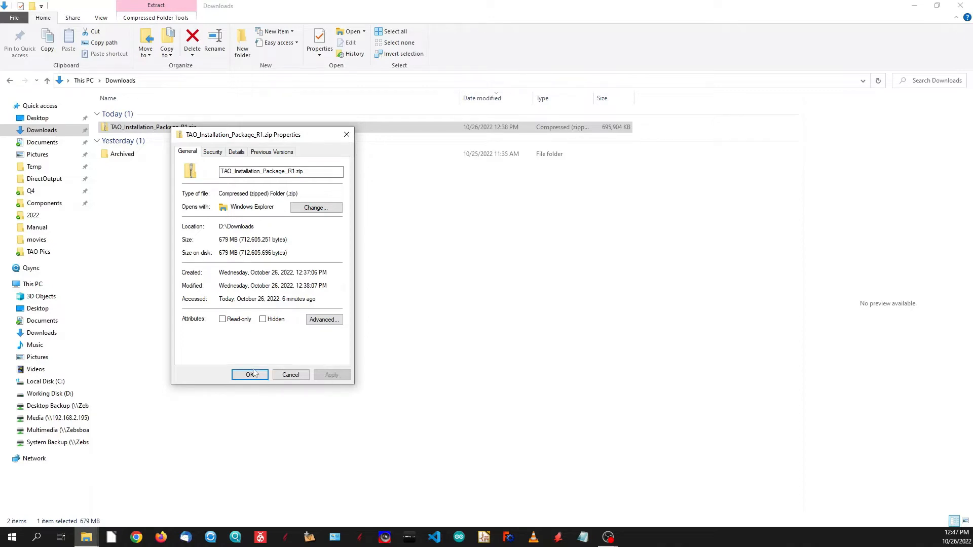
pyautogui.click(249, 373)
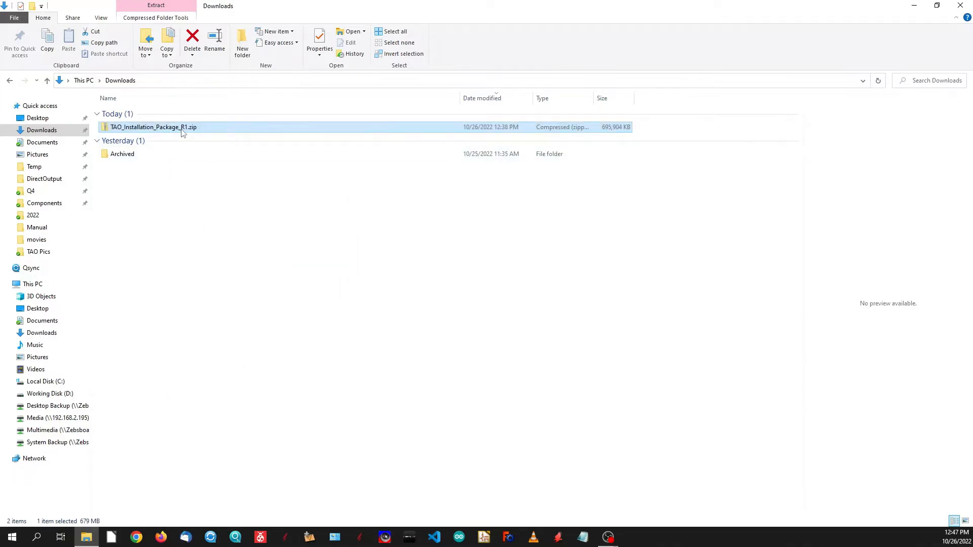
pyautogui.click(159, 141)
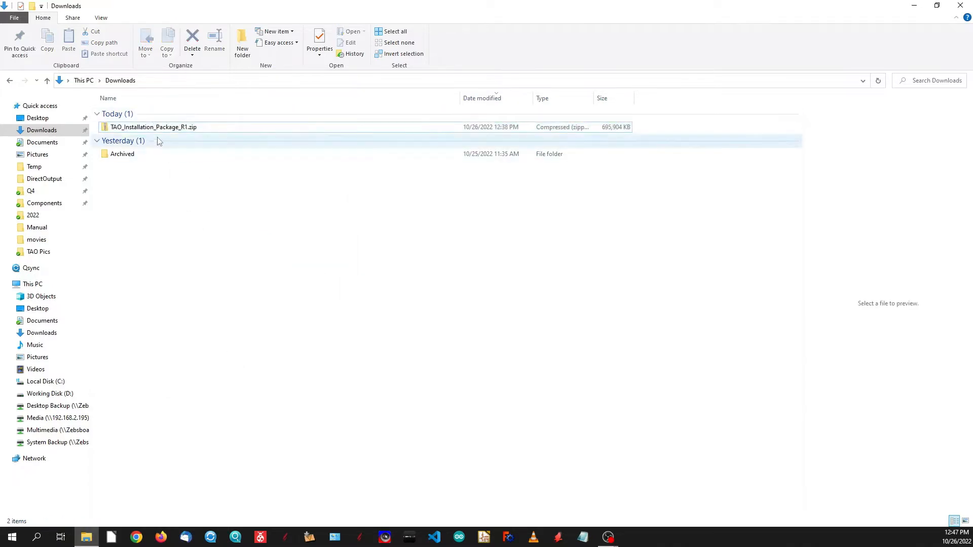
# Extract the whole TAO installation zip into a TAO_Installation_Package_R1 folder in Downloads
pyautogui.doubleClick(153, 126)
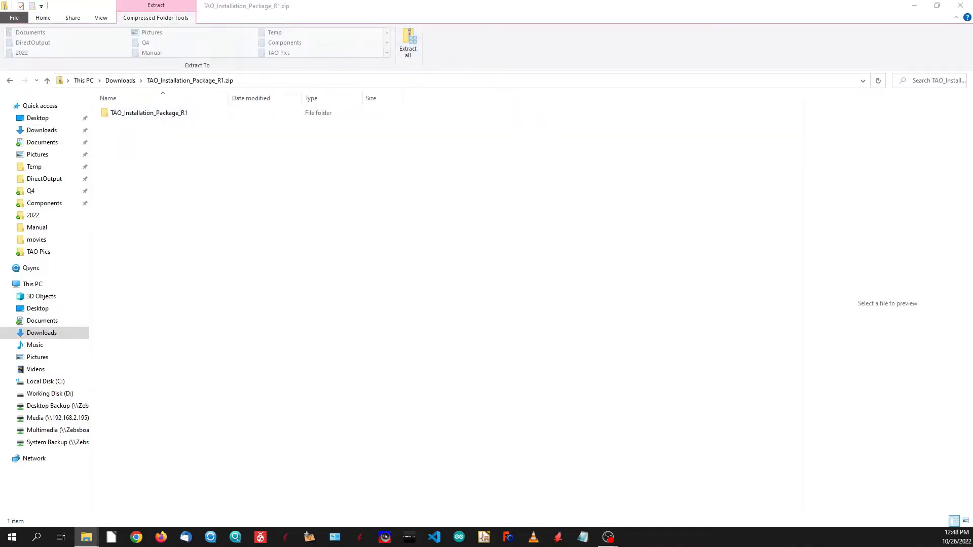
pyautogui.click(408, 40)
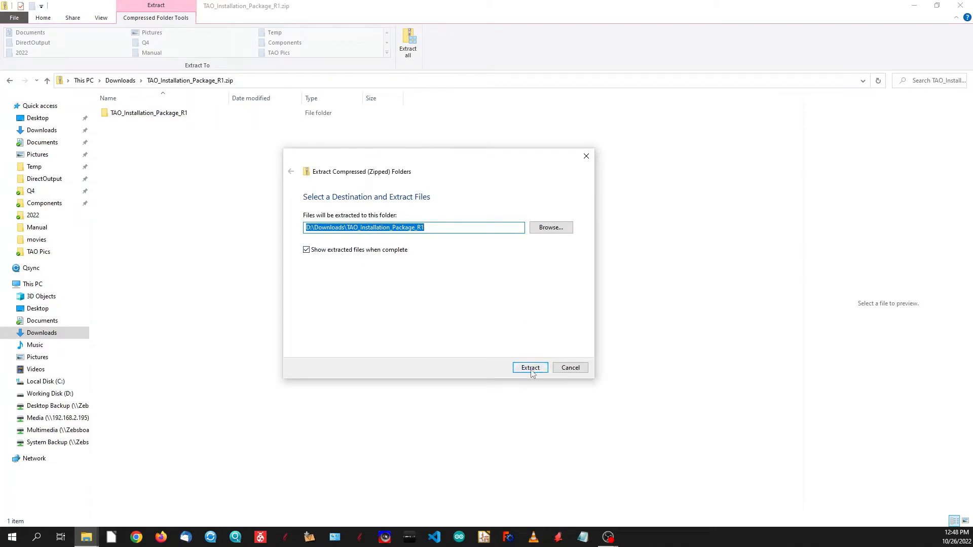
pyautogui.click(529, 367)
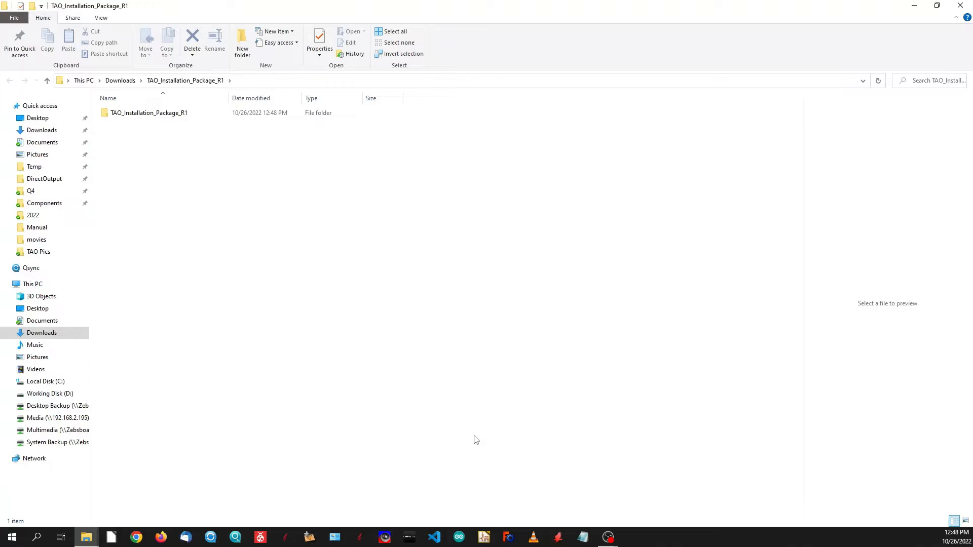
pyautogui.moveTo(484, 441)
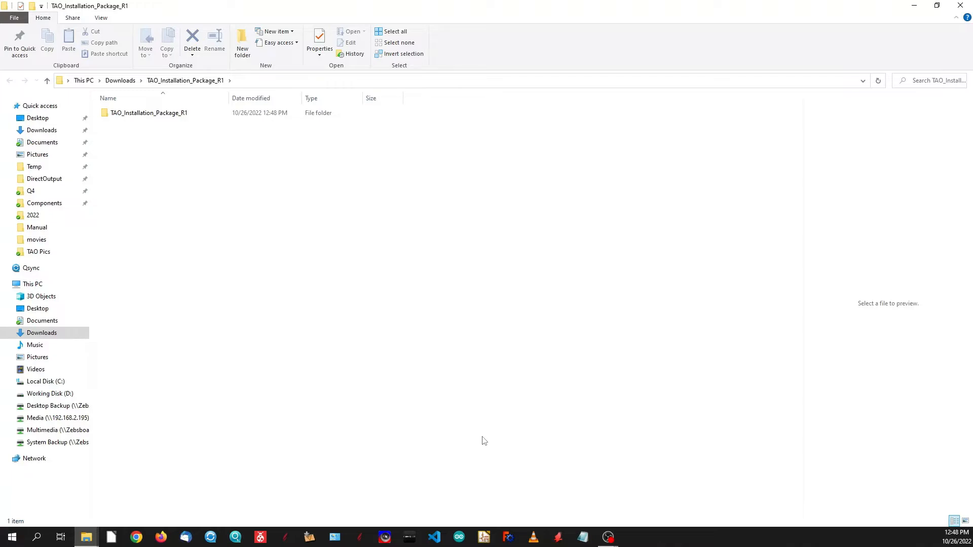
pyautogui.moveTo(450, 403)
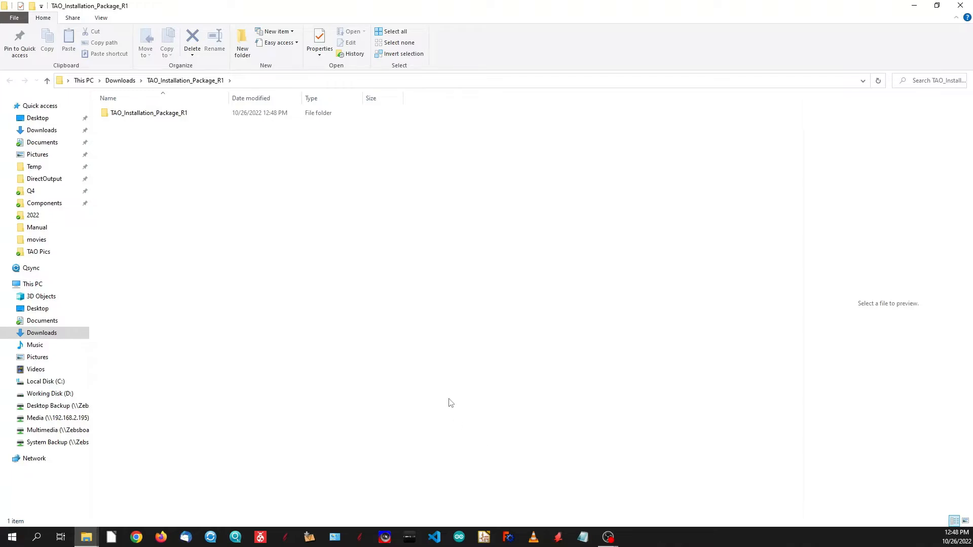
pyautogui.moveTo(168, 116)
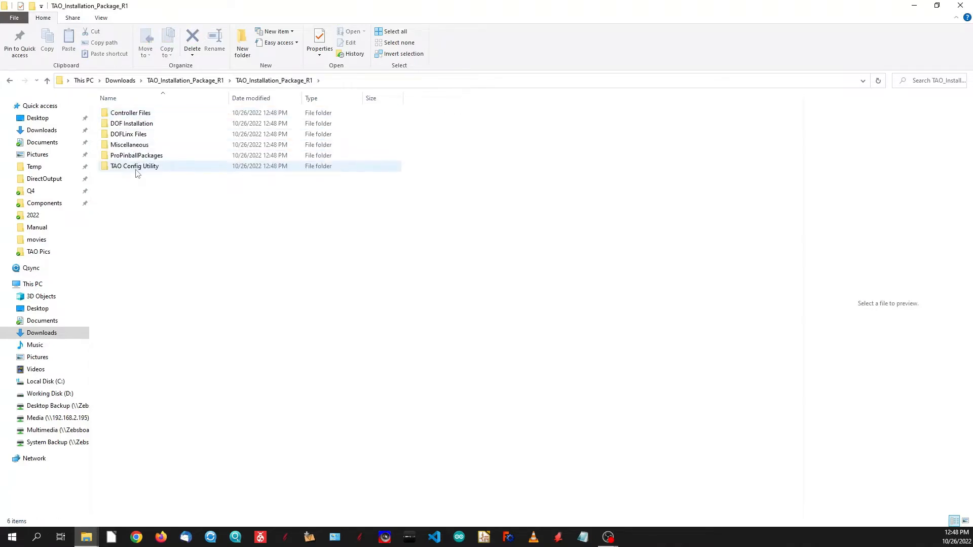
# Go into TAO Config Utility's Step 1 install packages folder and select LibreOffice_7.3.5_Win_x64.msi
pyautogui.click(135, 165)
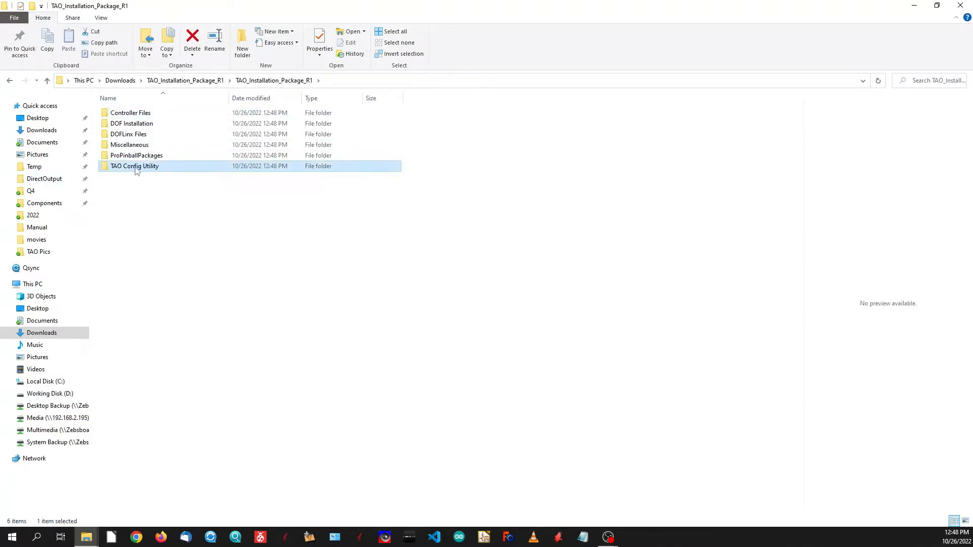
pyautogui.doubleClick(135, 166)
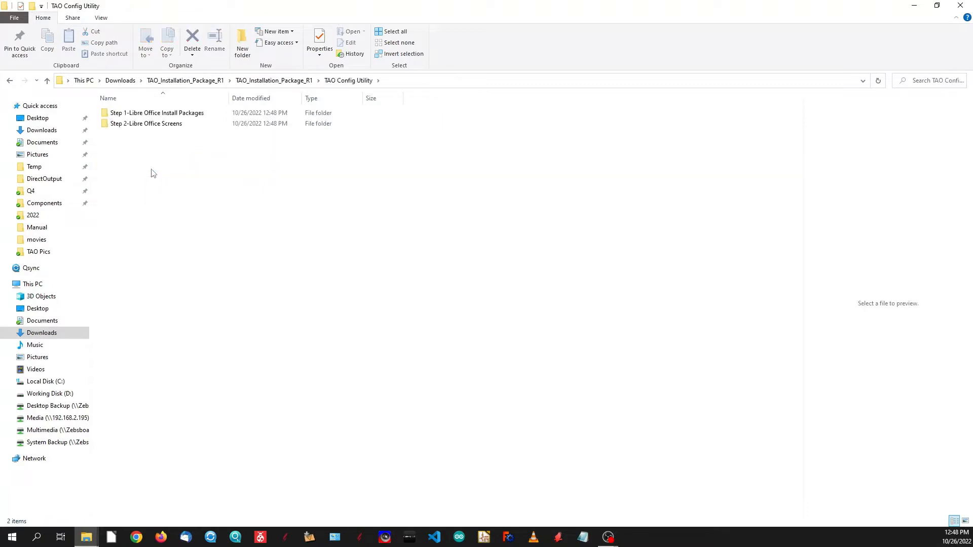
pyautogui.click(156, 112)
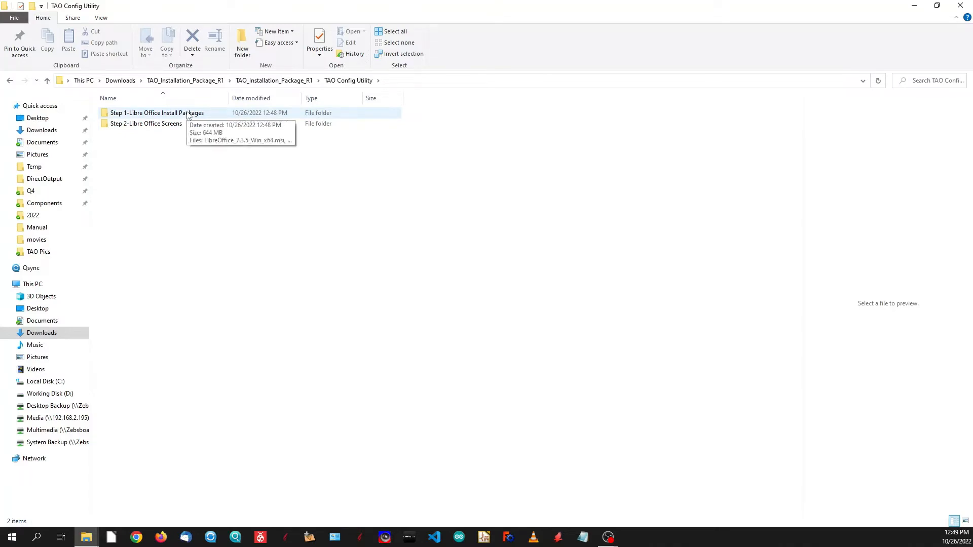
pyautogui.doubleClick(156, 113)
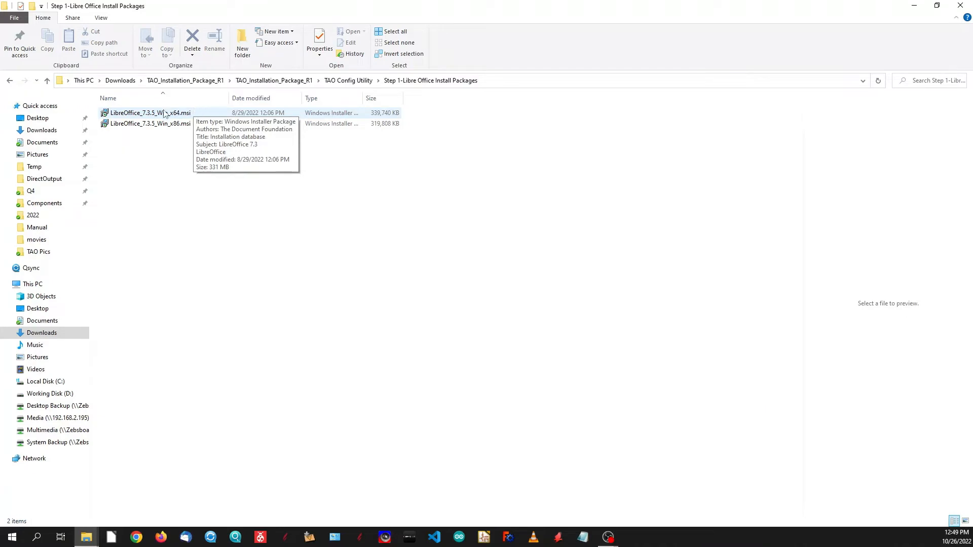
pyautogui.click(150, 113)
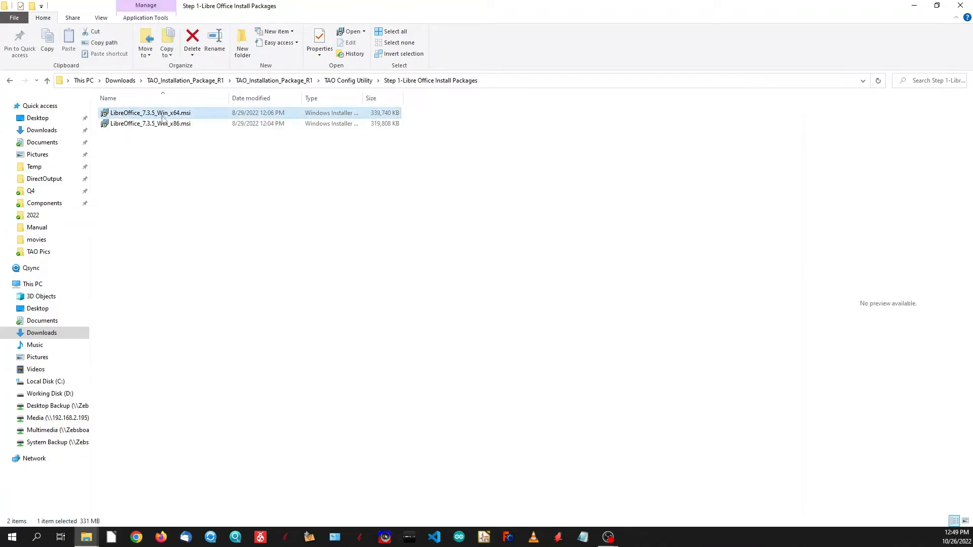
pyautogui.moveTo(150, 113)
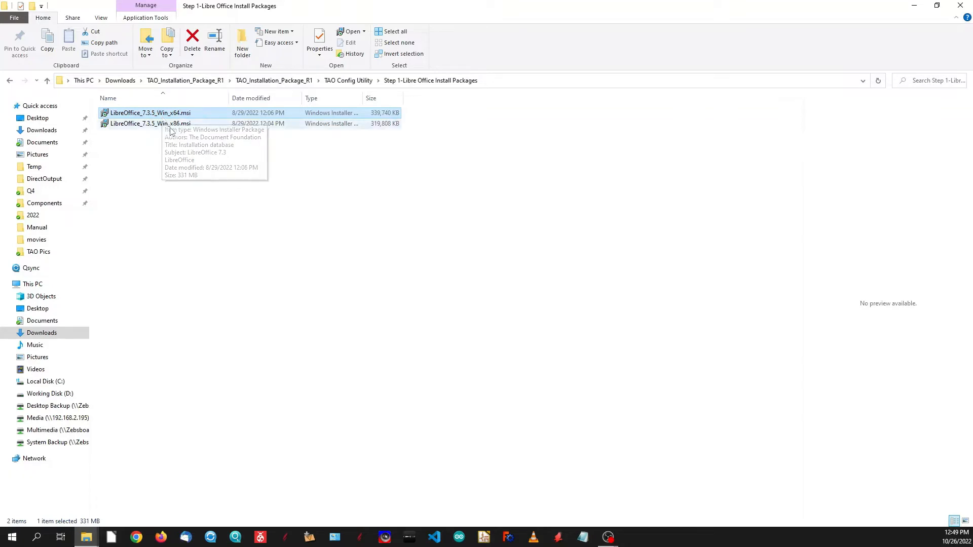
pyautogui.moveTo(180, 124)
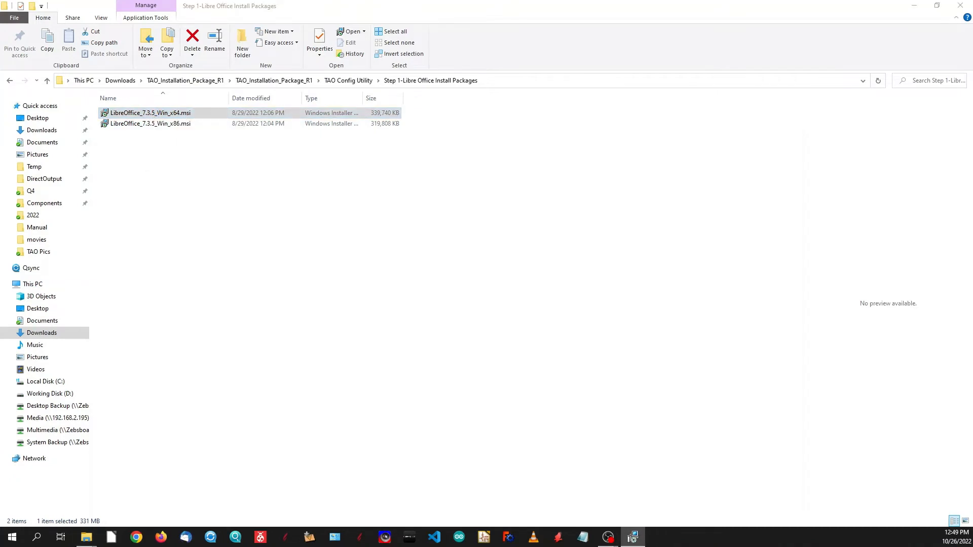
# Launch the 64-bit LibreOffice installer and choose a Custom installation
pyautogui.doubleClick(150, 112)
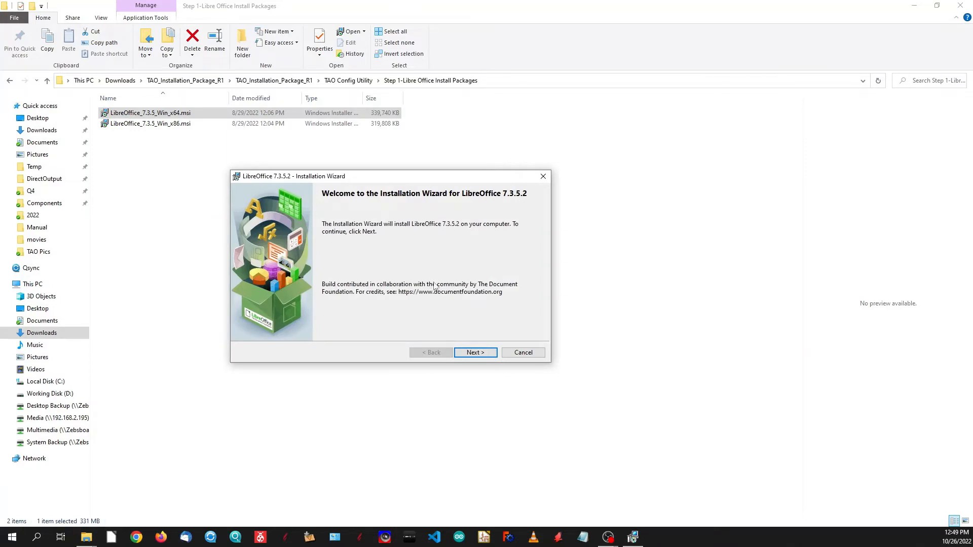
pyautogui.moveTo(476, 353)
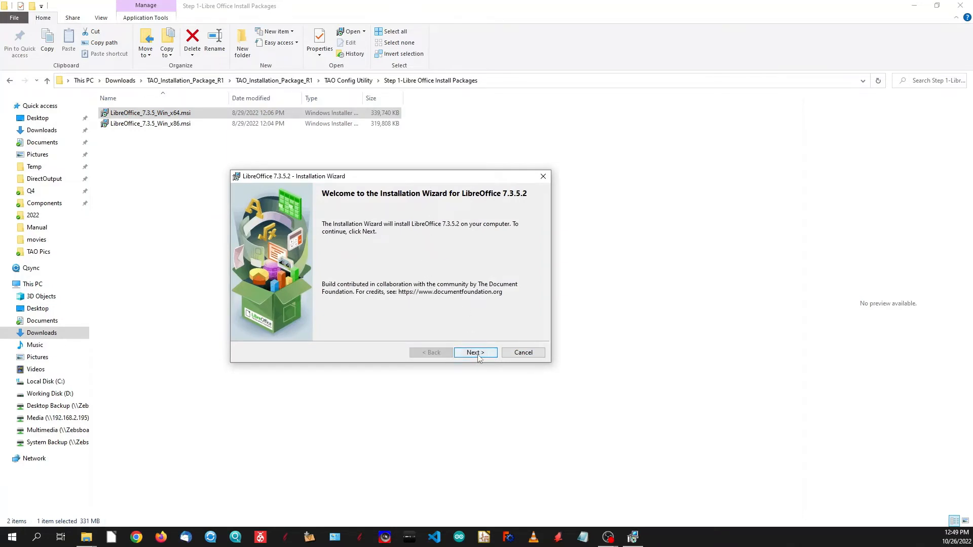
pyautogui.click(475, 353)
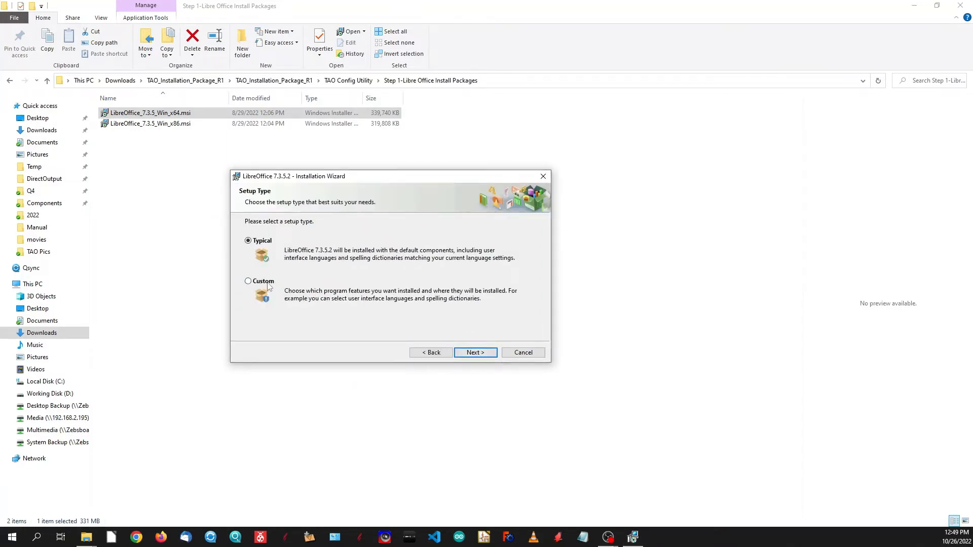
pyautogui.click(248, 281)
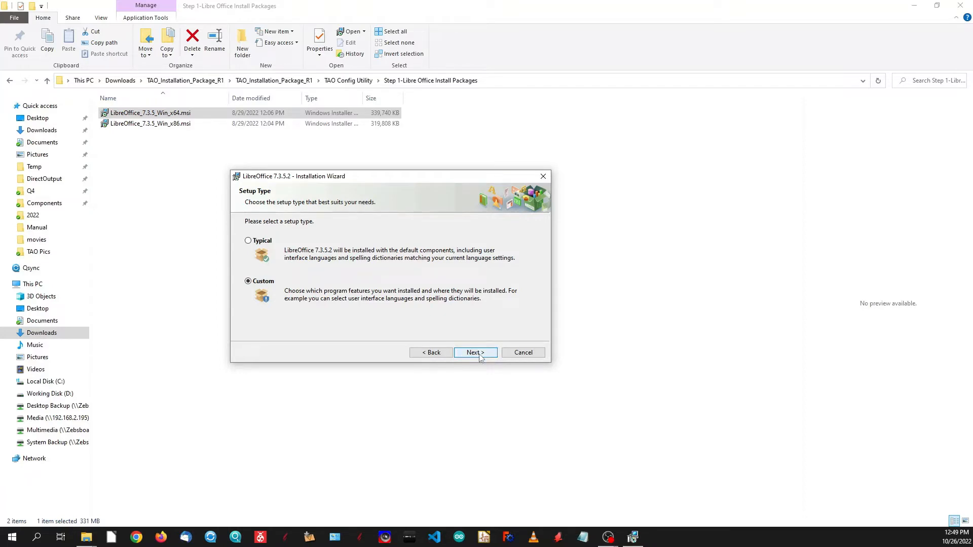
pyautogui.click(474, 352)
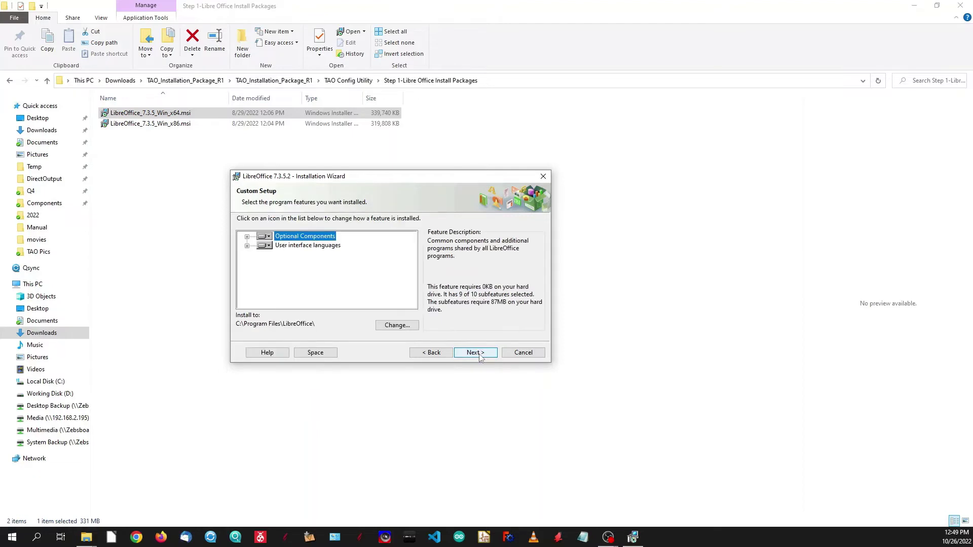
pyautogui.moveTo(298, 292)
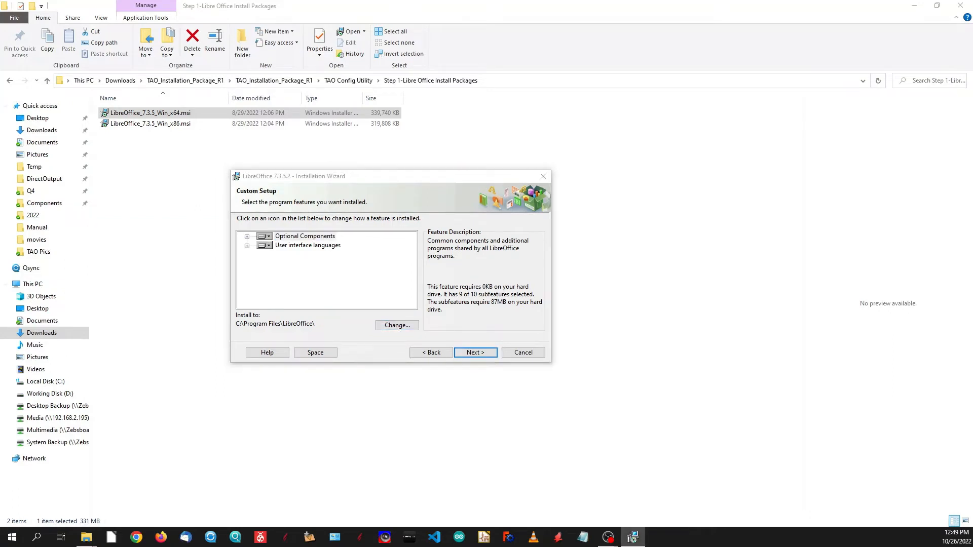
# Change the install location to D:\LibreOffice on Working Disk (D:)
pyautogui.click(396, 325)
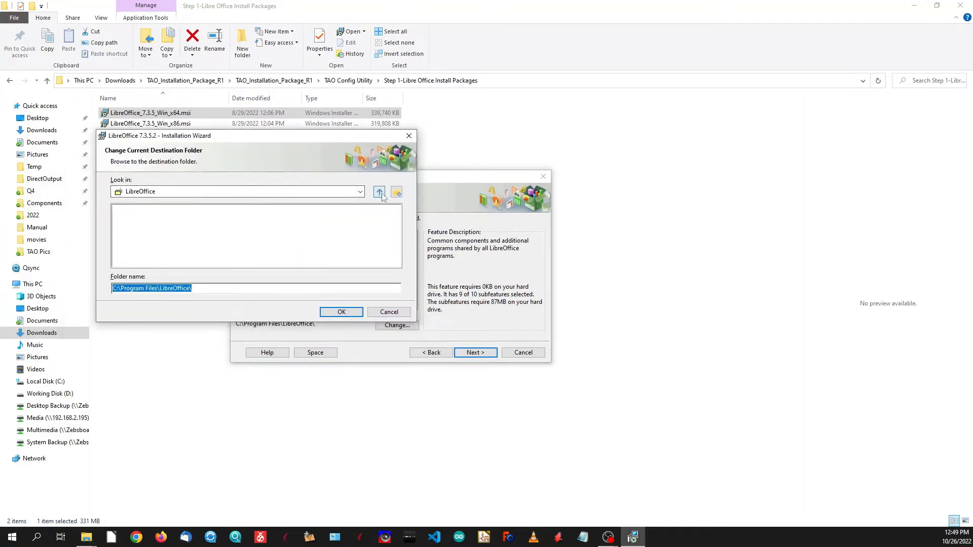
pyautogui.click(360, 191)
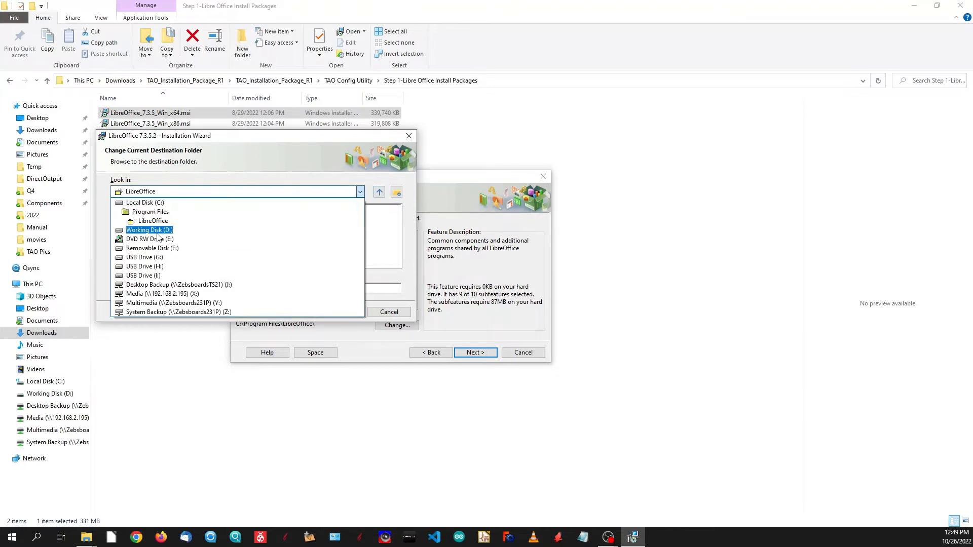
pyautogui.click(149, 230)
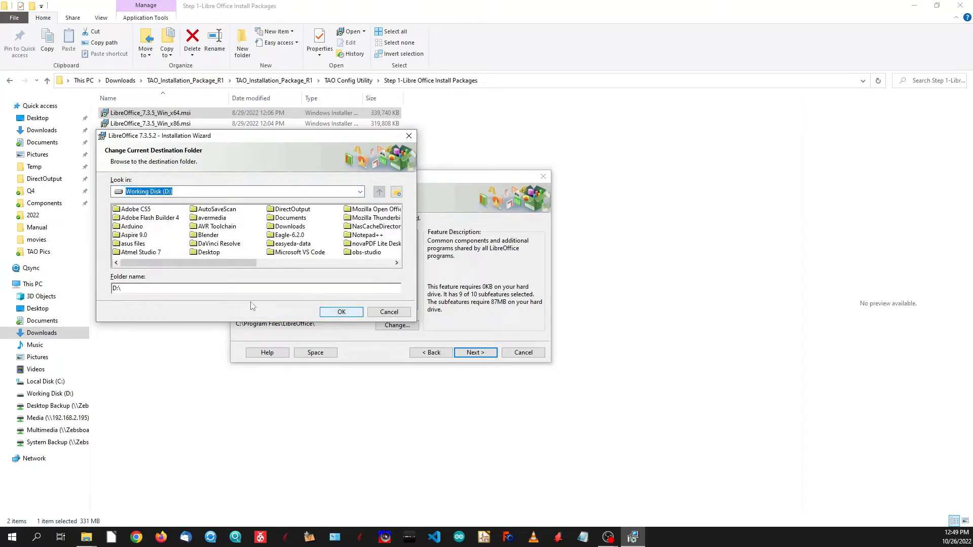
pyautogui.click(158, 287)
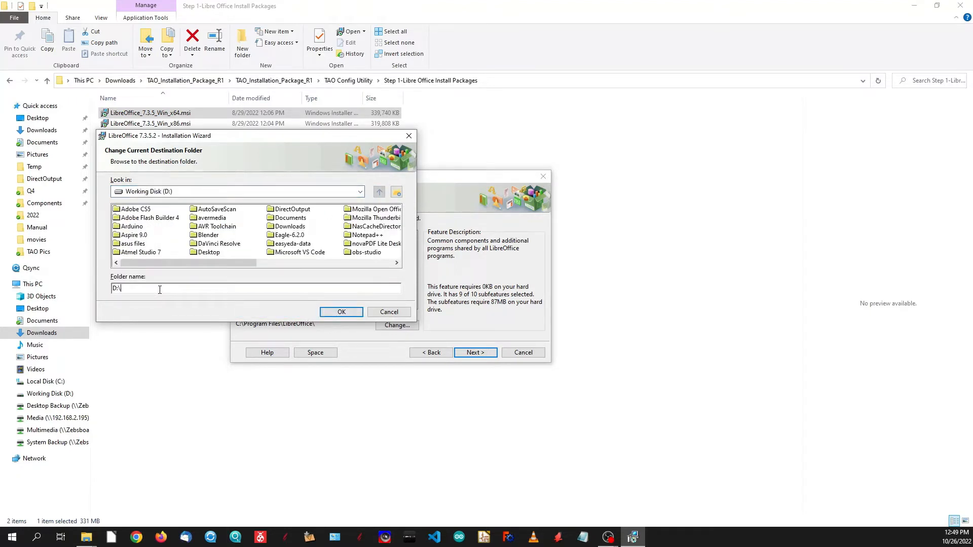
pyautogui.write('LibreO')
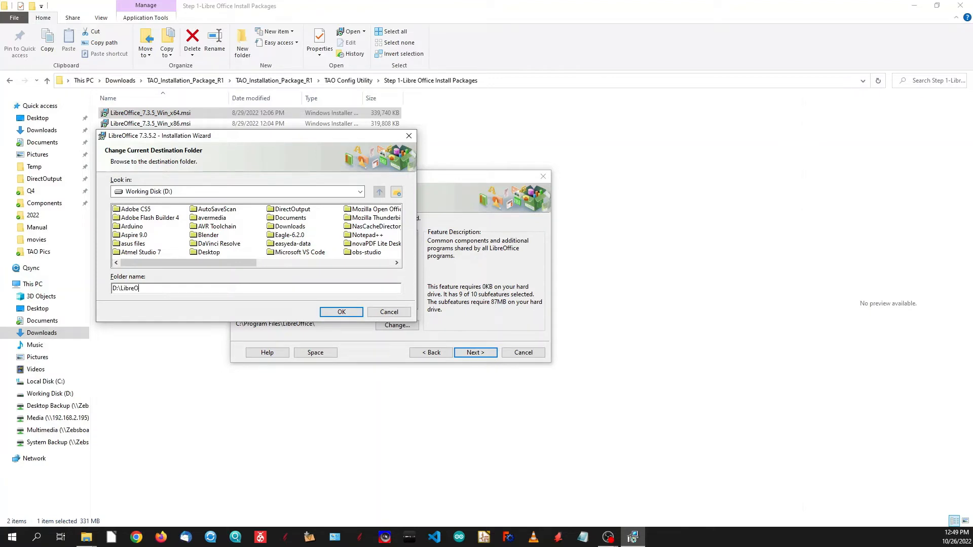
pyautogui.write('ffice')
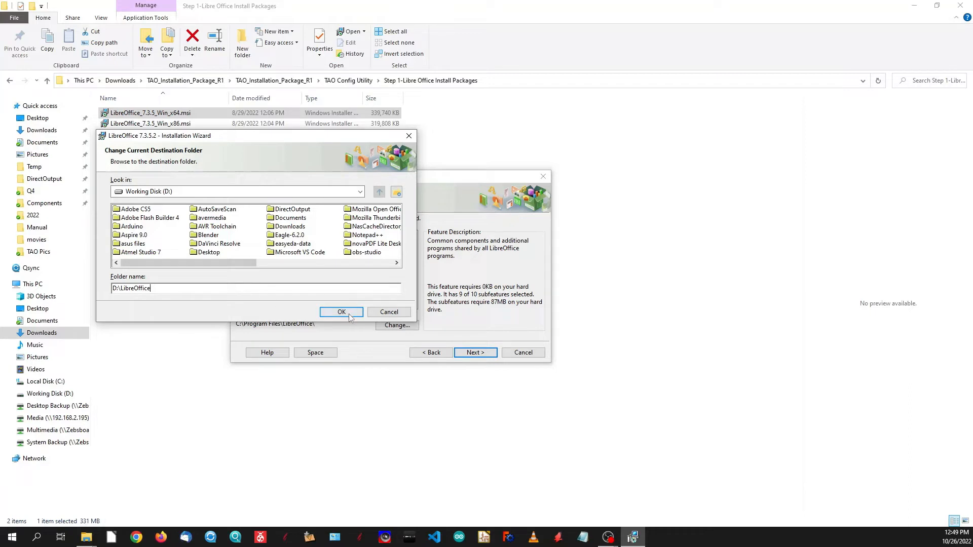
pyautogui.click(340, 311)
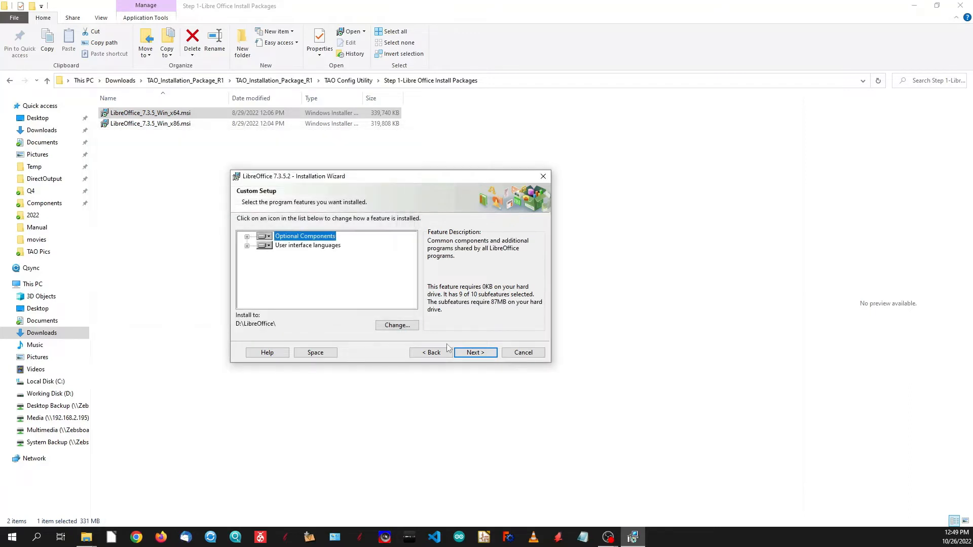
# Accept the components and Microsoft file associations to reach the Ready to Install page
pyautogui.click(474, 353)
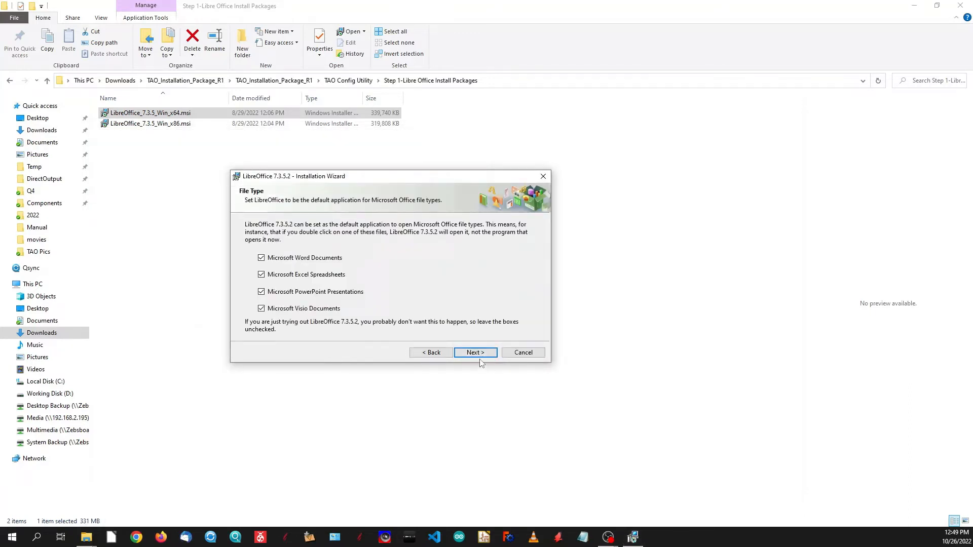
pyautogui.click(474, 352)
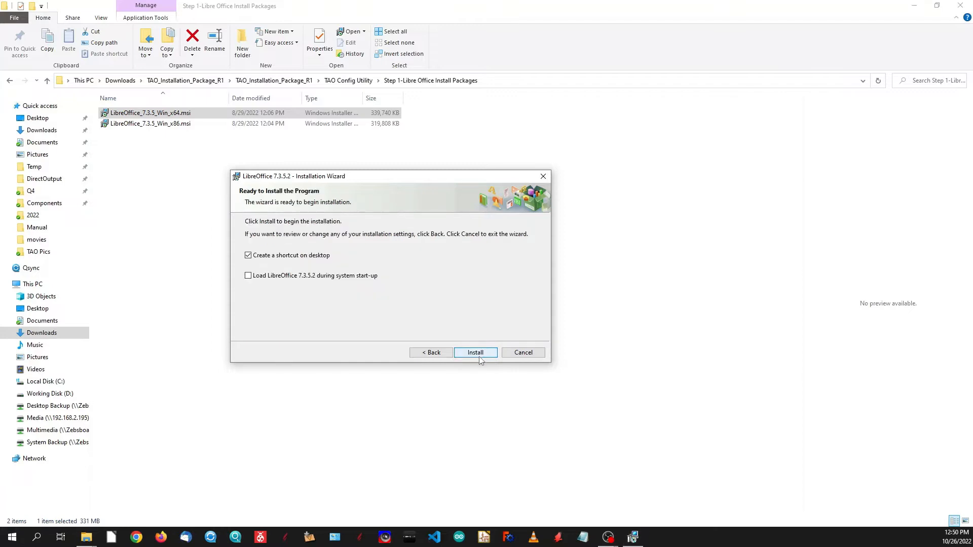
# Install LibreOffice 7.3.5.2 and wait while the progress completes
pyautogui.click(475, 353)
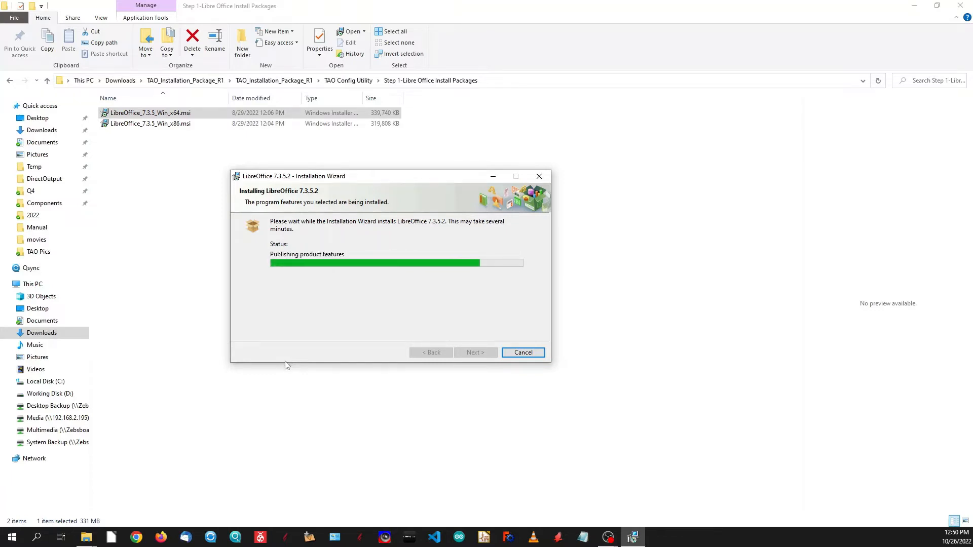
pyautogui.click(538, 176)
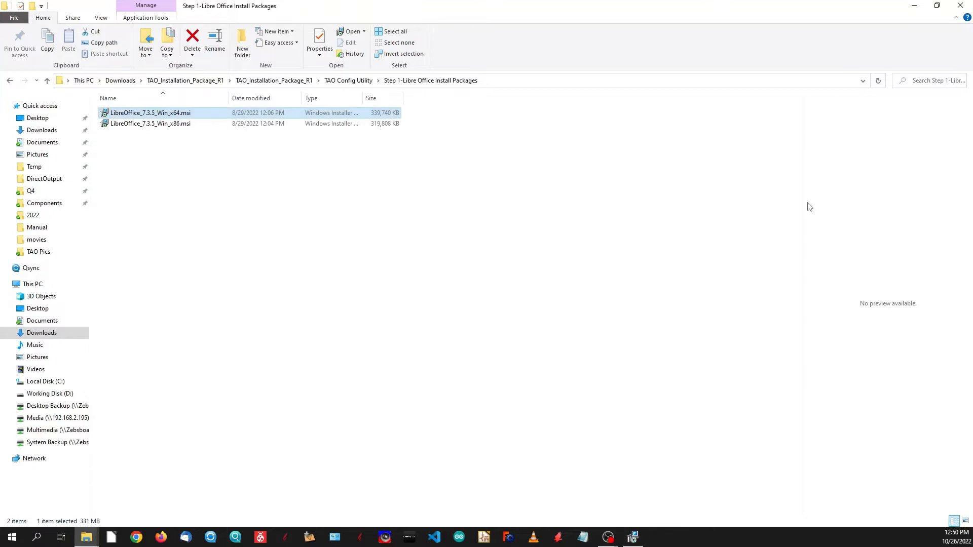
pyautogui.moveTo(913, 6)
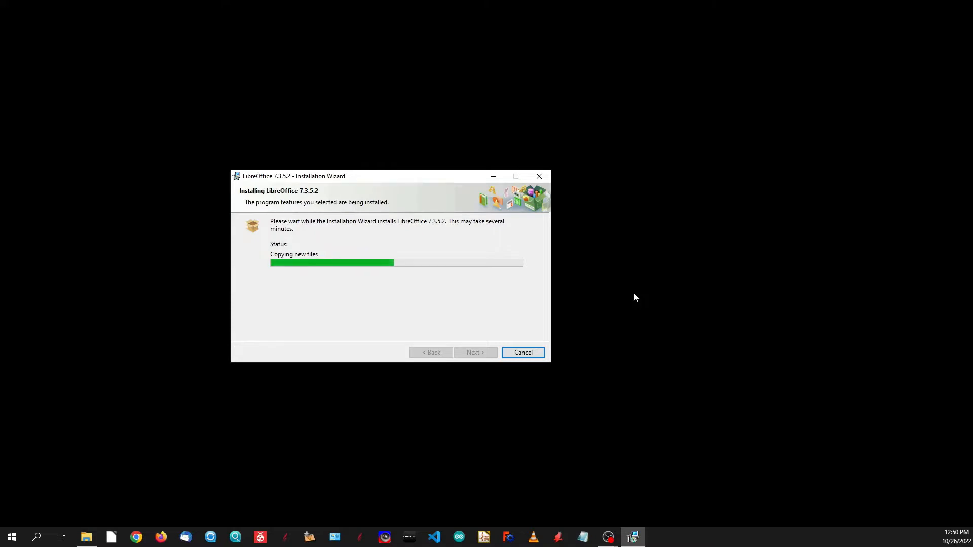
pyautogui.moveTo(84, 498)
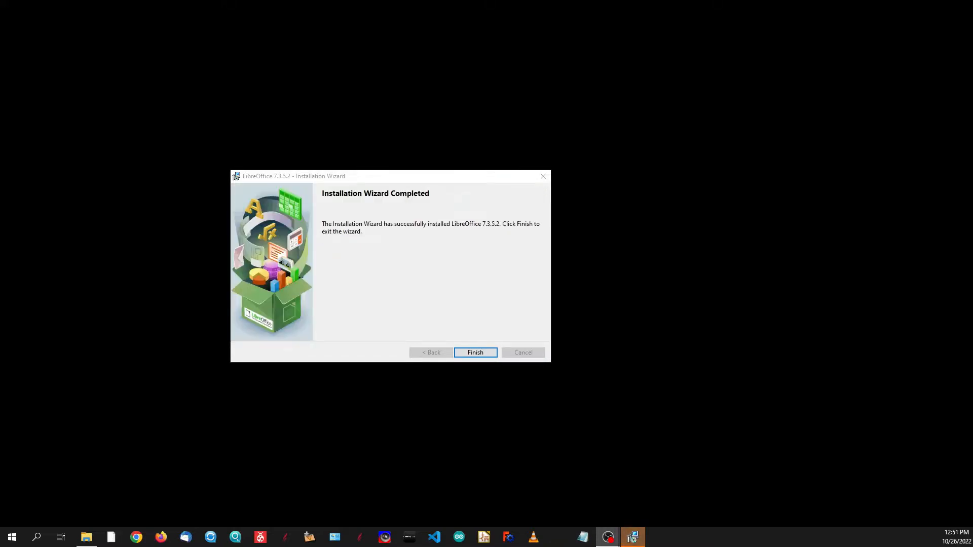
pyautogui.moveTo(468, 378)
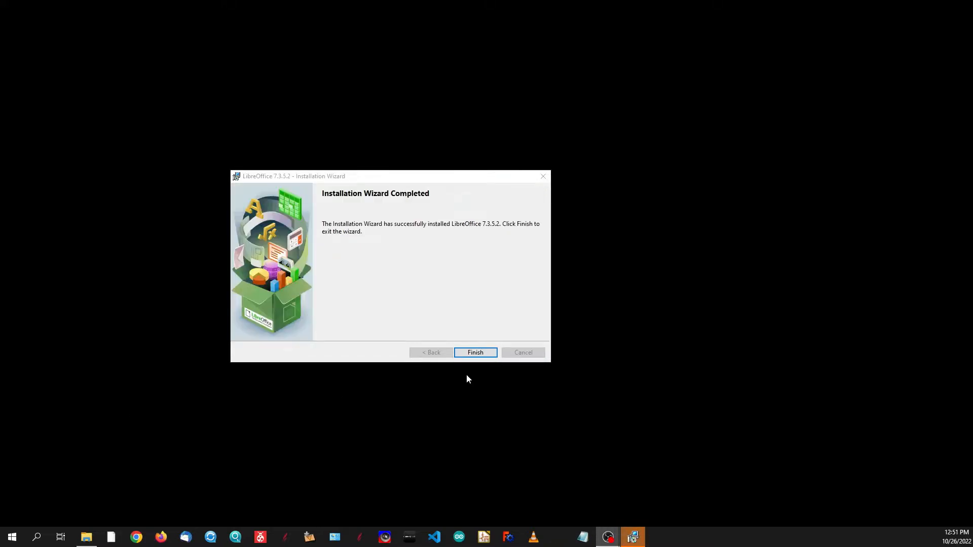
# Finish the wizard and launch LibreOffice from the Start menu to its Start Center
pyautogui.click(474, 353)
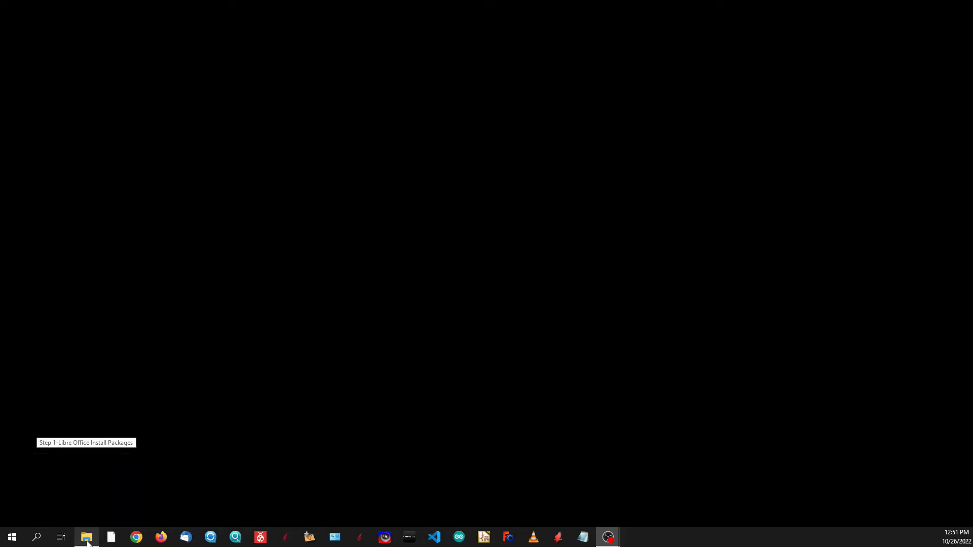
pyautogui.click(11, 537)
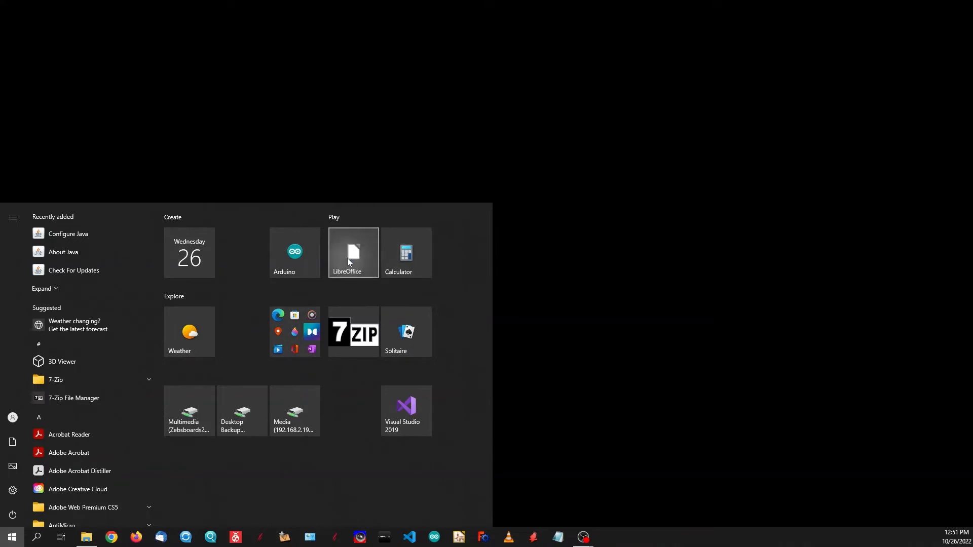
pyautogui.click(353, 252)
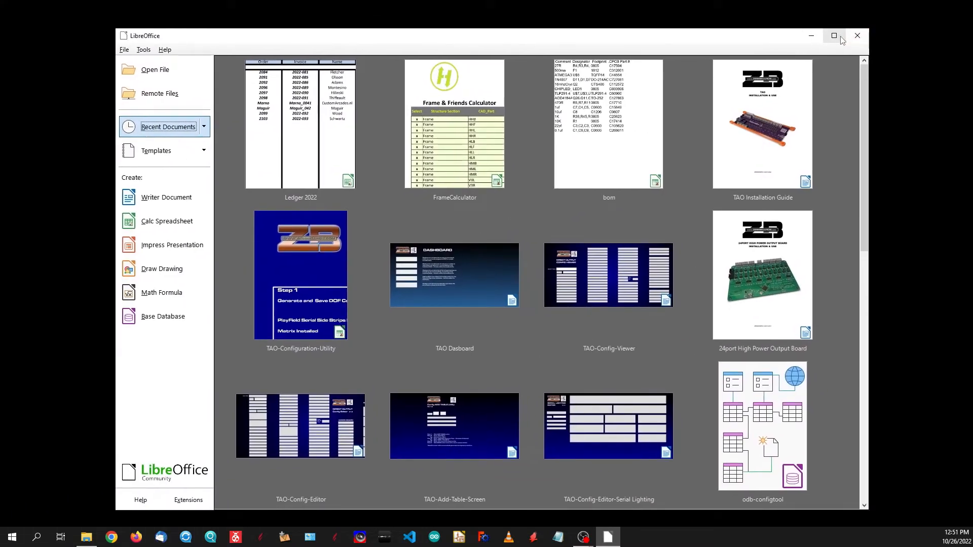
pyautogui.moveTo(795, 43)
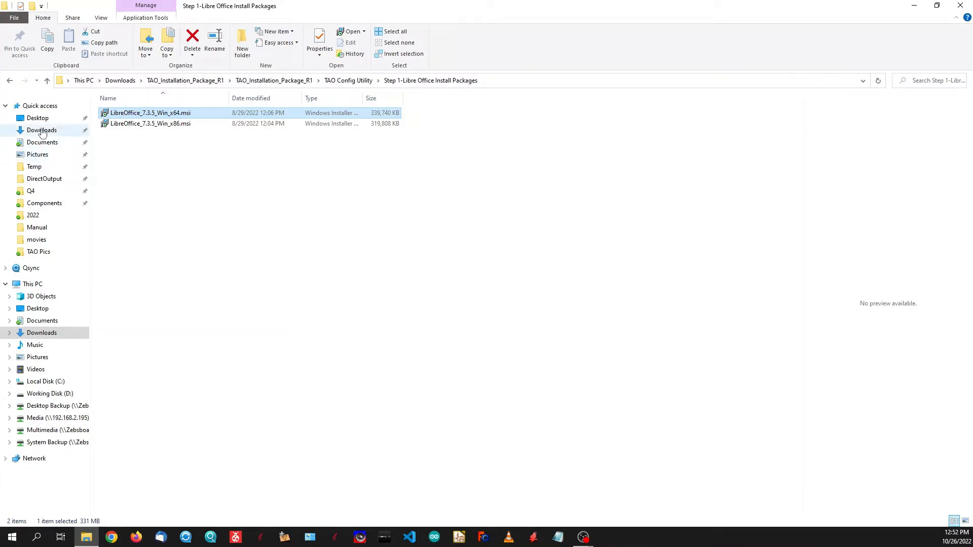
# Navigate up to TAO Config Utility and into the Step 2-Libre Office Screens folder
pyautogui.click(46, 80)
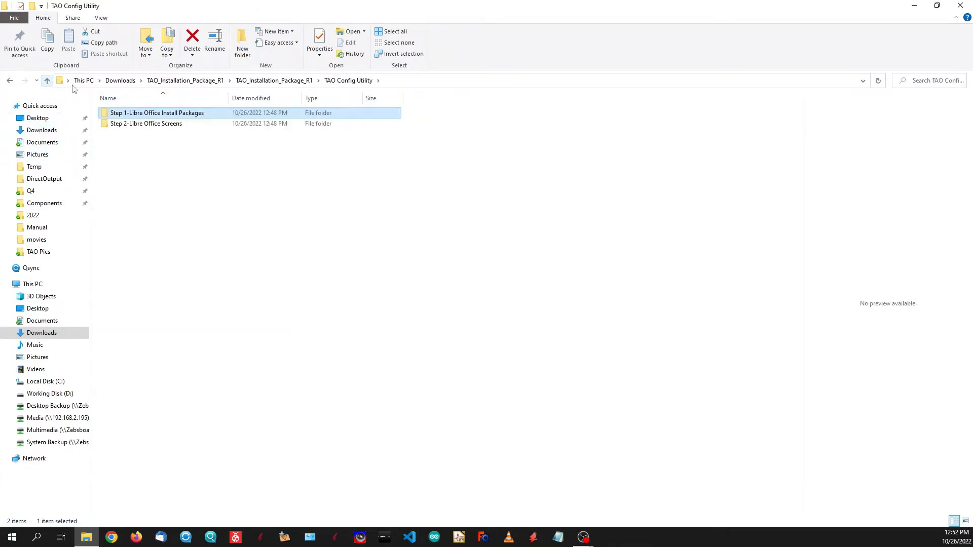
pyautogui.click(146, 123)
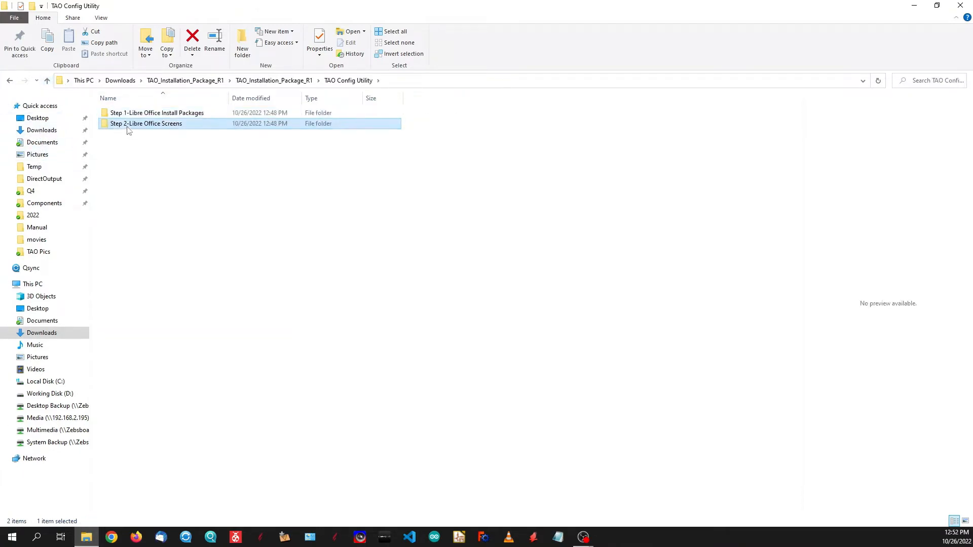
pyautogui.doubleClick(146, 123)
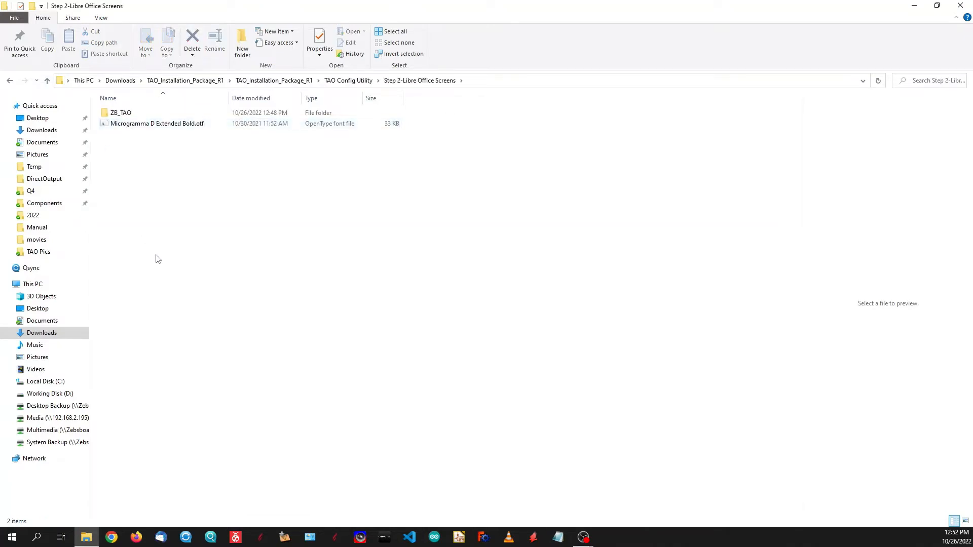
pyautogui.moveTo(121, 113)
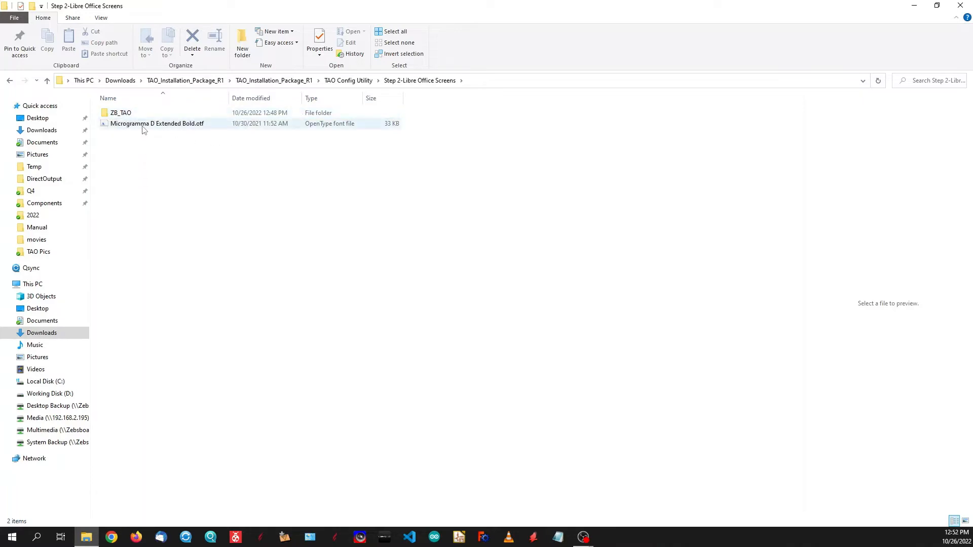
# Install the Microgramma D Extended Bold .otf font and answer the already-installed replace prompt
pyautogui.rightClick(156, 124)
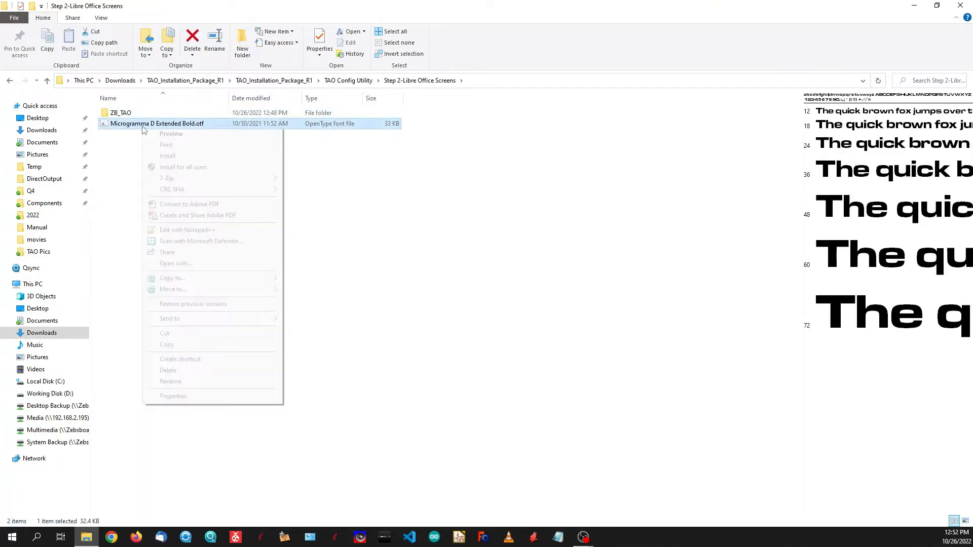
pyautogui.click(70, 267)
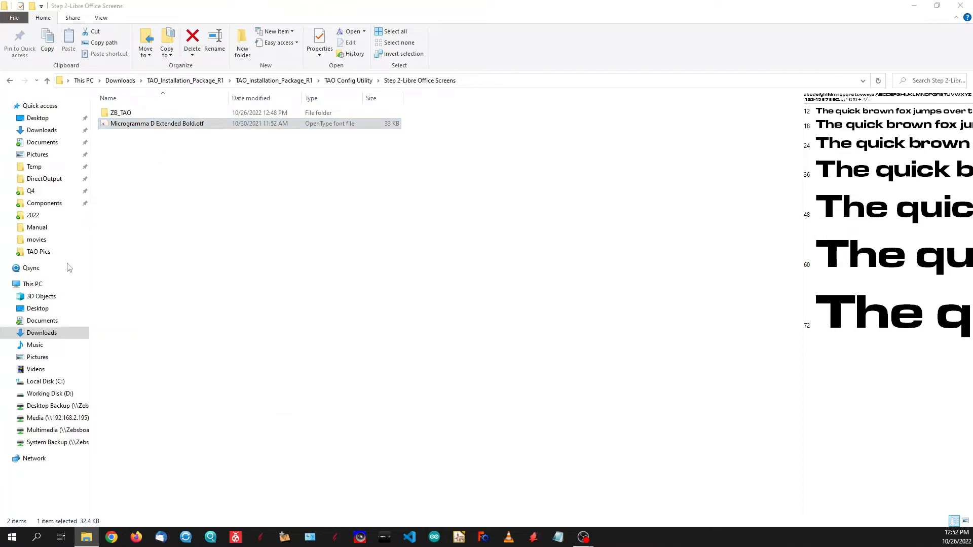
pyautogui.doubleClick(156, 124)
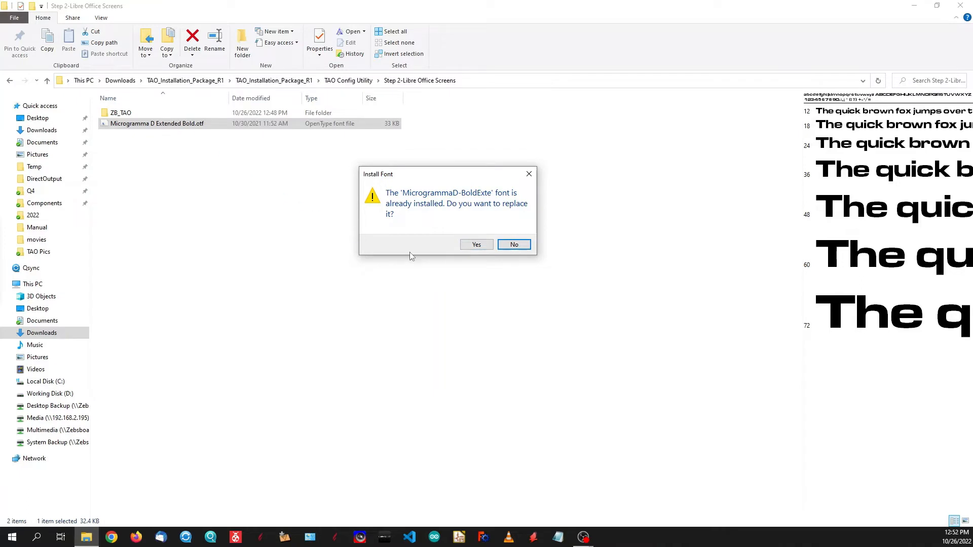
pyautogui.click(514, 244)
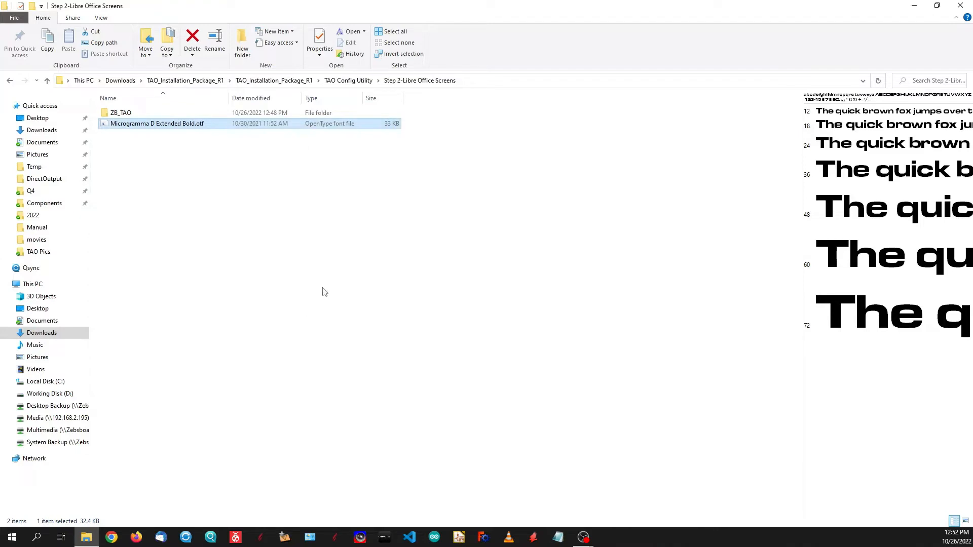
# Inspect the ZB_TAO folder's contents in the Step 2 folder and return
pyautogui.click(120, 112)
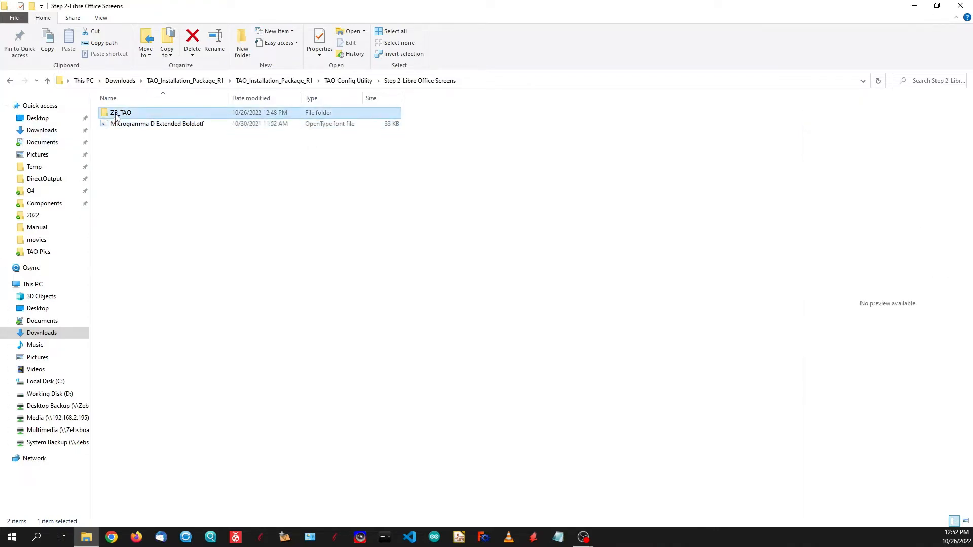
pyautogui.moveTo(138, 115)
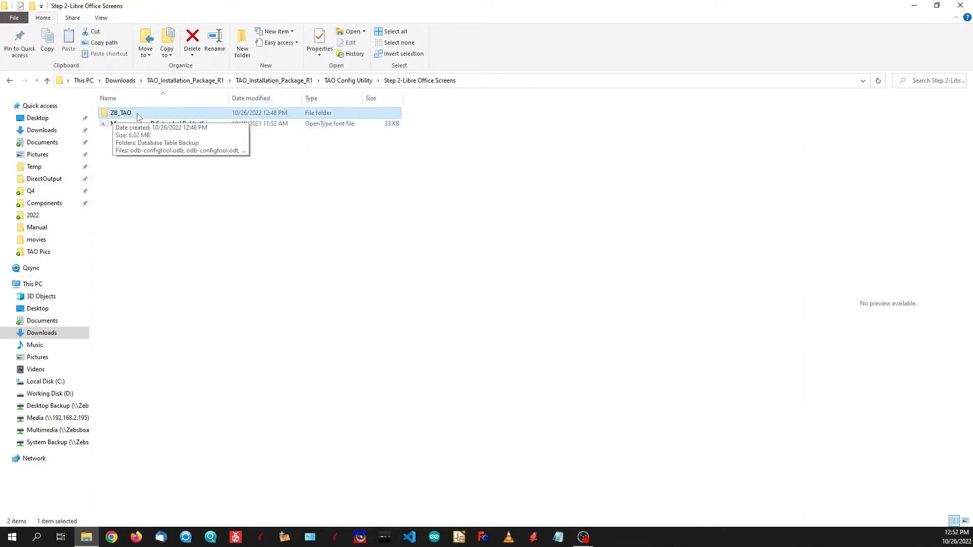
pyautogui.doubleClick(121, 113)
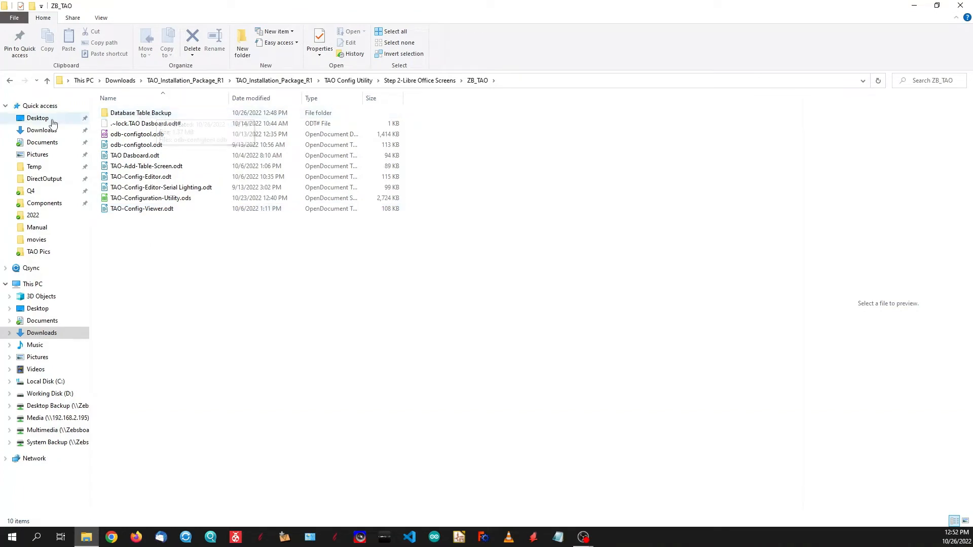
pyautogui.moveTo(50, 90)
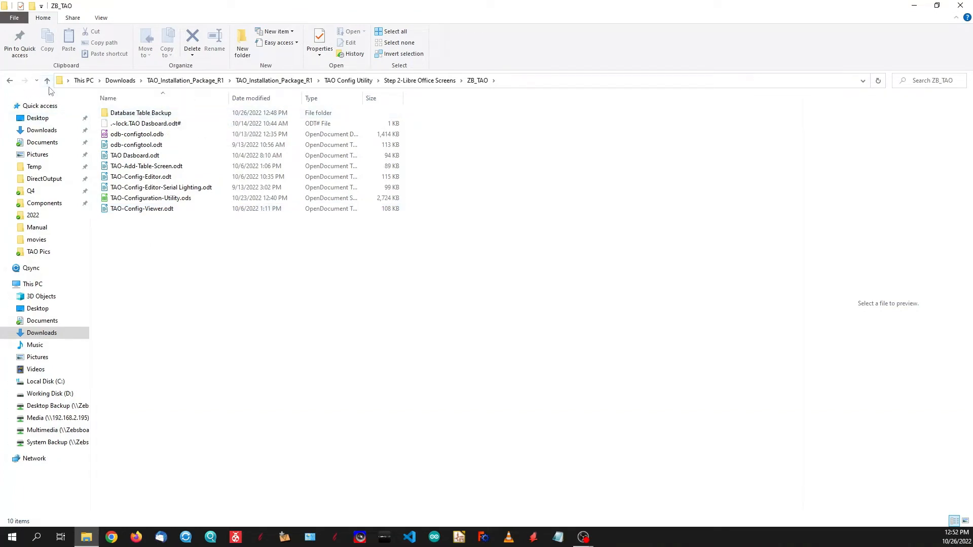
pyautogui.click(46, 80)
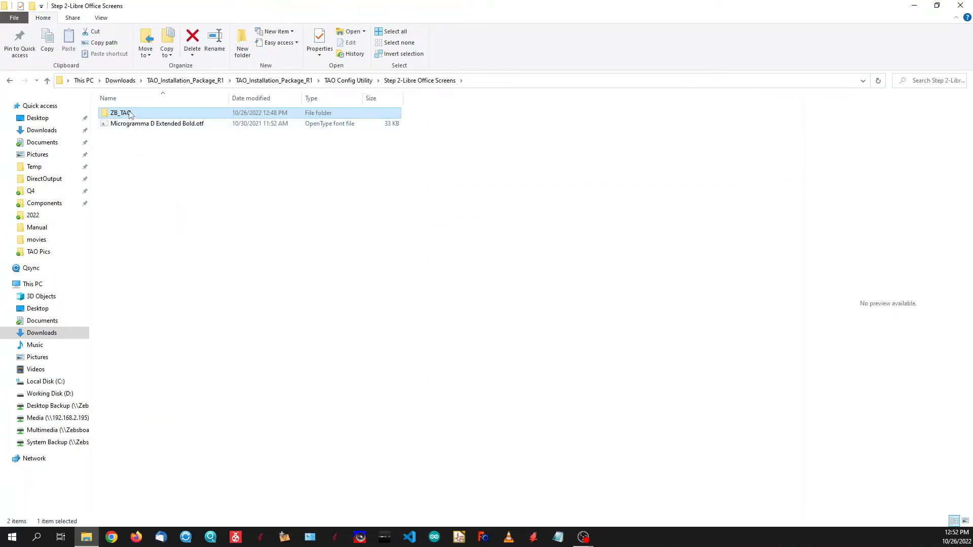
pyautogui.moveTo(120, 113)
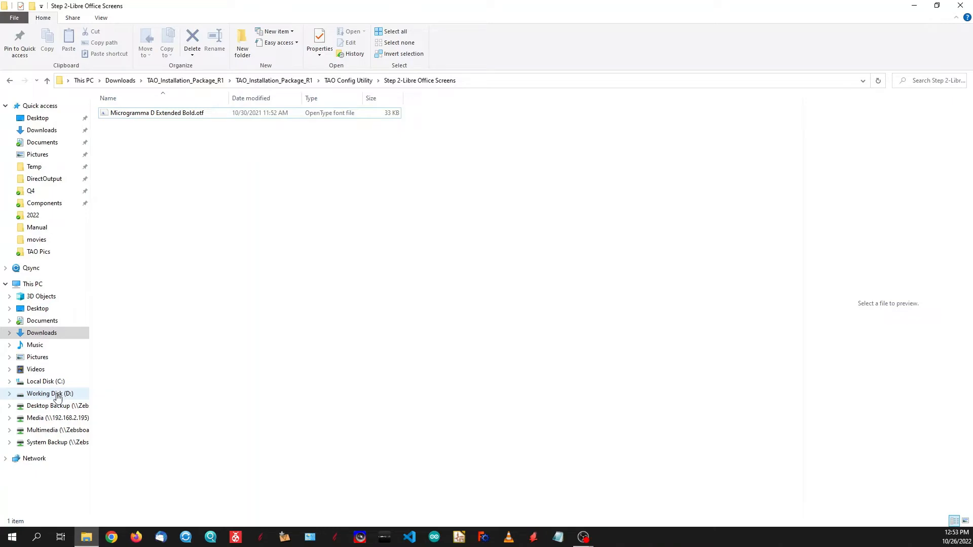
# Open the ZB_TAO folder now on Working Disk (D:) showing its TAO documents
pyautogui.click(50, 393)
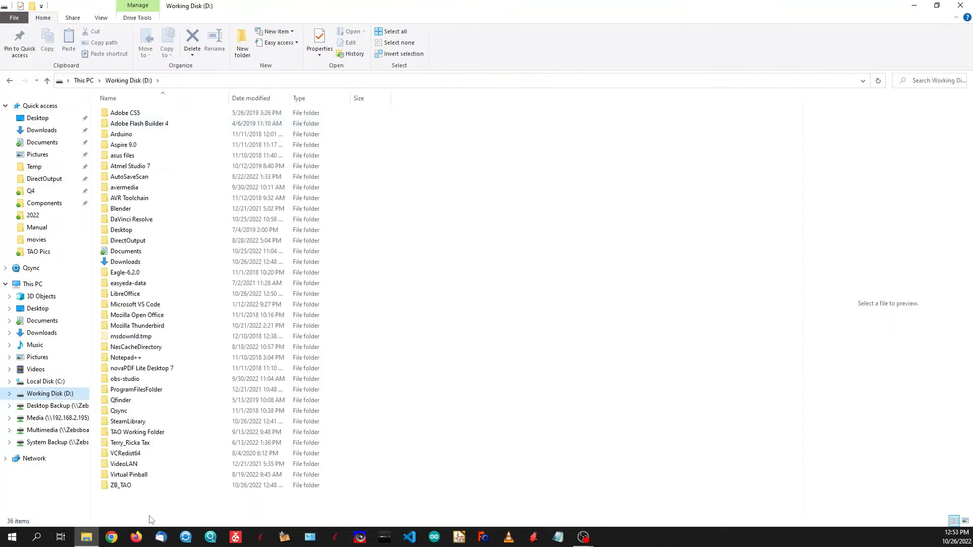
pyautogui.click(121, 485)
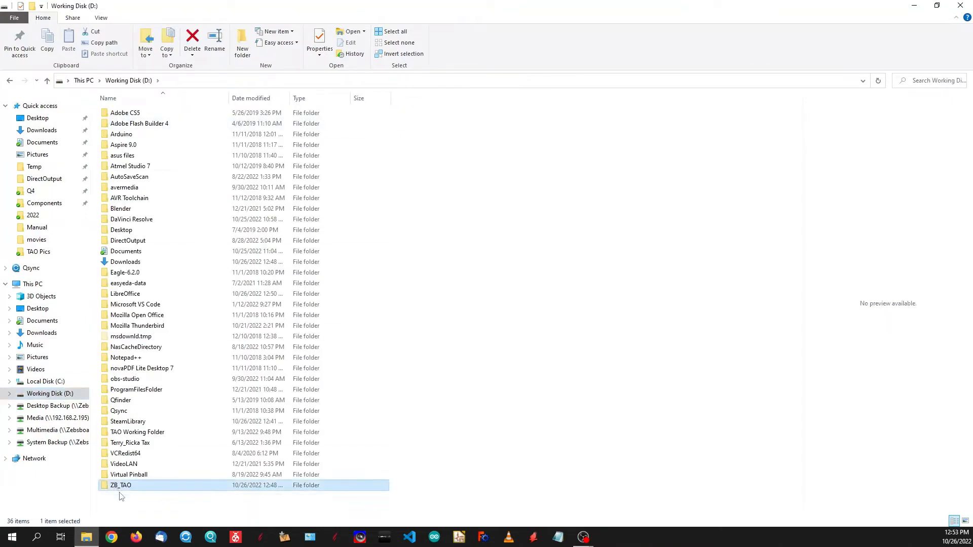
pyautogui.doubleClick(120, 486)
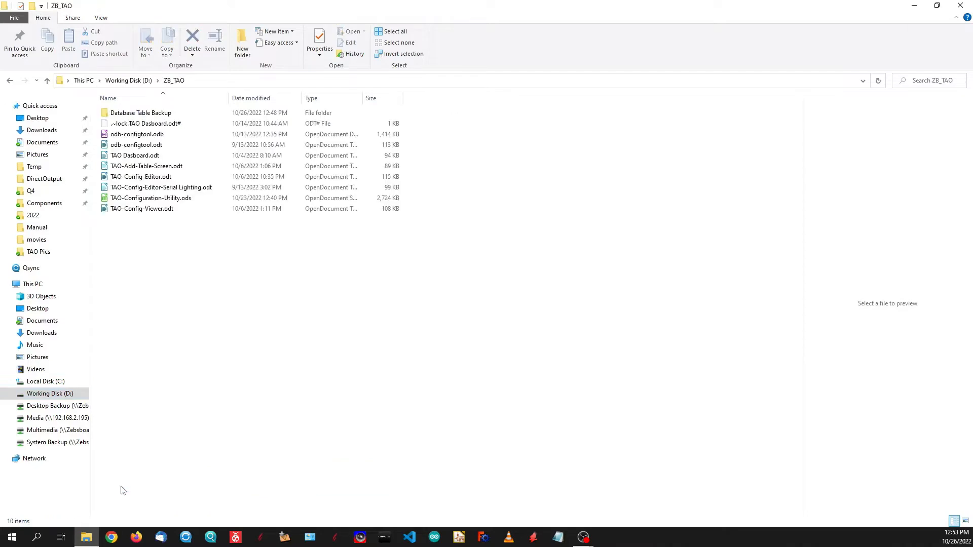
# Restore the window and bring up the Send to actions for TAO Dasboard.odt
pyautogui.click(937, 5)
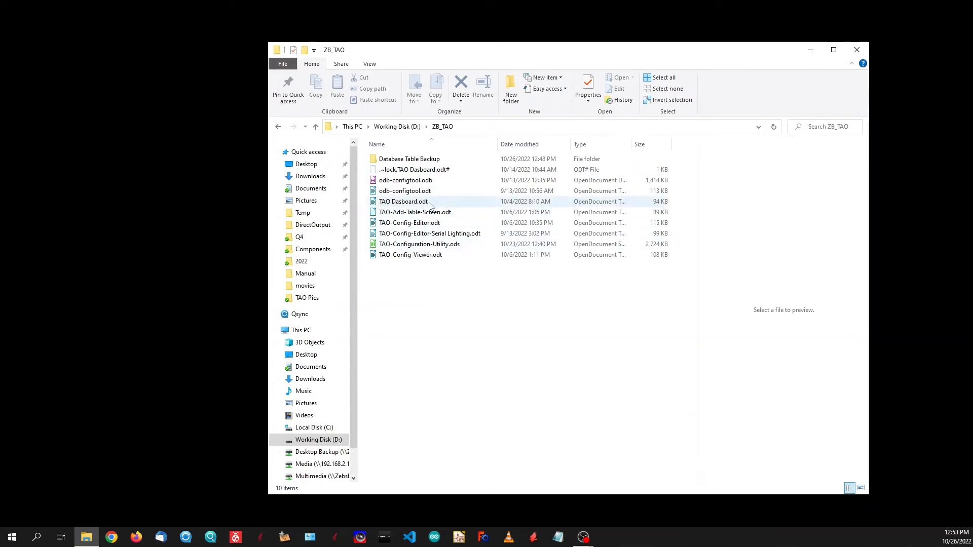
pyautogui.click(404, 200)
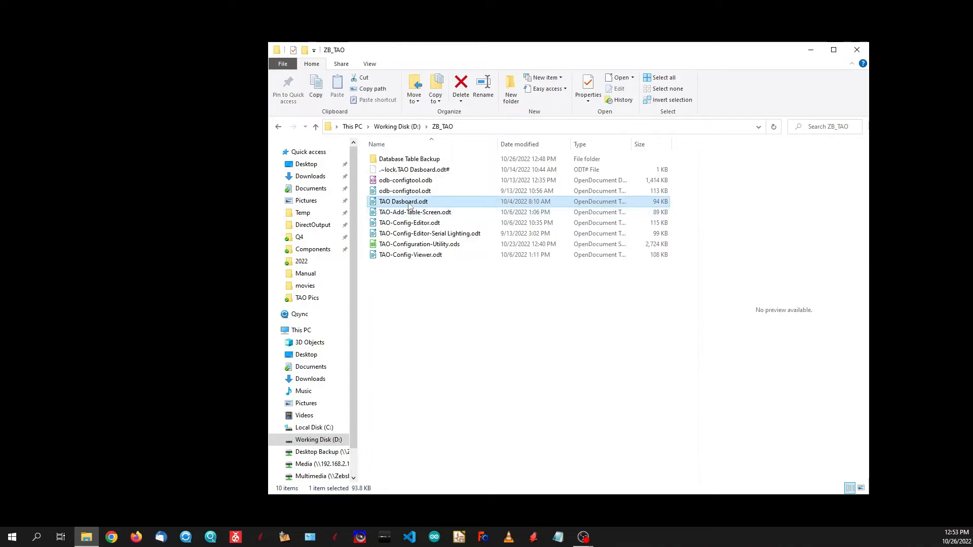
pyautogui.rightClick(404, 200)
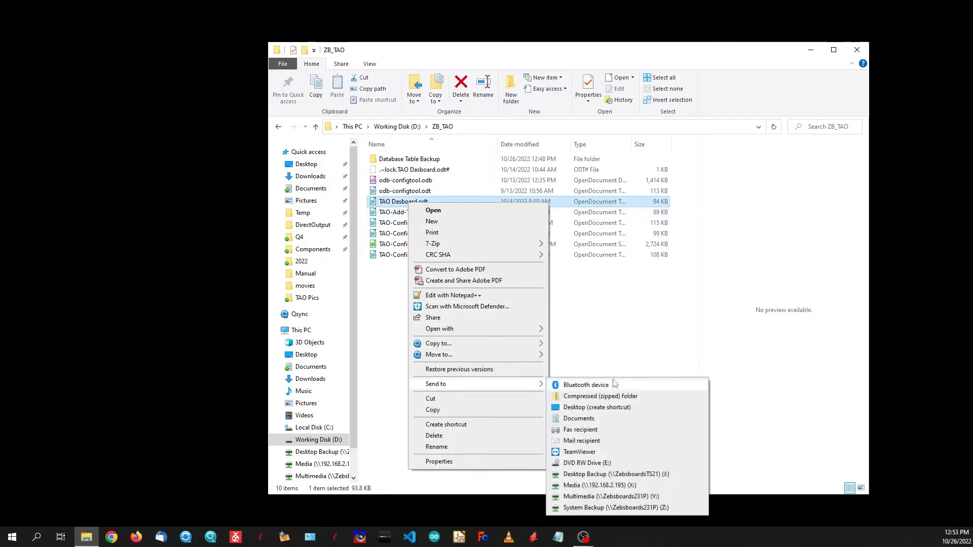
pyautogui.moveTo(597, 407)
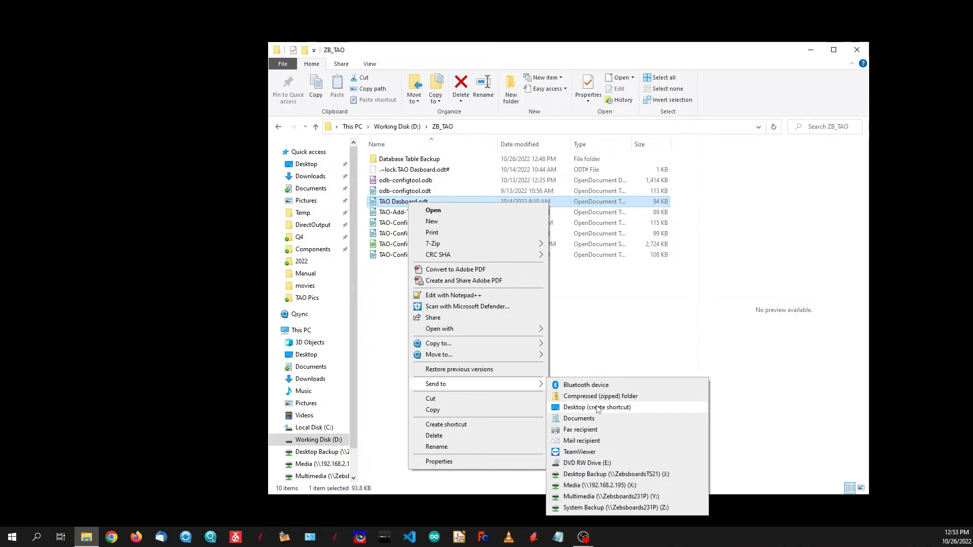
pyautogui.moveTo(598, 411)
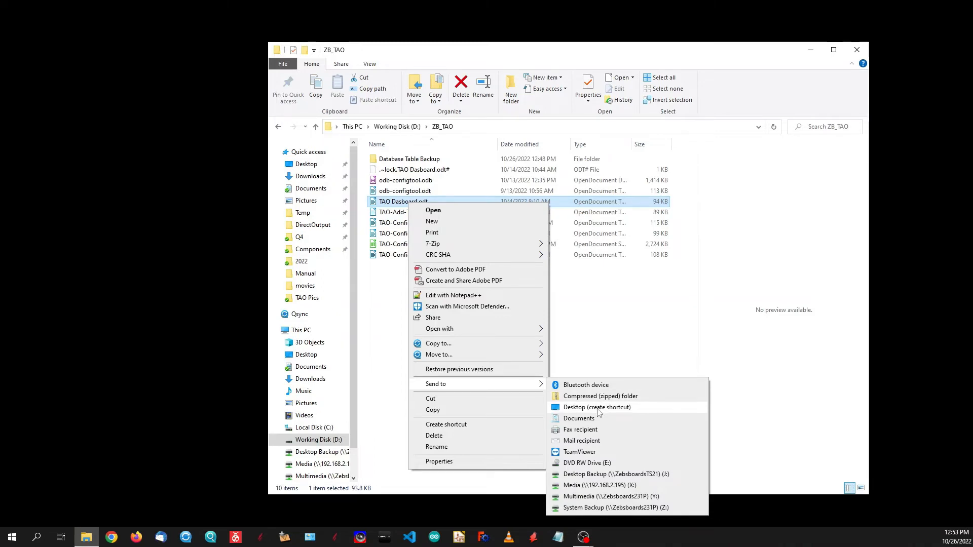
pyautogui.moveTo(599, 407)
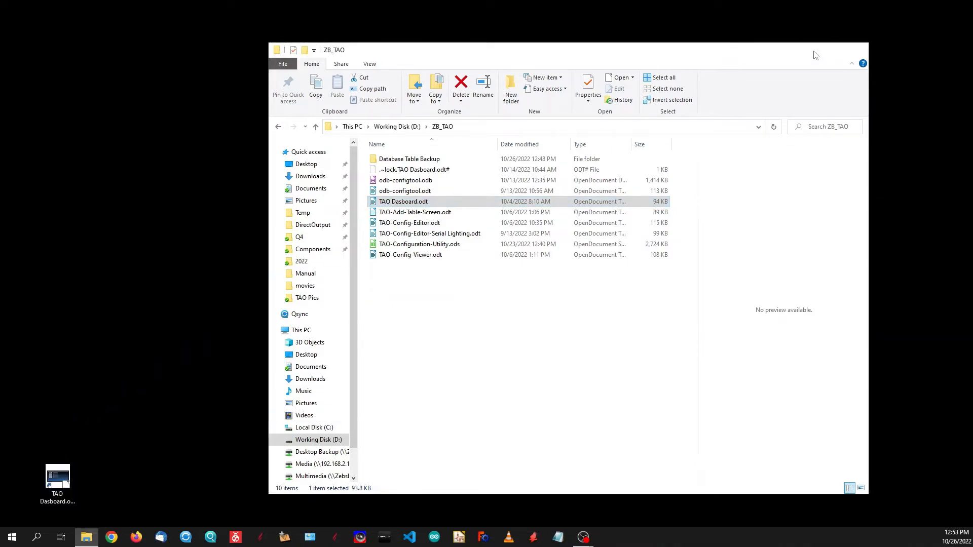
pyautogui.doubleClick(402, 200)
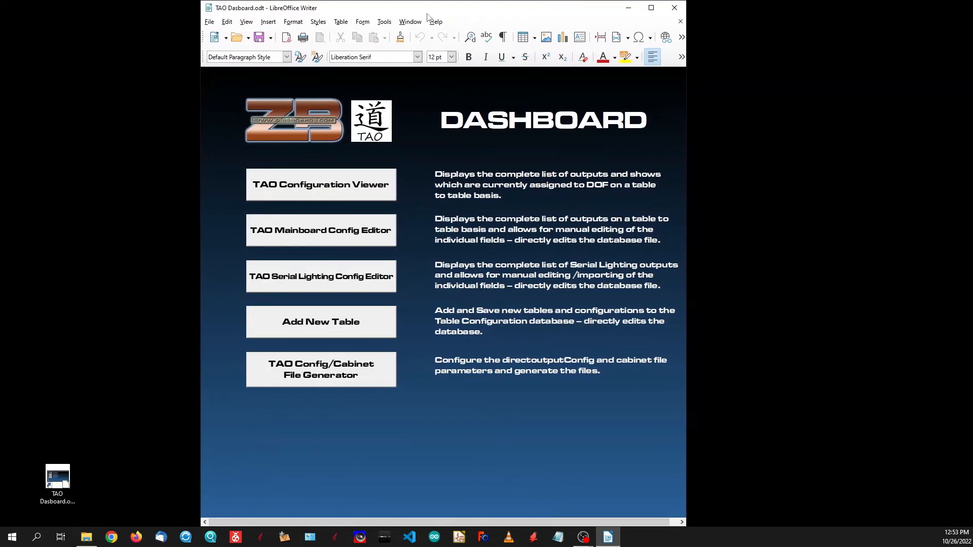
pyautogui.click(651, 7)
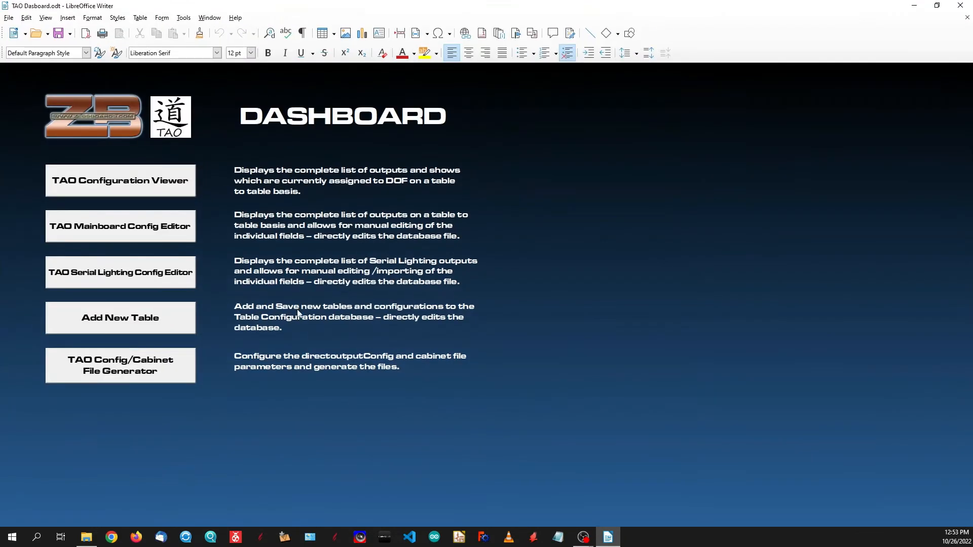
pyautogui.moveTo(441, 336)
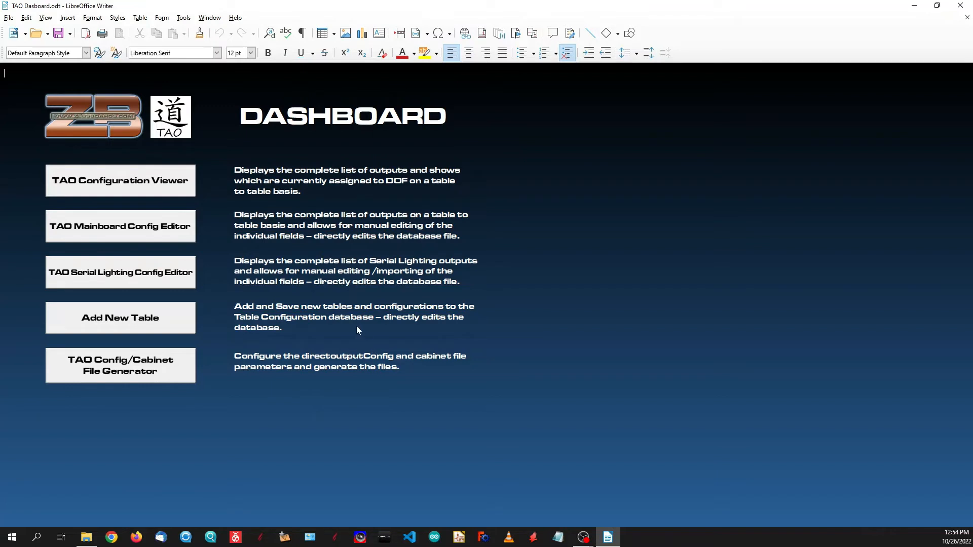
pyautogui.moveTo(147, 173)
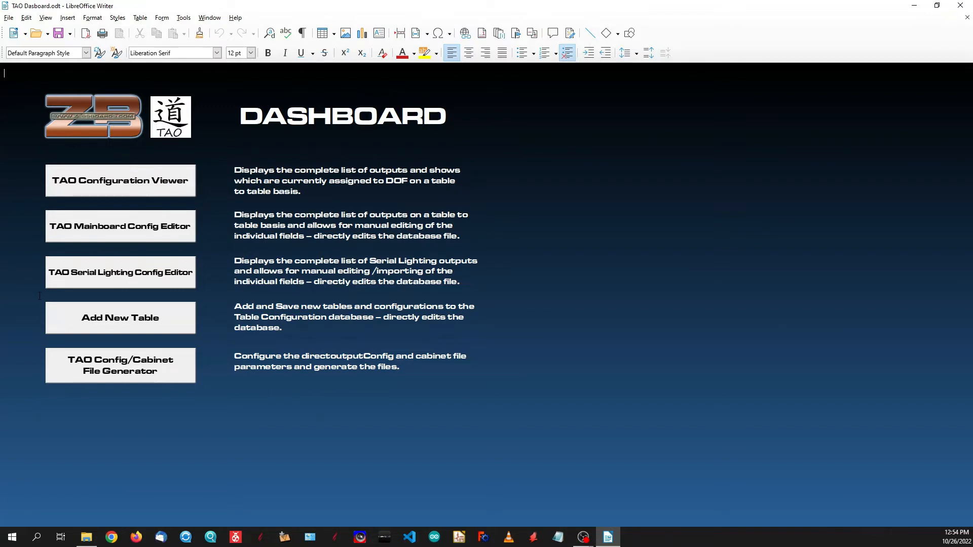
pyautogui.moveTo(18, 339)
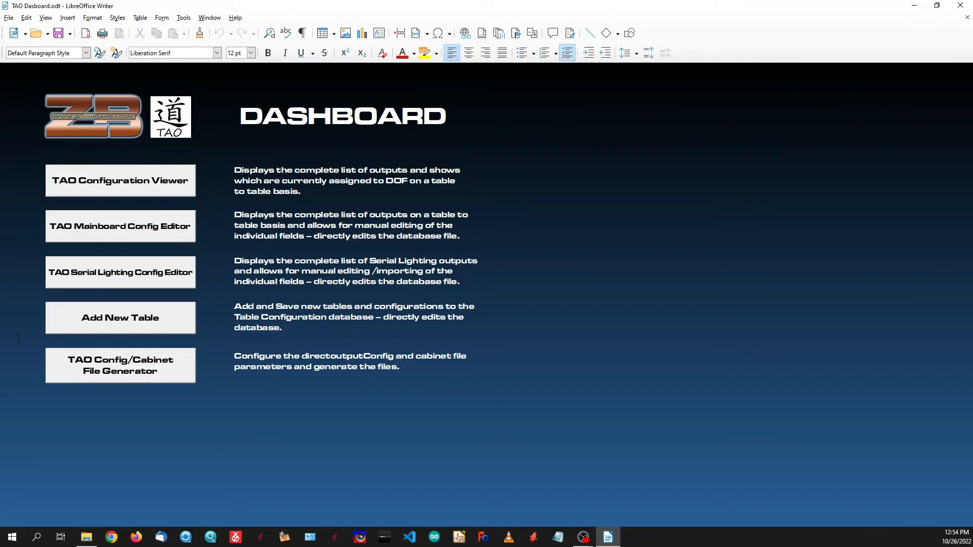
pyautogui.moveTo(28, 373)
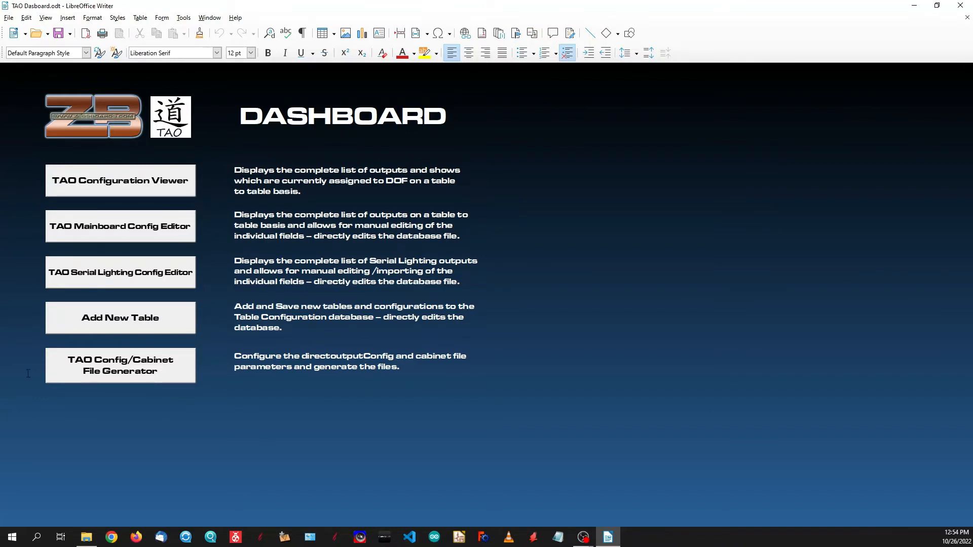
pyautogui.click(120, 365)
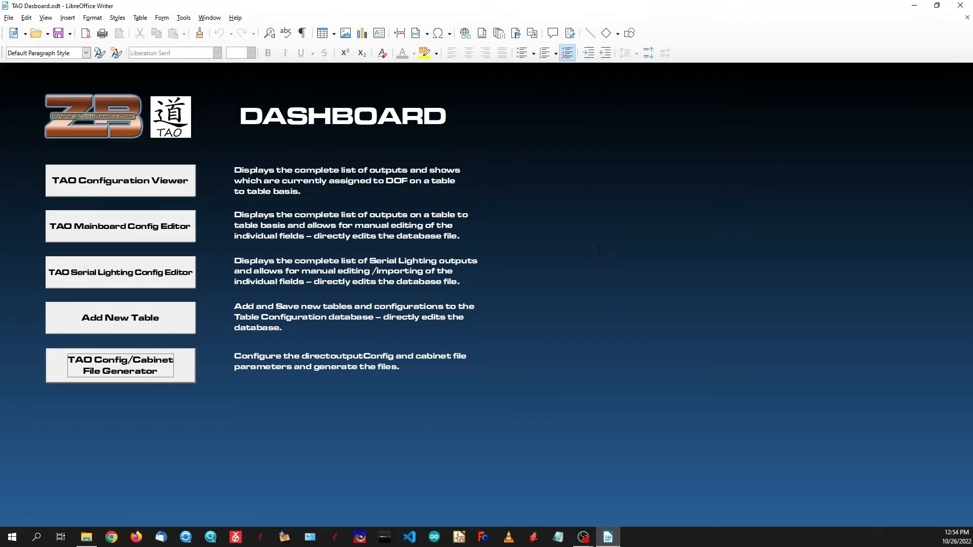
pyautogui.moveTo(192, 377)
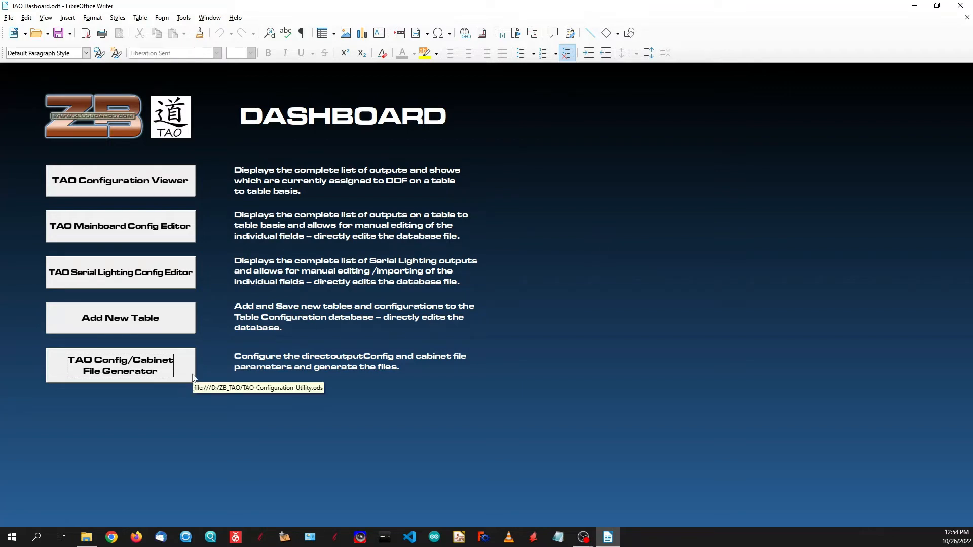
pyautogui.moveTo(194, 376)
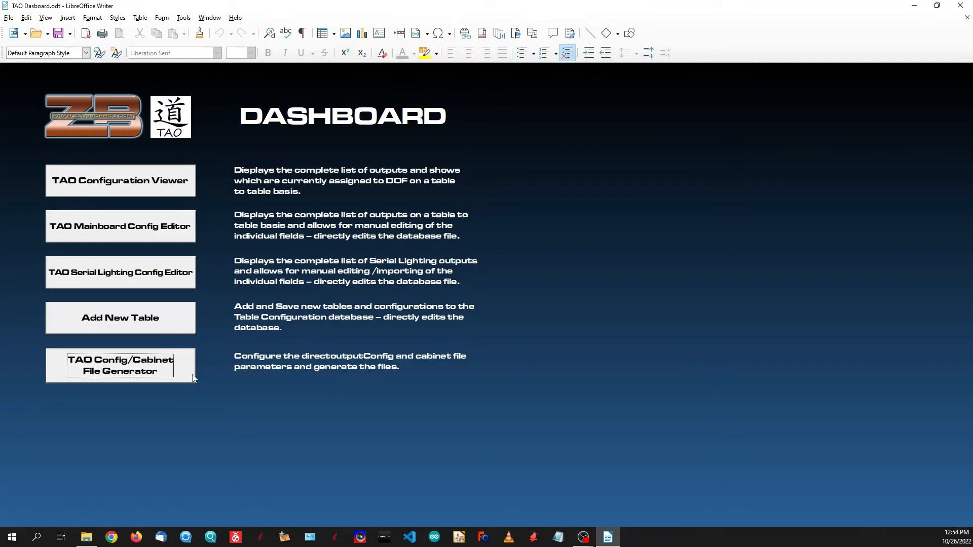
pyautogui.moveTo(189, 378)
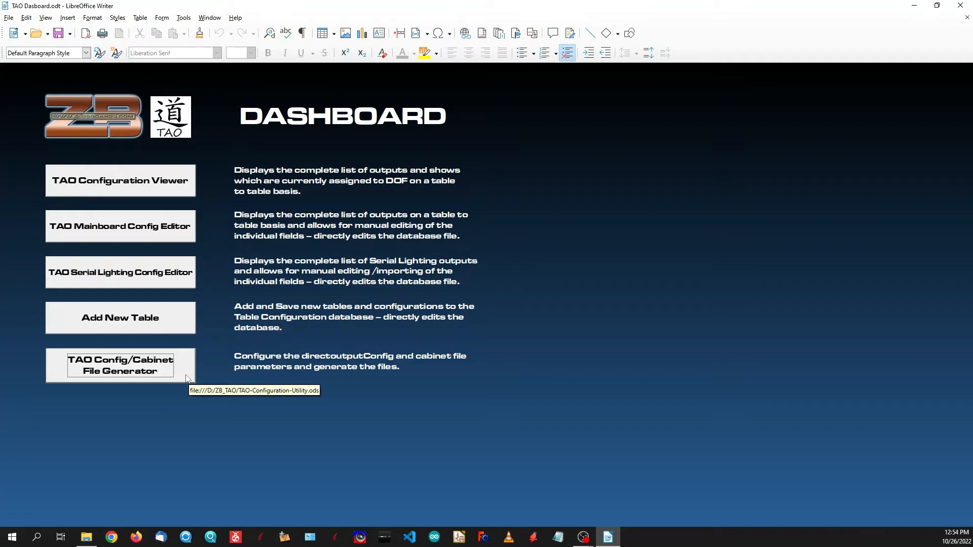
pyautogui.moveTo(189, 379)
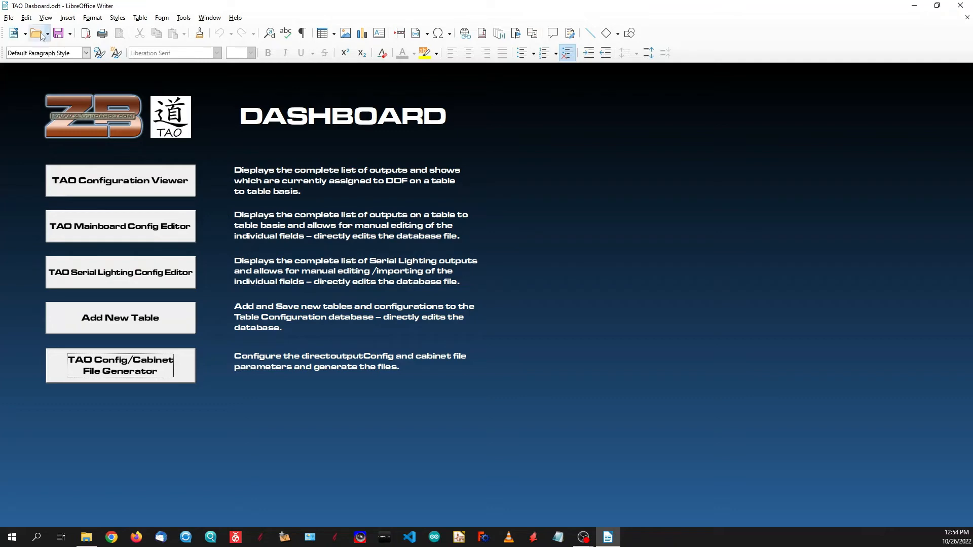
# Show the Data Sources browser via View and expand odb-configtool to its Queries and Tables
pyautogui.click(45, 17)
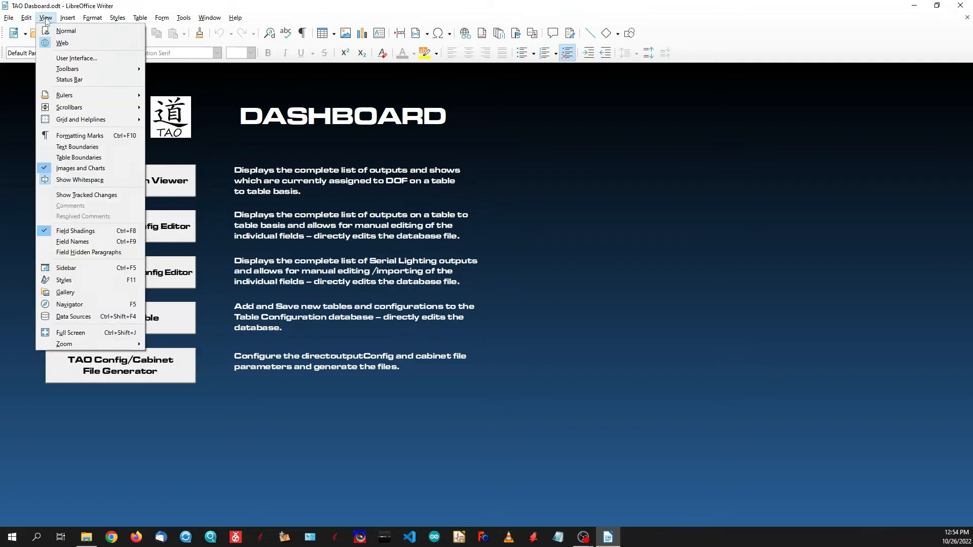
pyautogui.moveTo(73, 316)
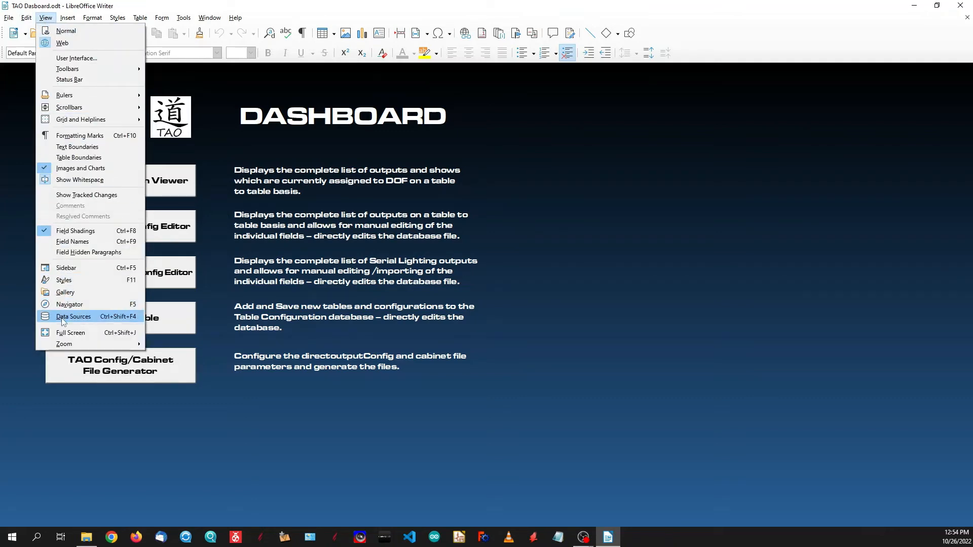
pyautogui.click(73, 316)
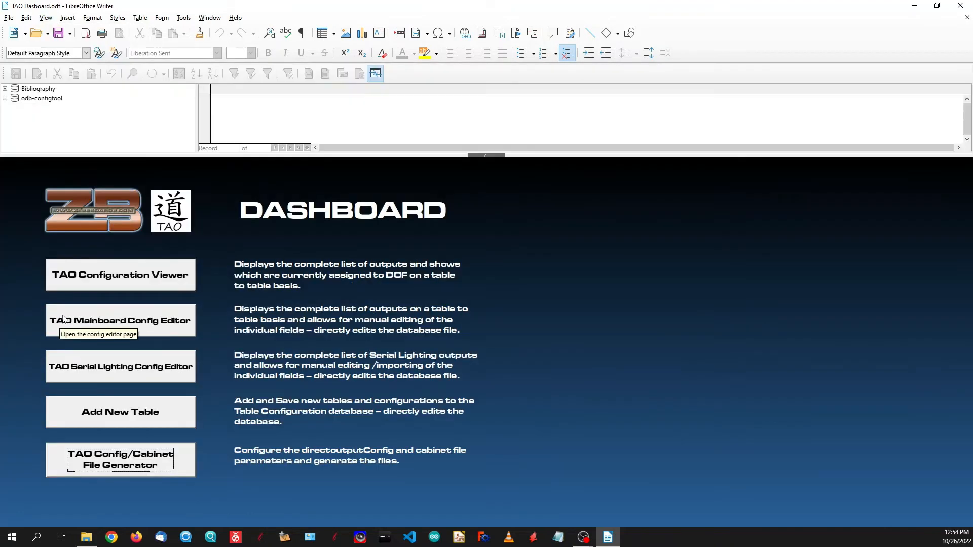
pyautogui.moveTo(29, 100)
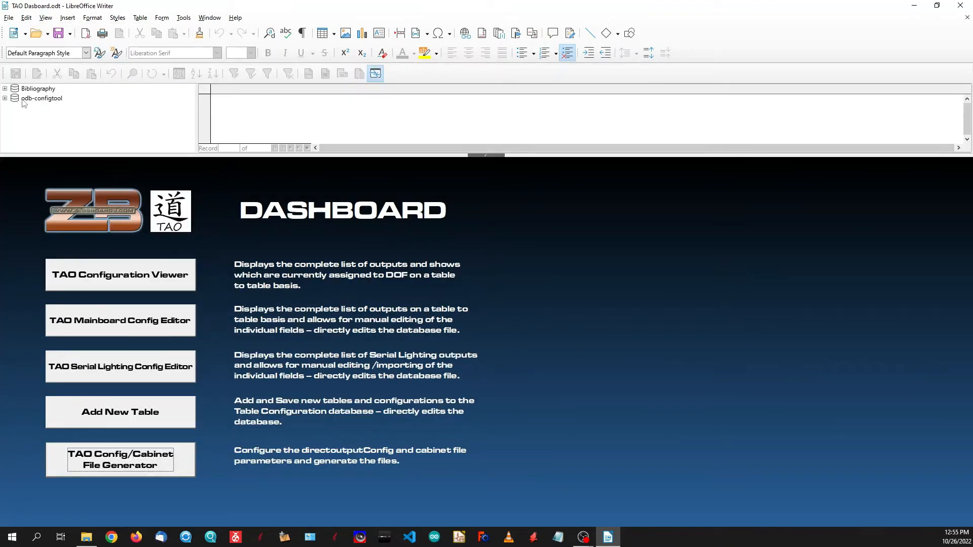
pyautogui.click(41, 98)
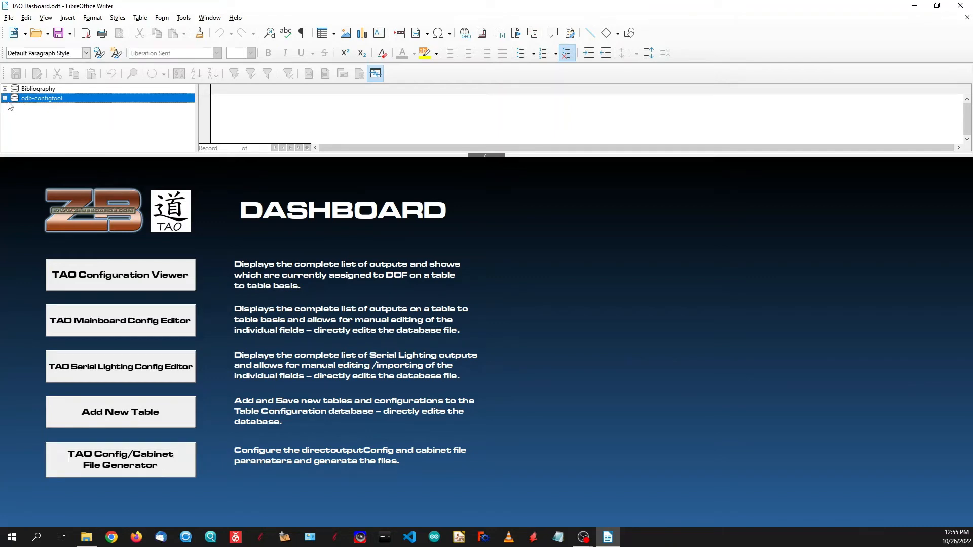
pyautogui.click(6, 98)
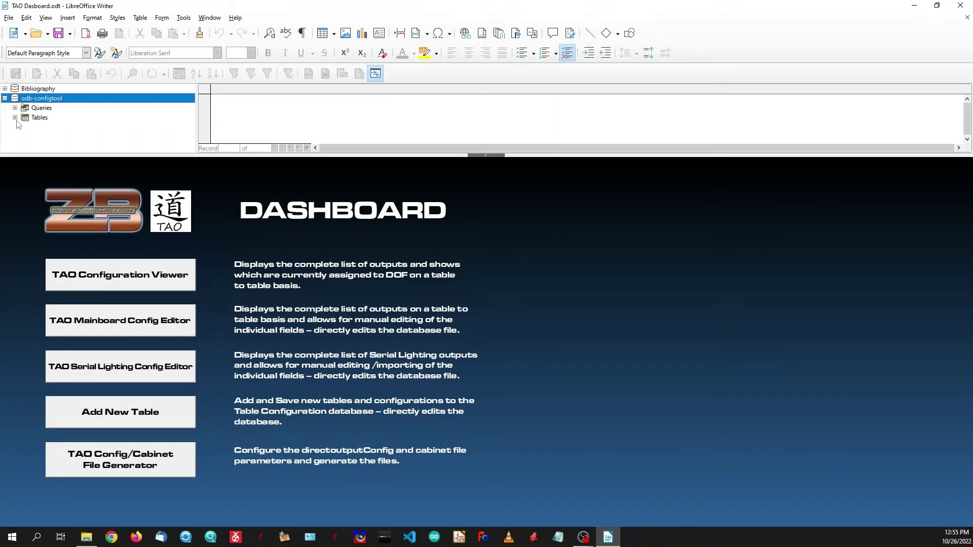
pyautogui.rightClick(41, 99)
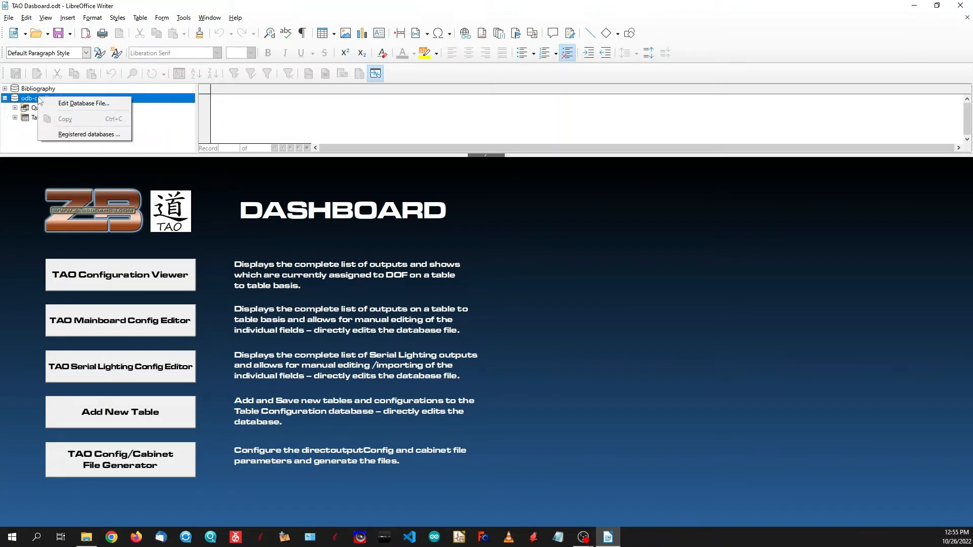
# Delete the odb-configtool entry from Registered Databases, leaving only Bibliography
pyautogui.click(90, 134)
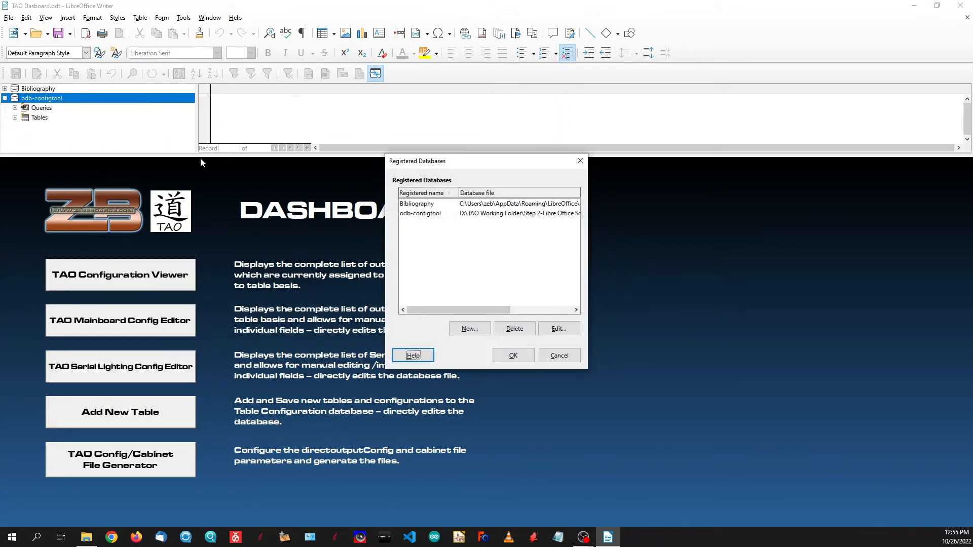
pyautogui.moveTo(333, 194)
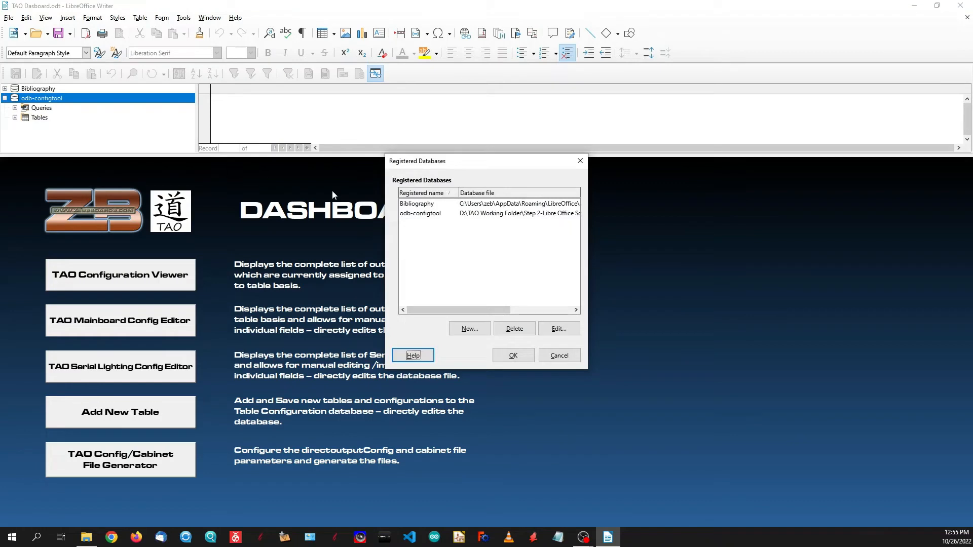
pyautogui.moveTo(456, 234)
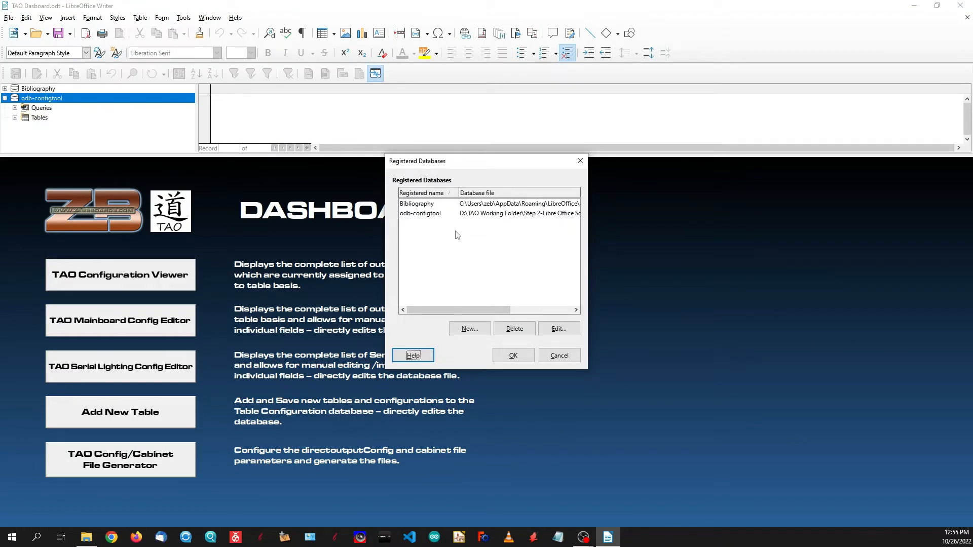
pyautogui.moveTo(427, 221)
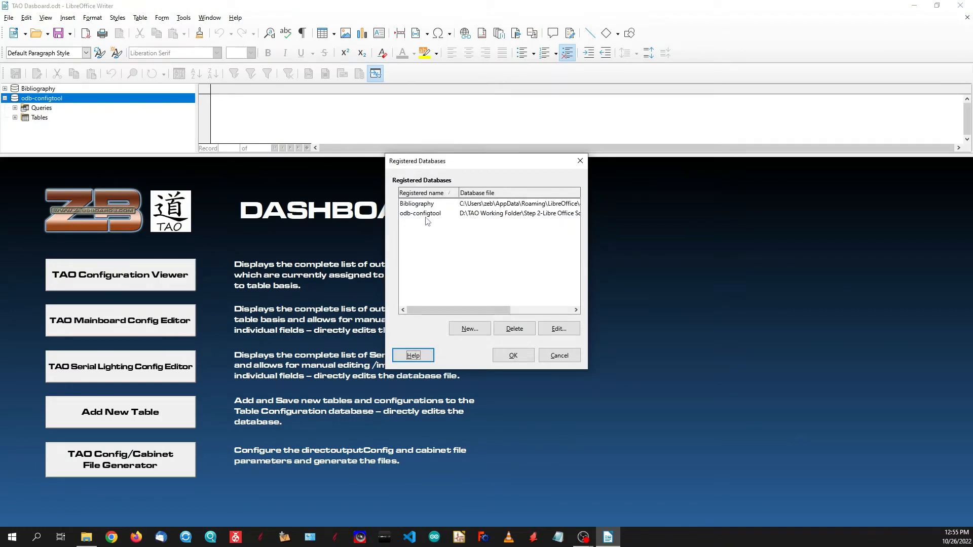
pyautogui.click(419, 213)
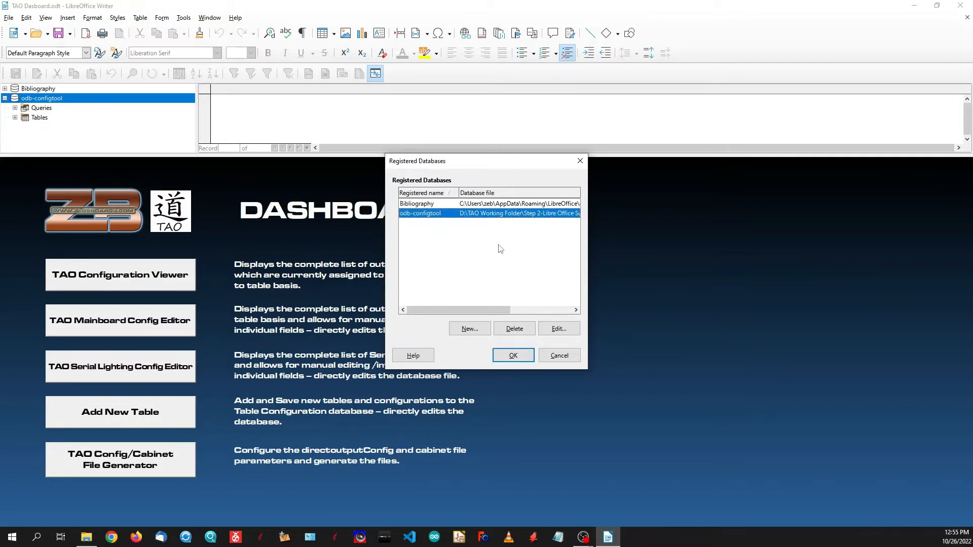
pyautogui.moveTo(489, 303)
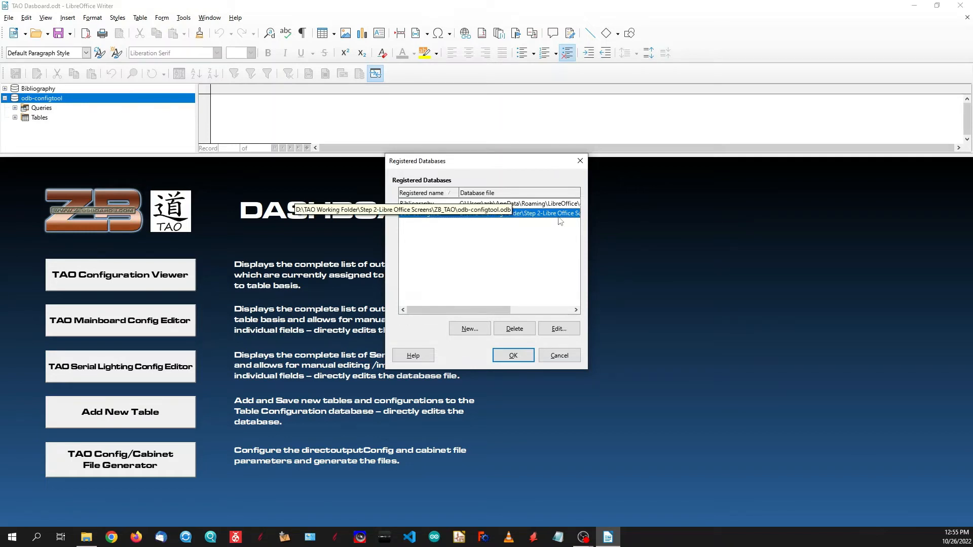
pyautogui.moveTo(555, 220)
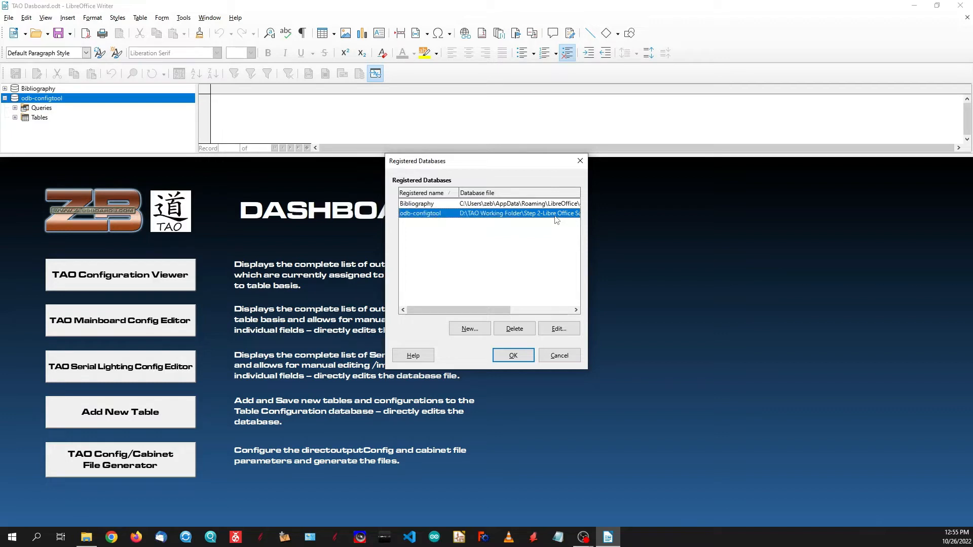
pyautogui.moveTo(504, 213)
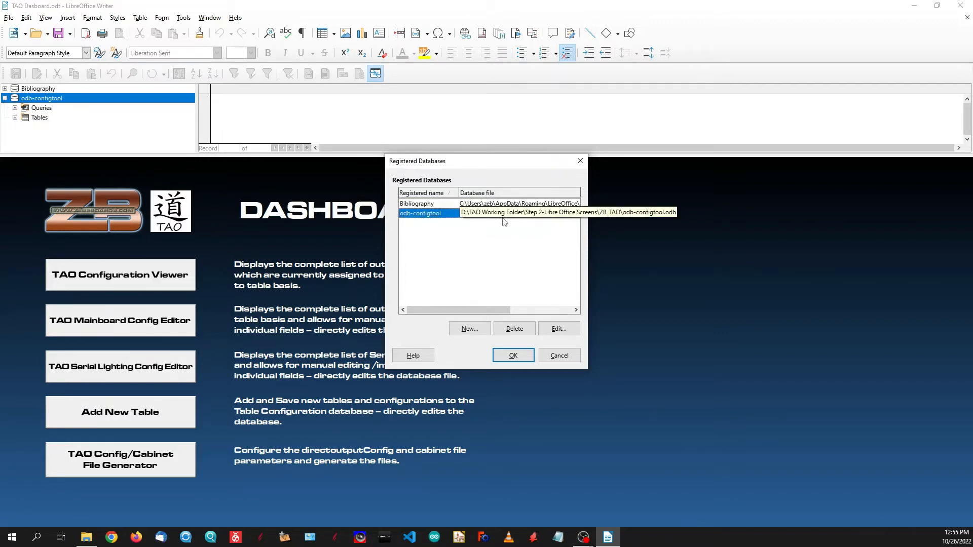
pyautogui.moveTo(513, 328)
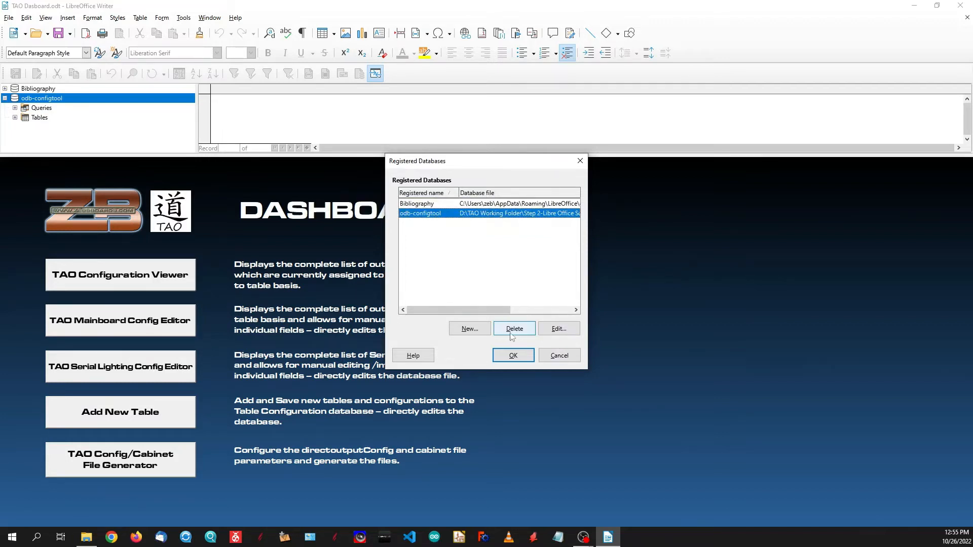
pyautogui.click(514, 328)
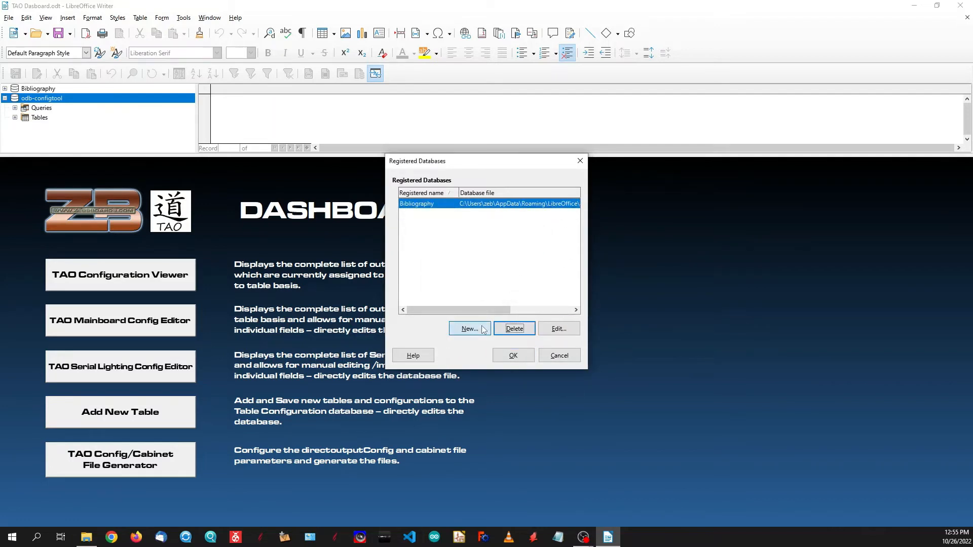
# Register D:\ZB_TAO\odb-configtool.odb as the odb-configtool data source and confirm
pyautogui.click(468, 328)
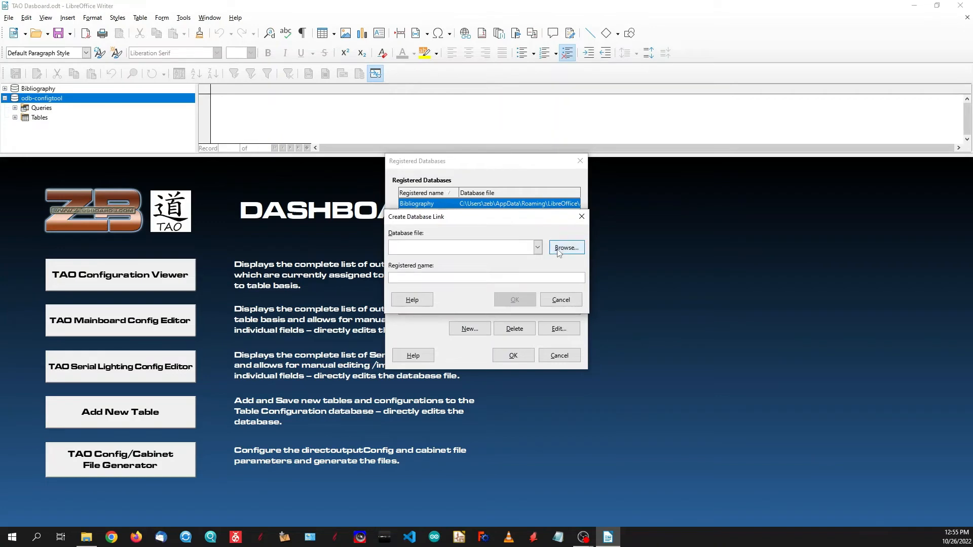
pyautogui.click(565, 247)
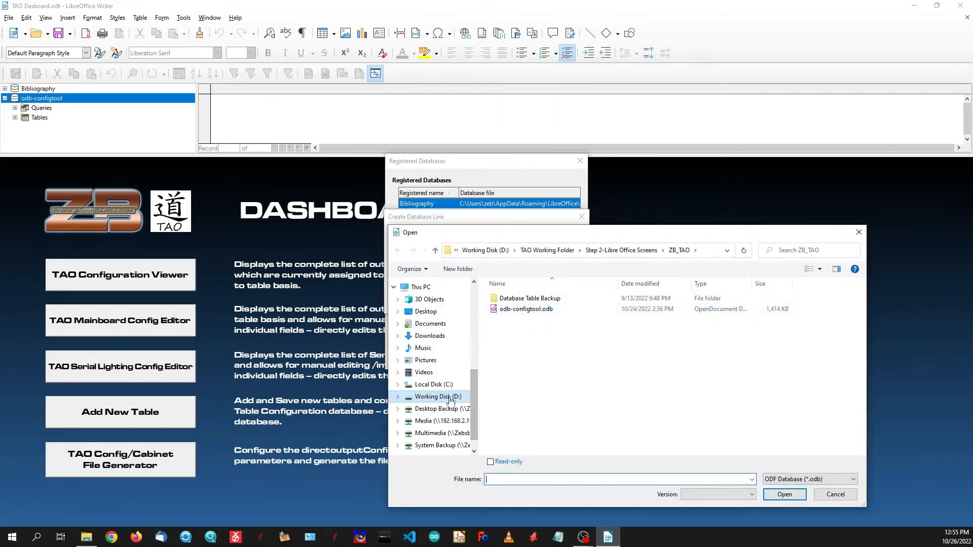
pyautogui.moveTo(620, 270)
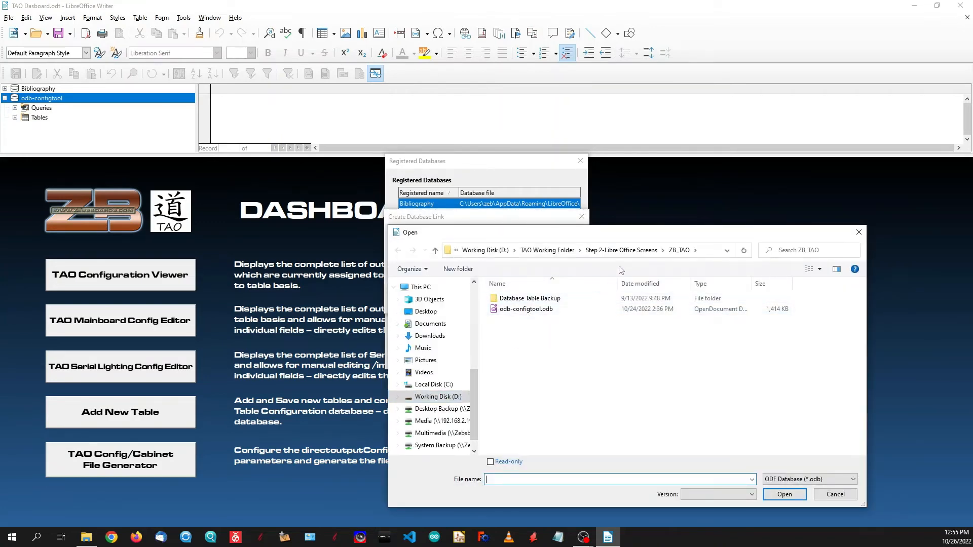
pyautogui.moveTo(493, 258)
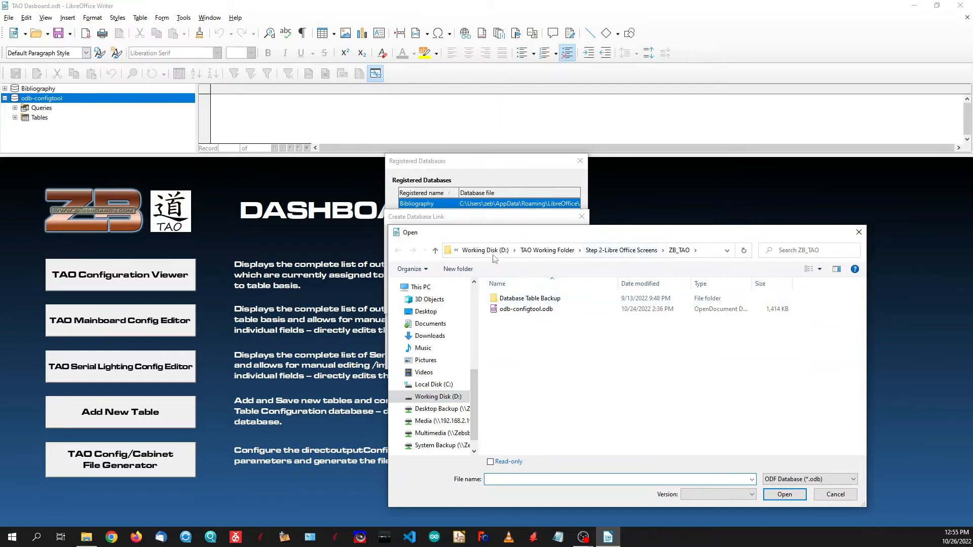
pyautogui.click(482, 250)
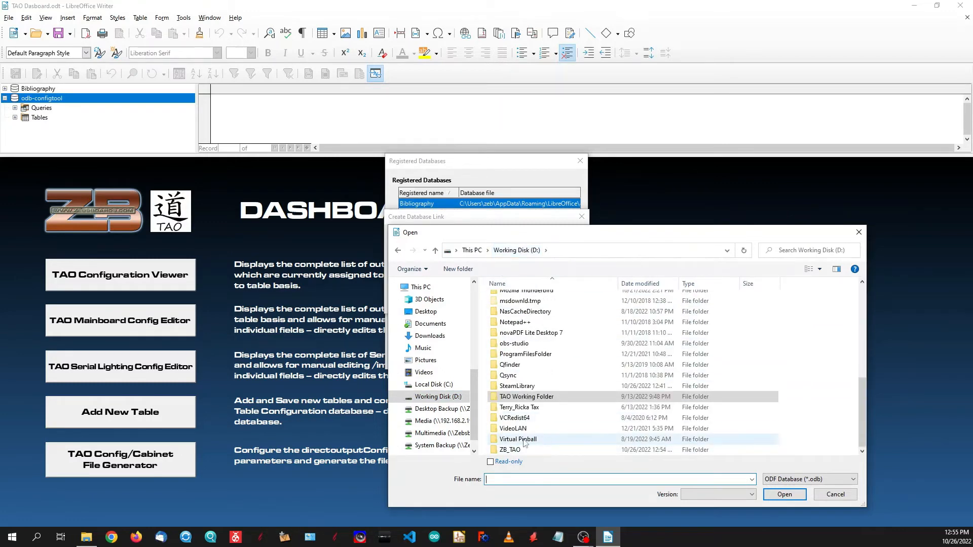
pyautogui.click(510, 450)
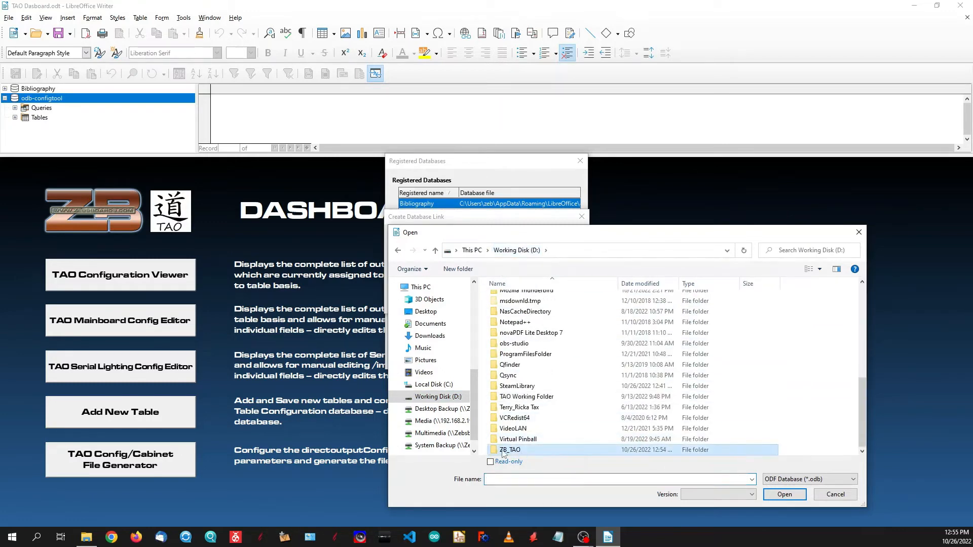
pyautogui.doubleClick(509, 449)
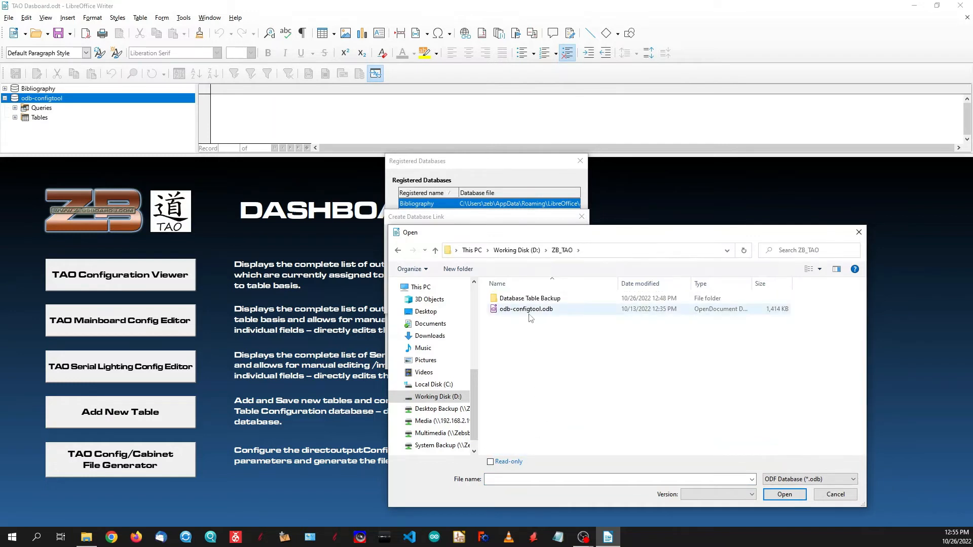
pyautogui.click(526, 309)
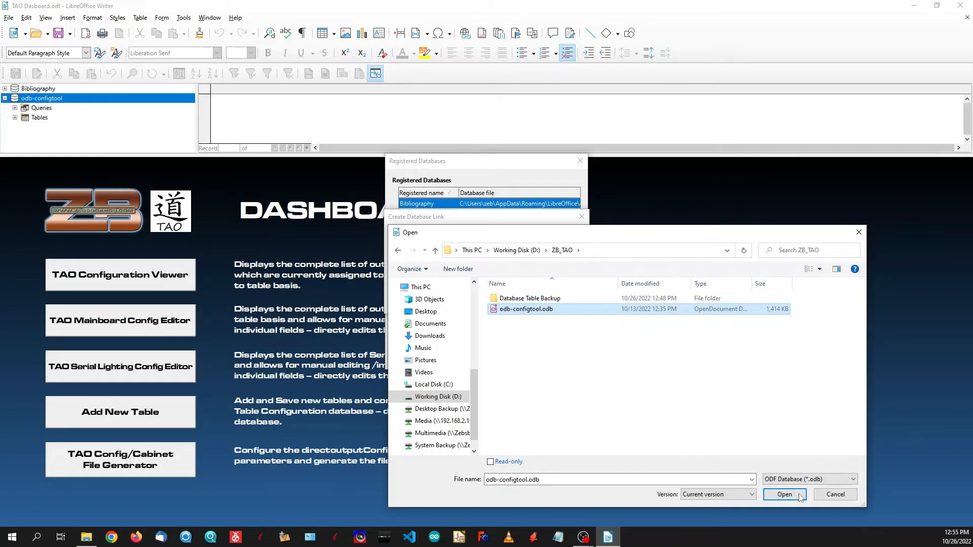
pyautogui.click(783, 494)
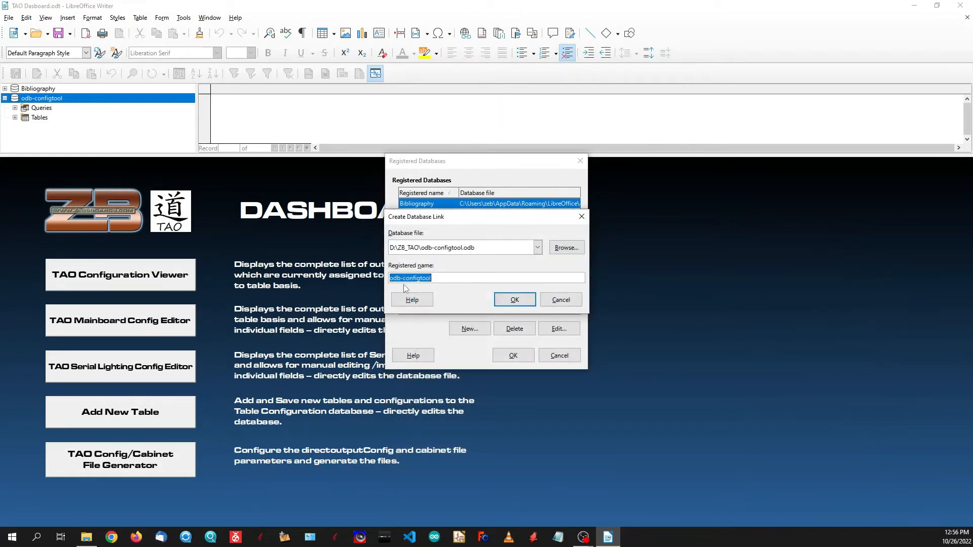
pyautogui.moveTo(426, 288)
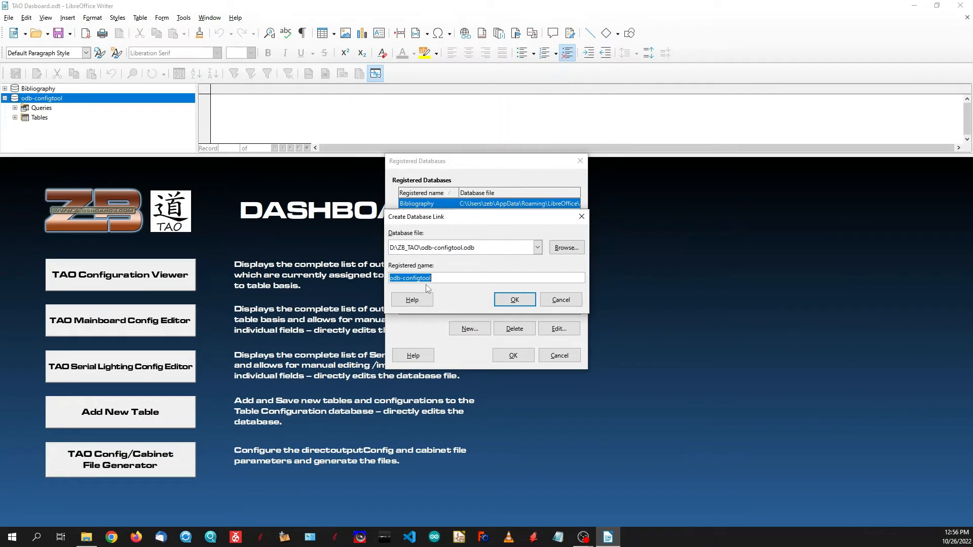
pyautogui.click(513, 300)
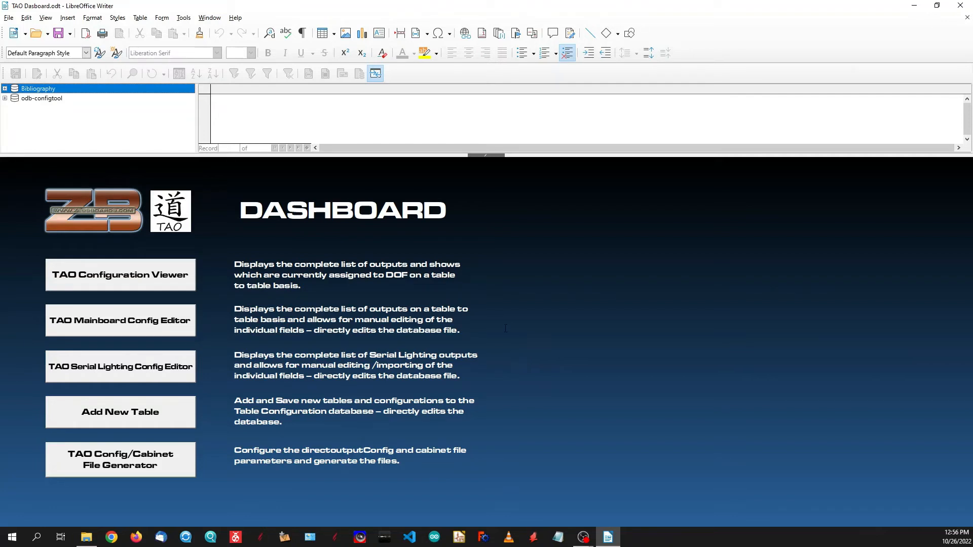
# Toggle off View > Data Sources so only the TAO dashboard page remains
pyautogui.click(45, 18)
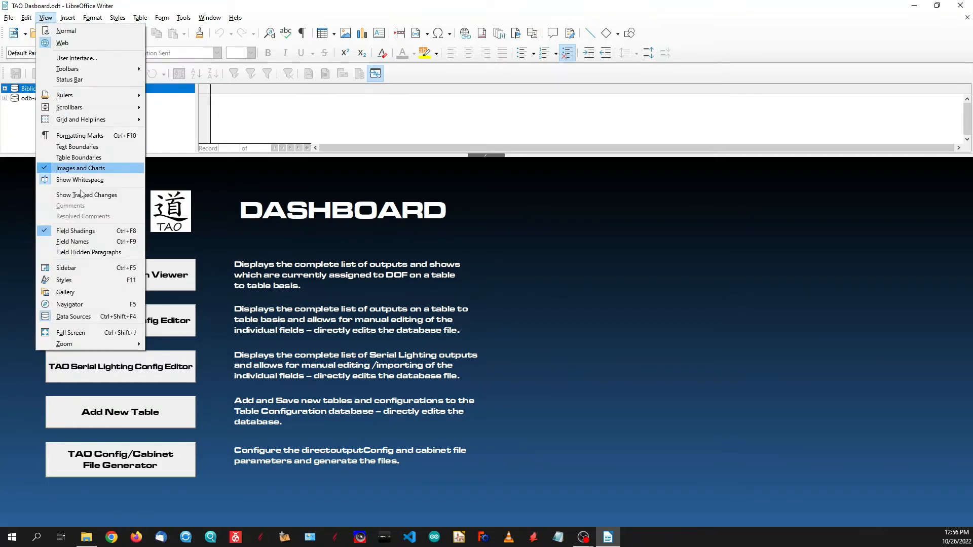
pyautogui.click(79, 179)
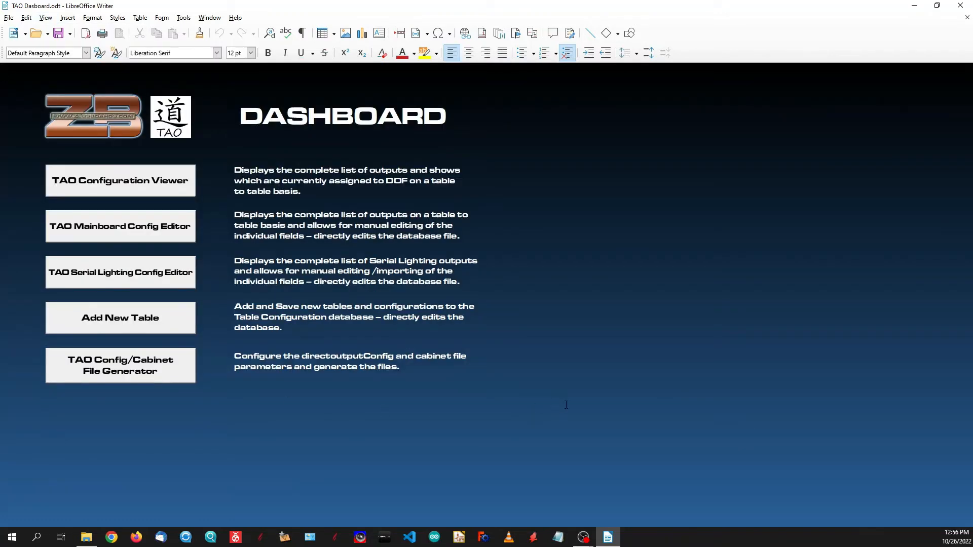
pyautogui.moveTo(331, 244)
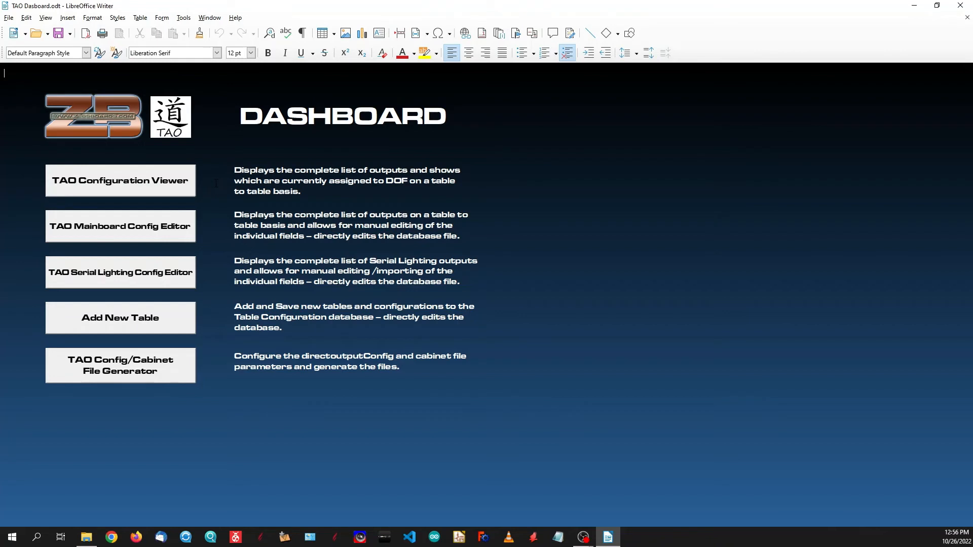
pyautogui.moveTo(196, 195)
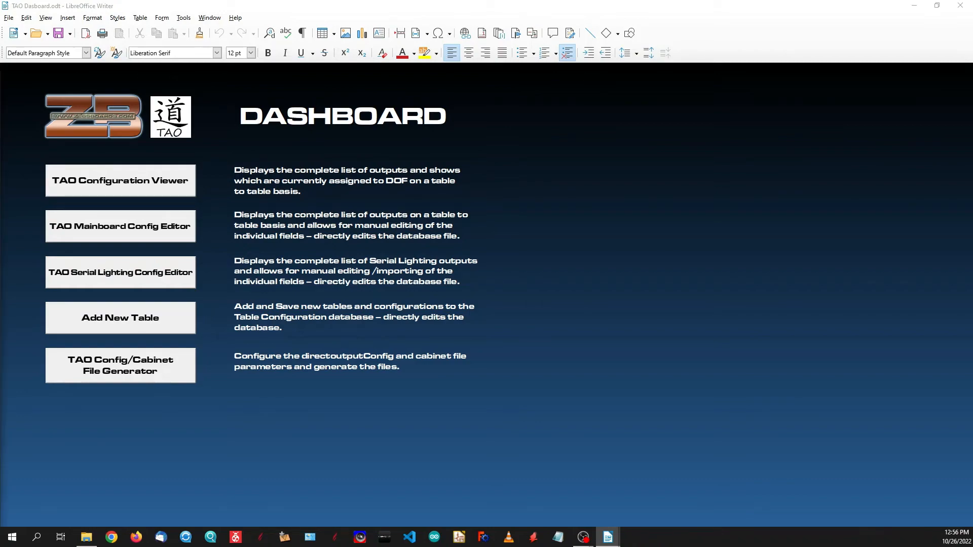
# Launch the TAO Configuration Viewer maximized and retrieve table '1 - *** Table Name - Version'
pyautogui.click(120, 181)
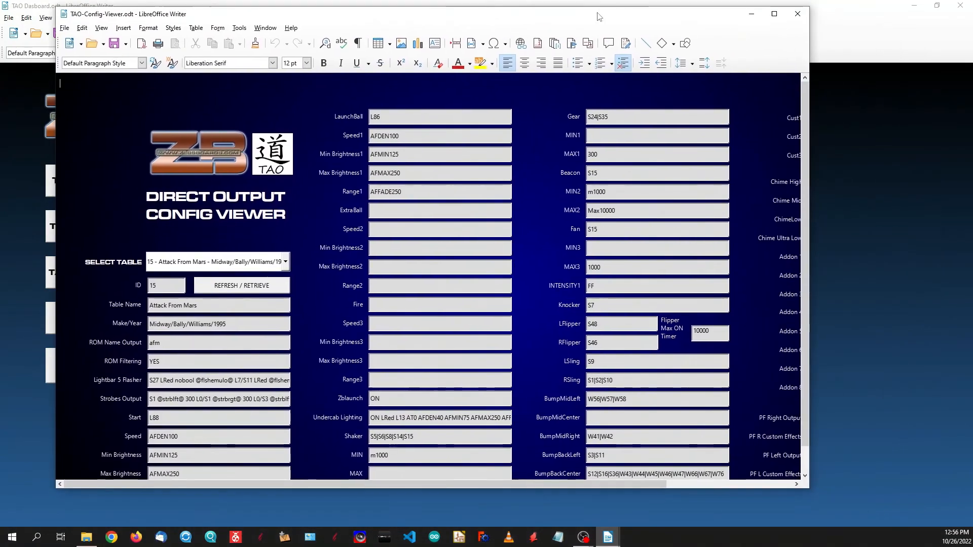
pyautogui.click(773, 14)
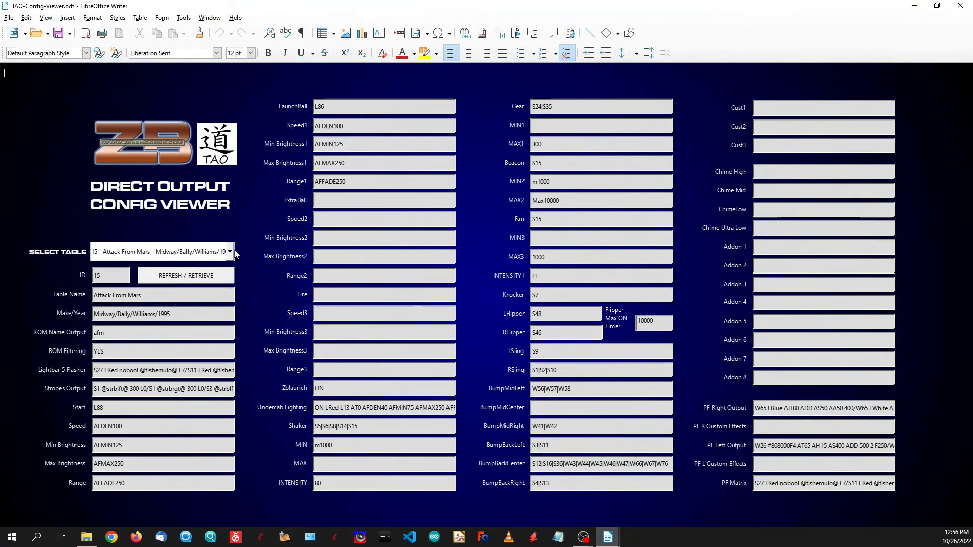
pyautogui.click(230, 251)
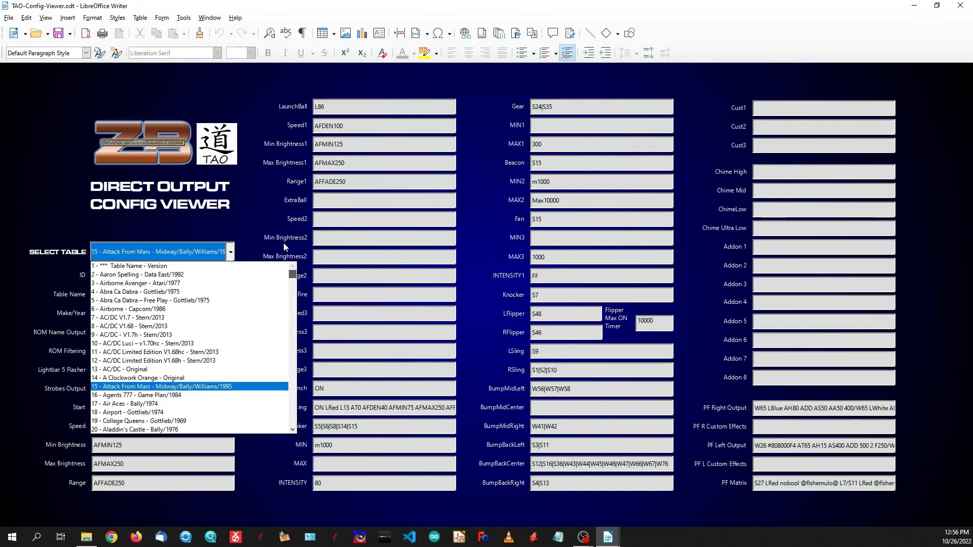
pyautogui.click(129, 265)
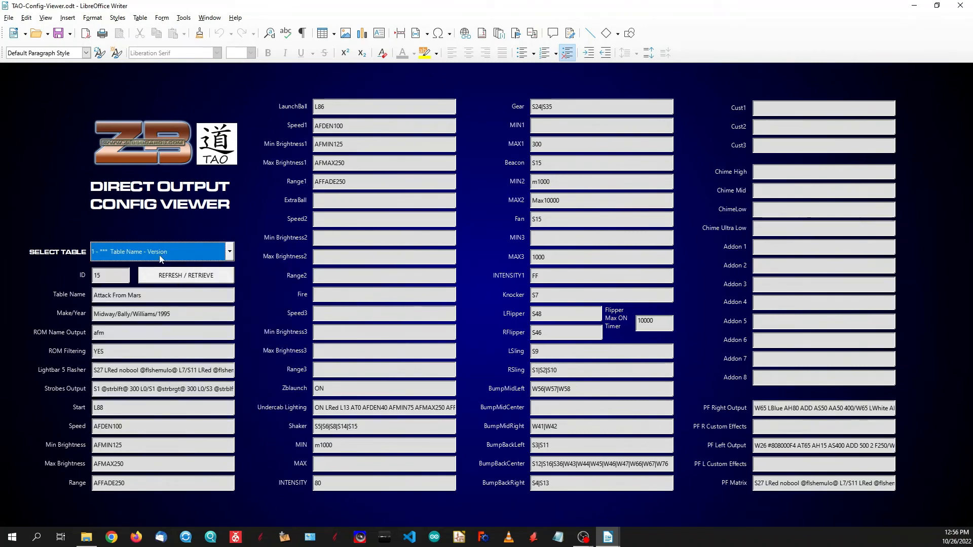
pyautogui.moveTo(202, 287)
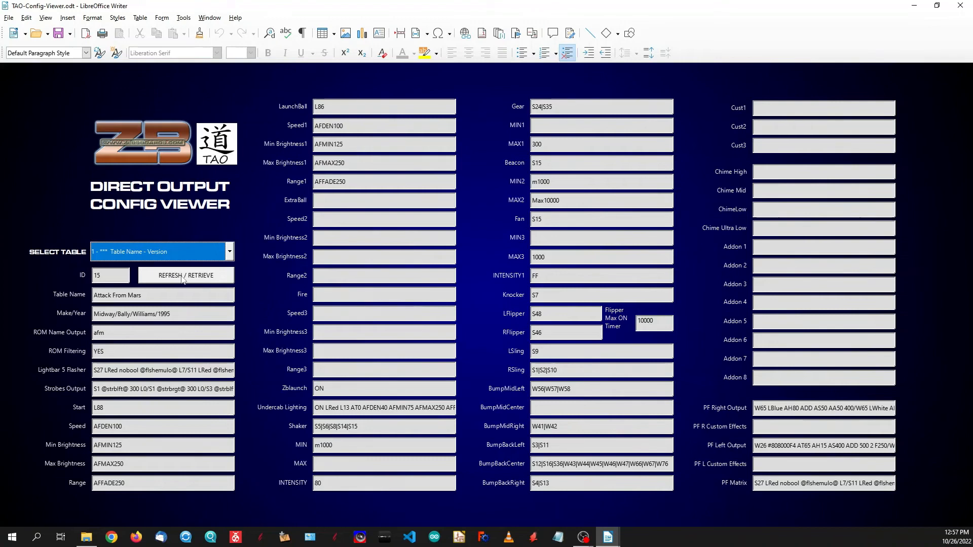
pyautogui.click(186, 274)
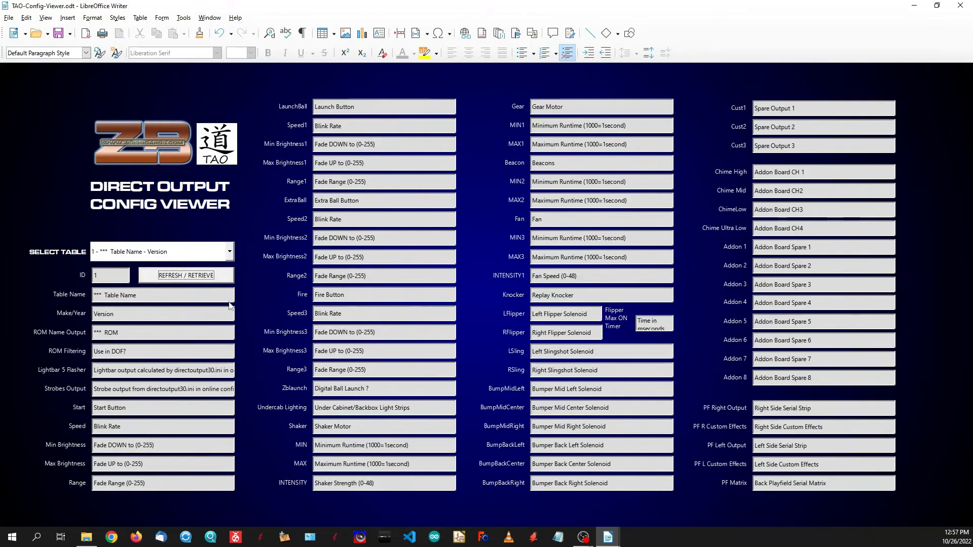
pyautogui.moveTo(587, 222)
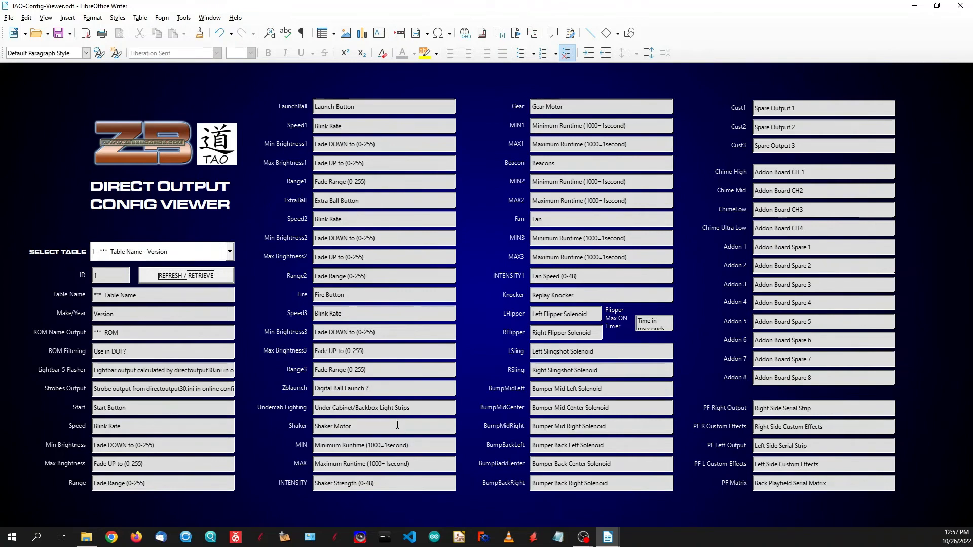
pyautogui.moveTo(359, 316)
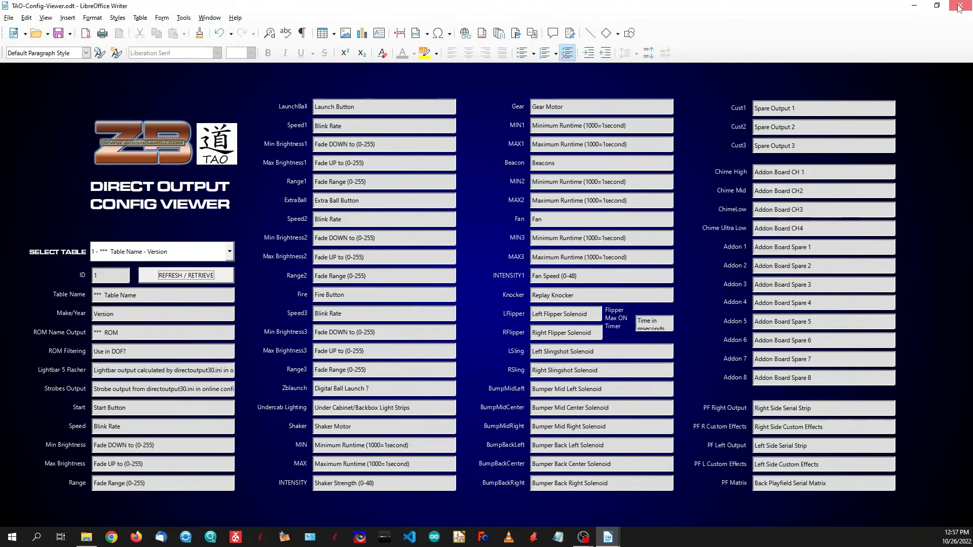
# Close the viewer and launch TAO-Configuration-Utility.ods in Calc on its Dash sheet
pyautogui.click(957, 6)
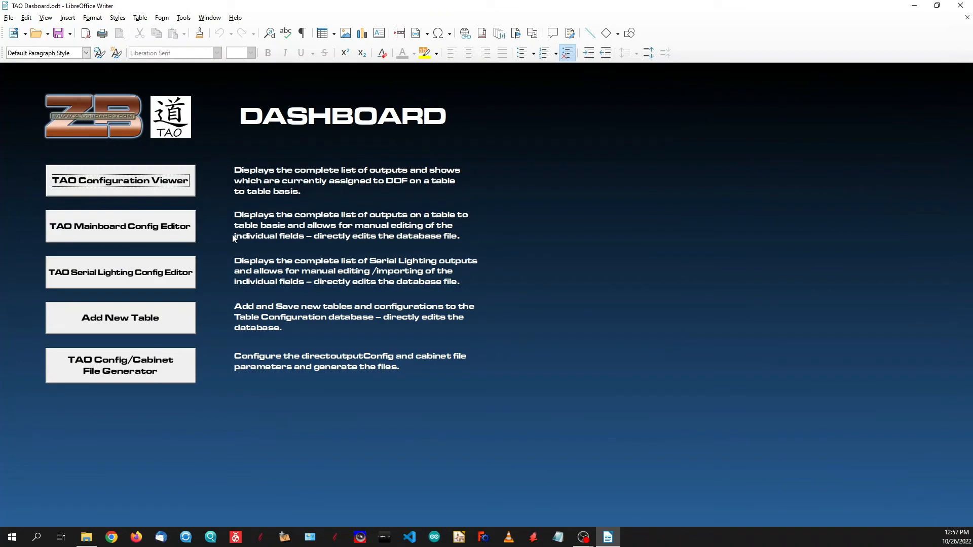
pyautogui.moveTo(160, 361)
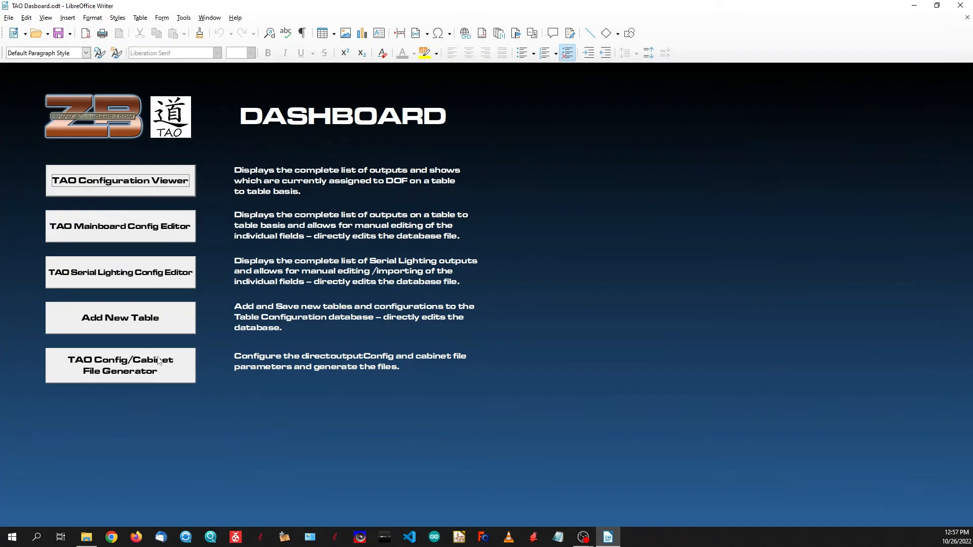
pyautogui.moveTo(93, 363)
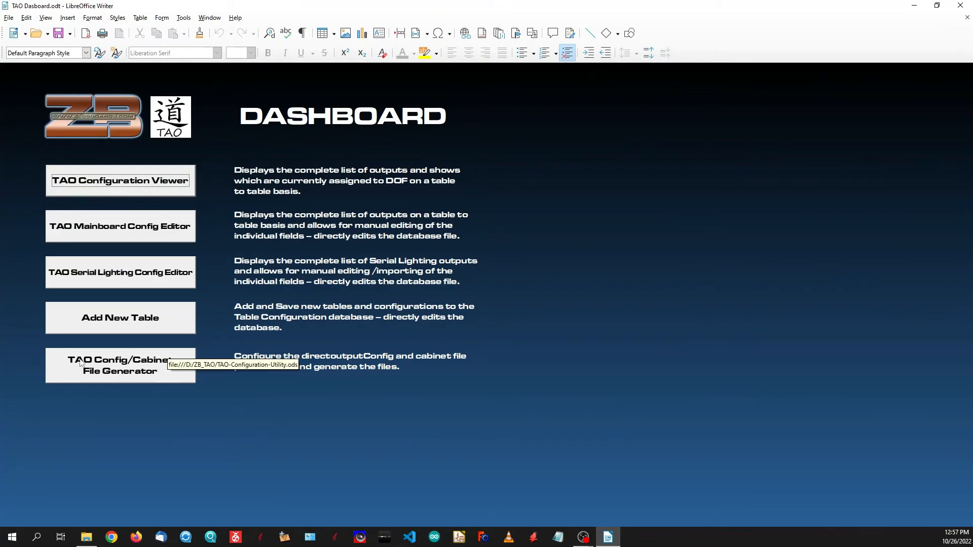
pyautogui.click(119, 366)
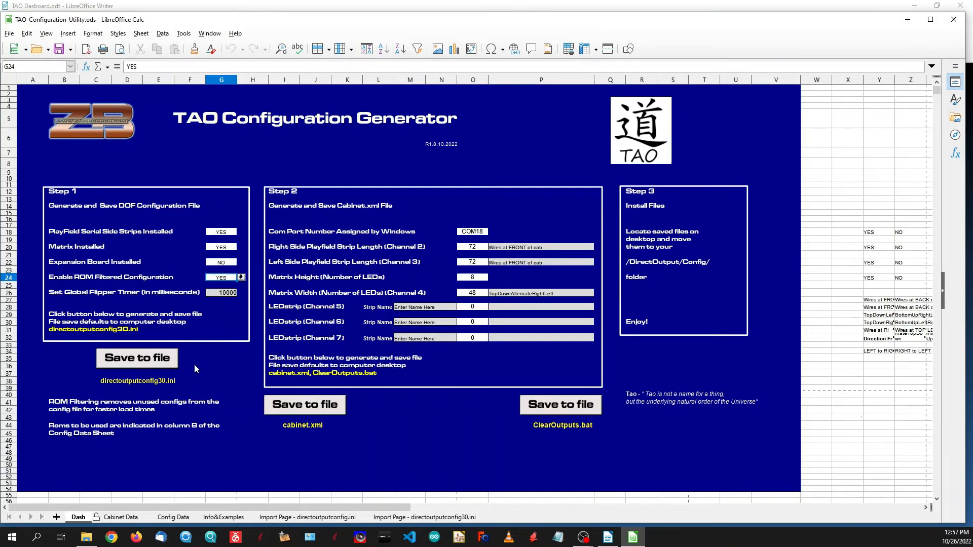
pyautogui.moveTo(155, 175)
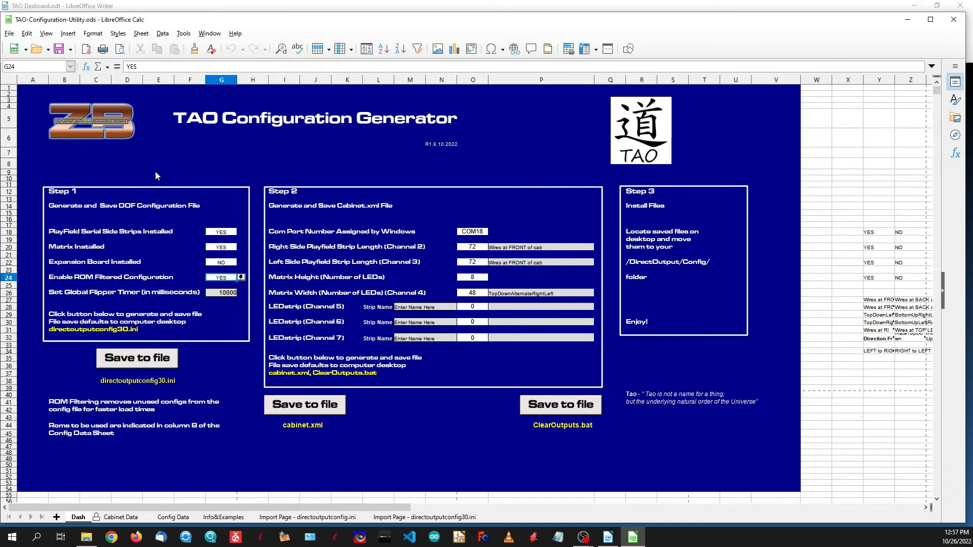
pyautogui.moveTo(143, 149)
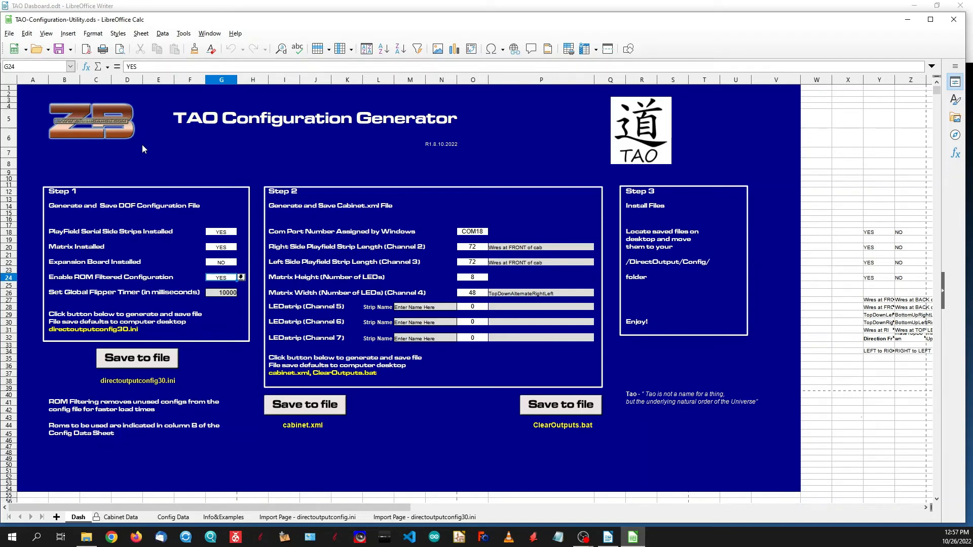
pyautogui.moveTo(115, 132)
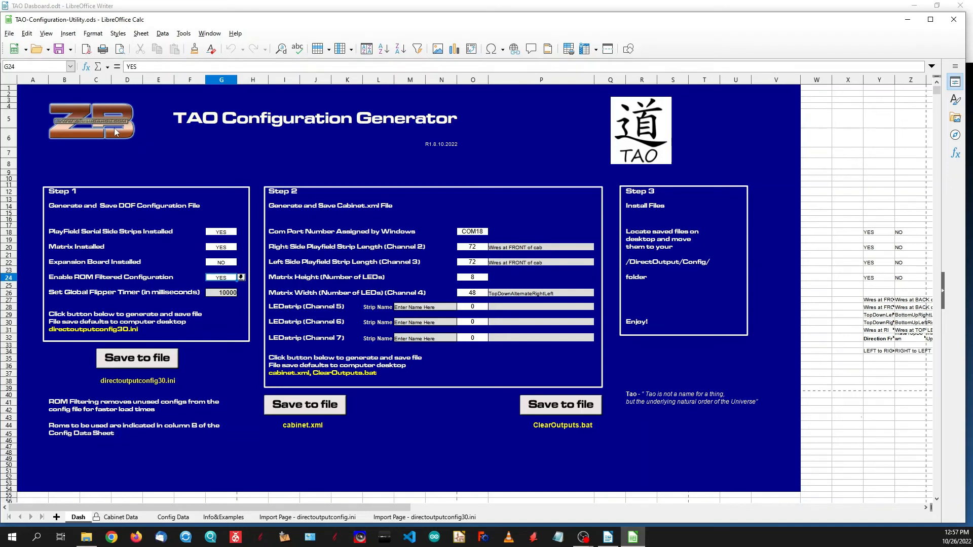
pyautogui.moveTo(209, 199)
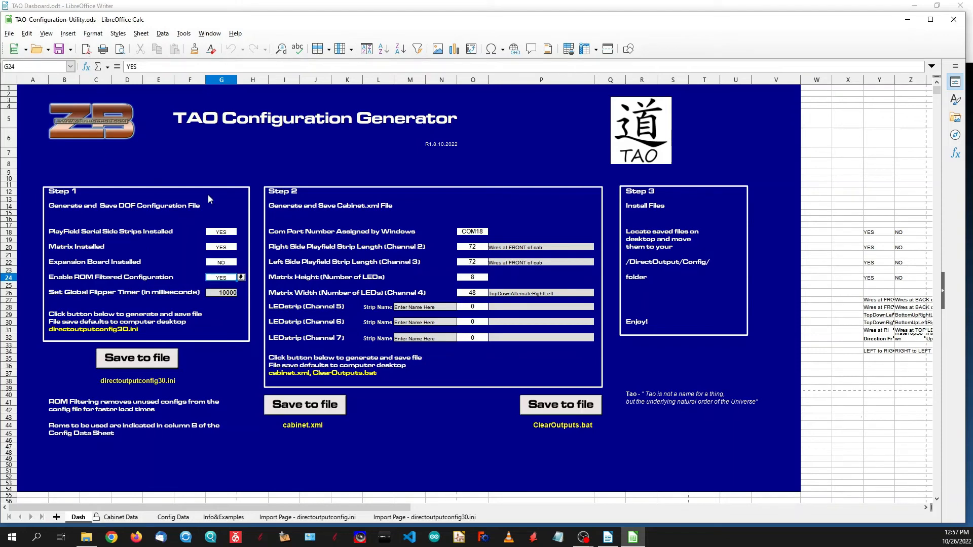
pyautogui.moveTo(115, 122)
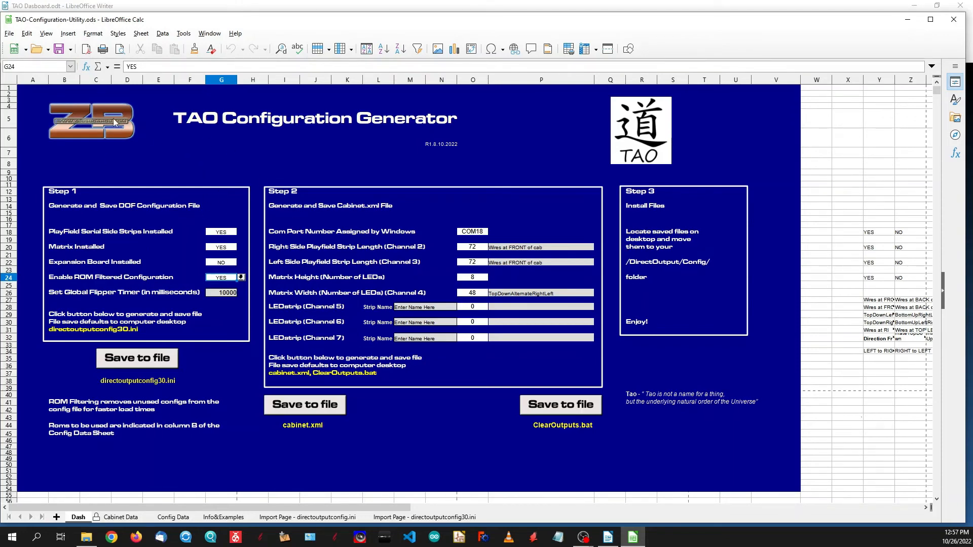
pyautogui.moveTo(27, 33)
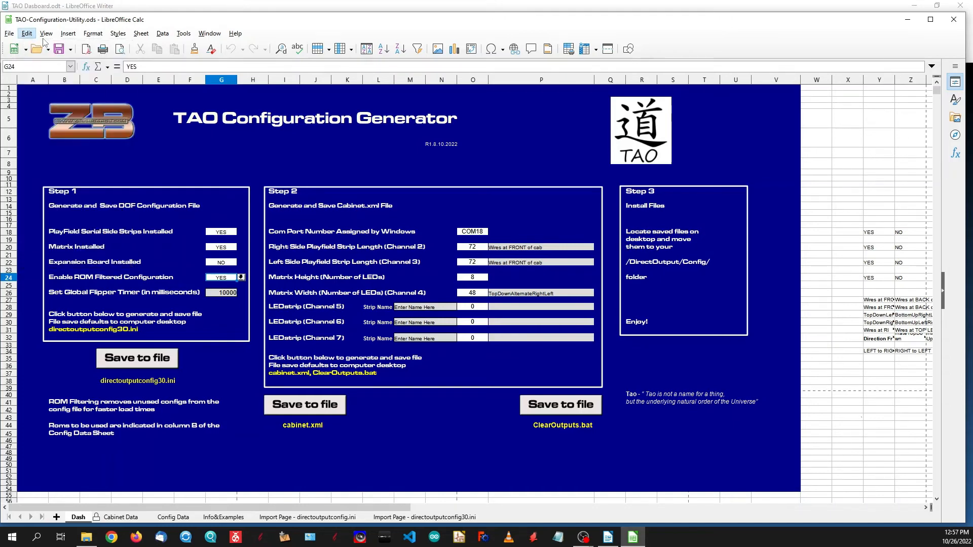
# Show Data Sources and expand odb-configtool > Tables to reach TAO-configdata
pyautogui.click(46, 33)
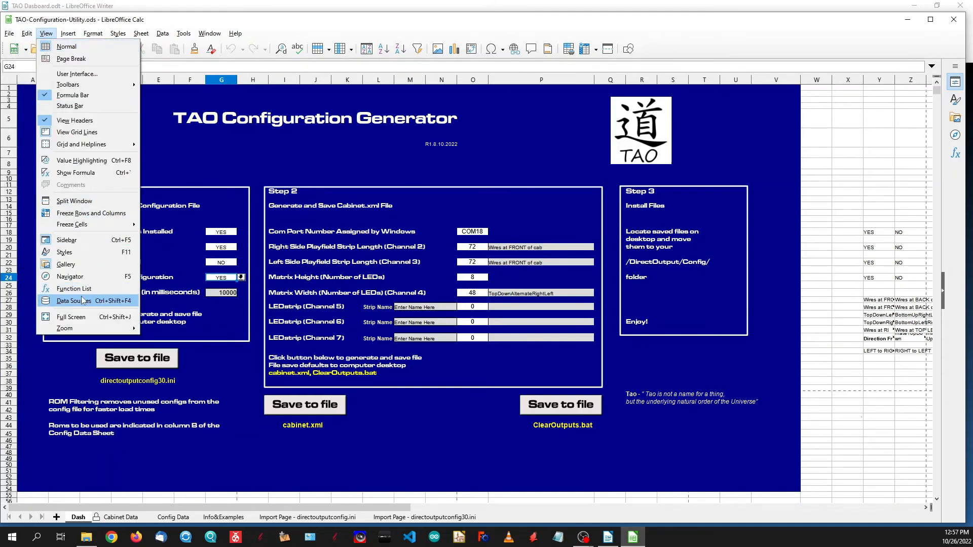
pyautogui.click(72, 300)
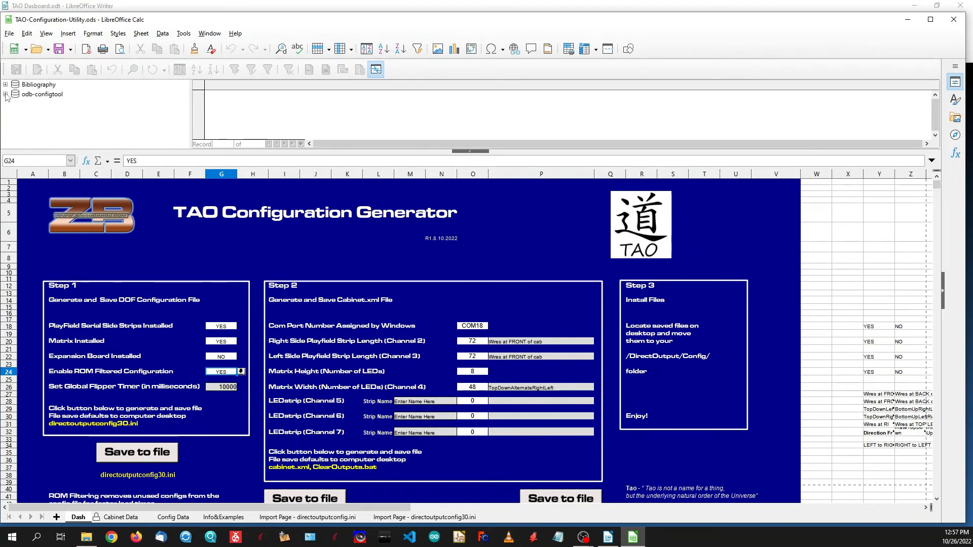
pyautogui.click(7, 93)
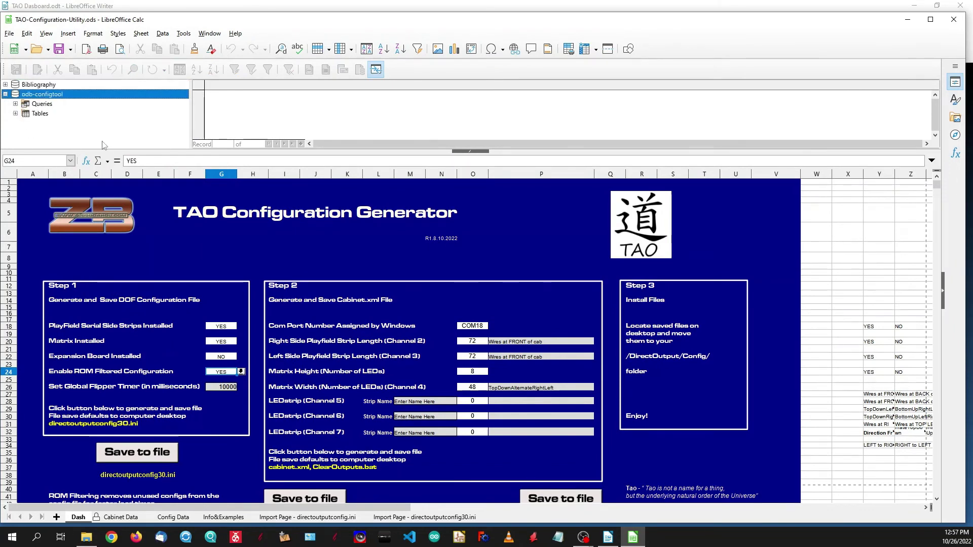
pyautogui.click(15, 114)
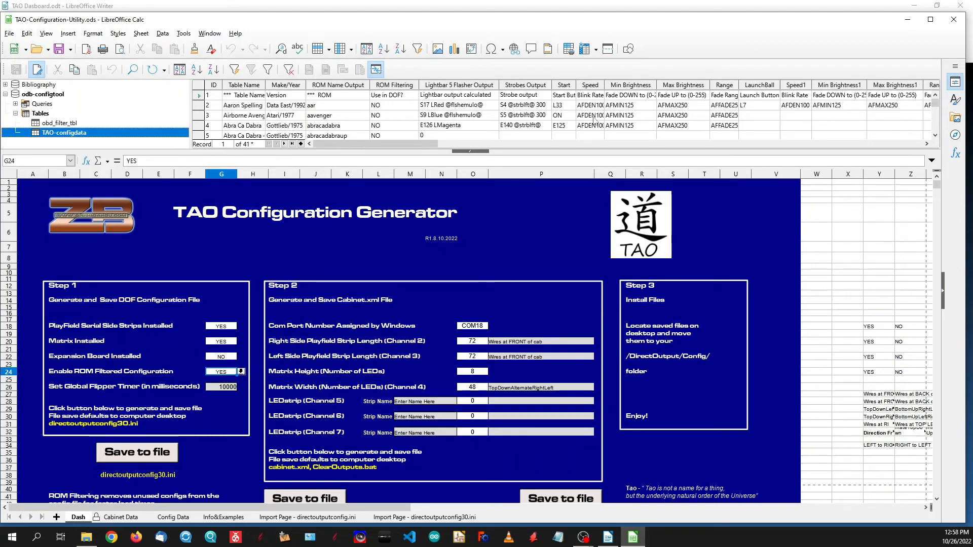
pyautogui.moveTo(477, 280)
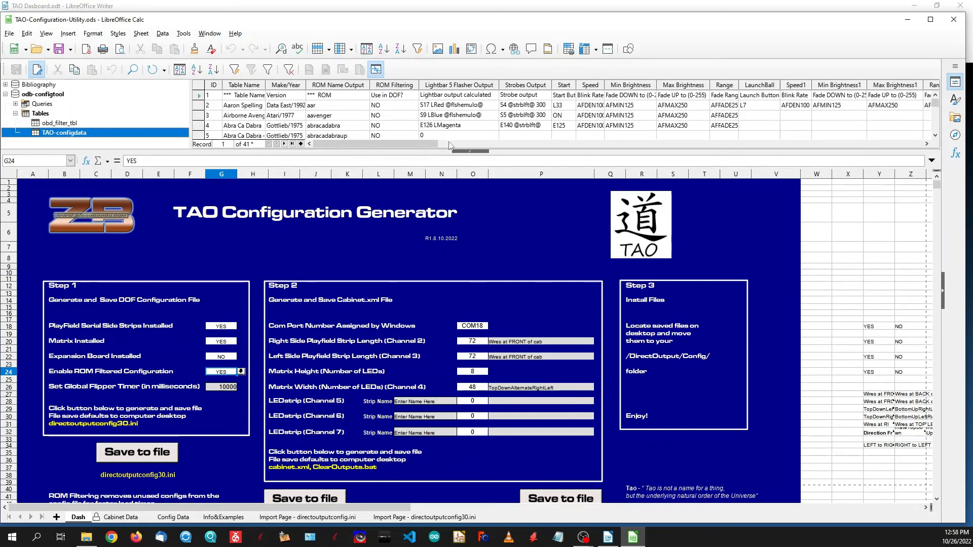
pyautogui.moveTo(509, 134)
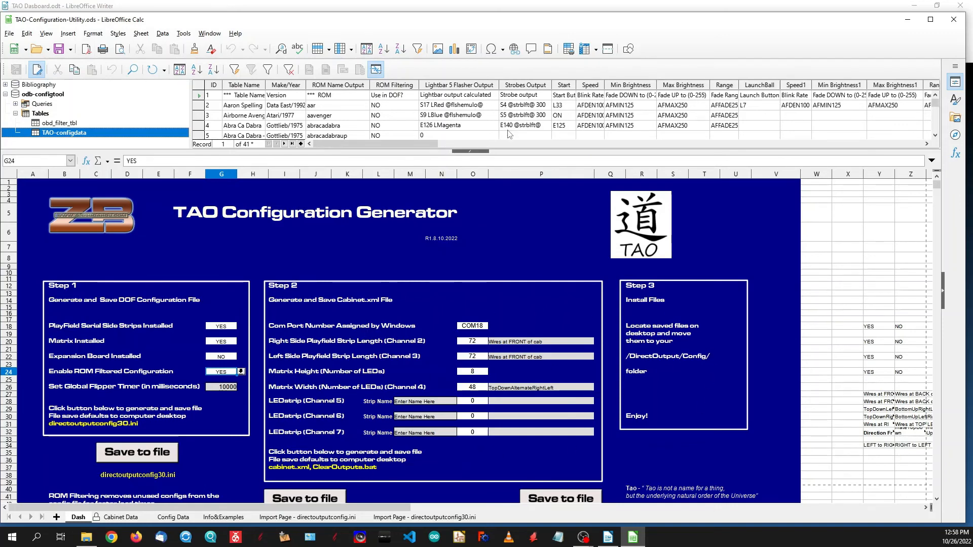
pyautogui.moveTo(477, 478)
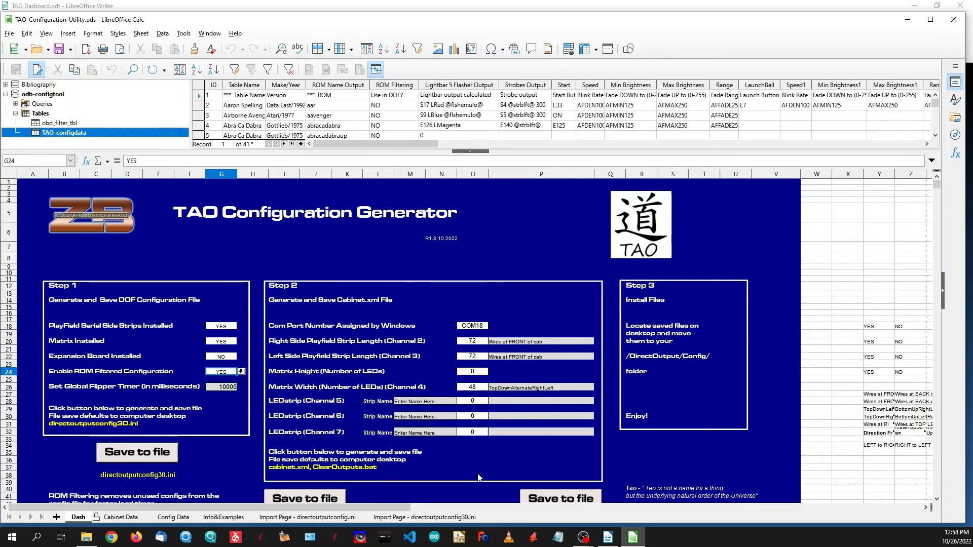
pyautogui.moveTo(490, 473)
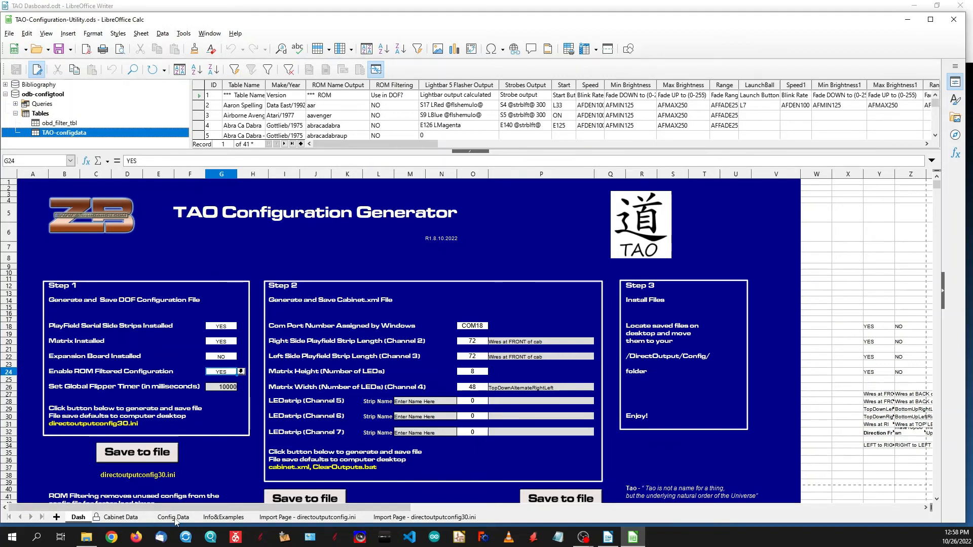
# Import the TAO-configdata records into the Config Data sheet and deselect the range
pyautogui.click(173, 517)
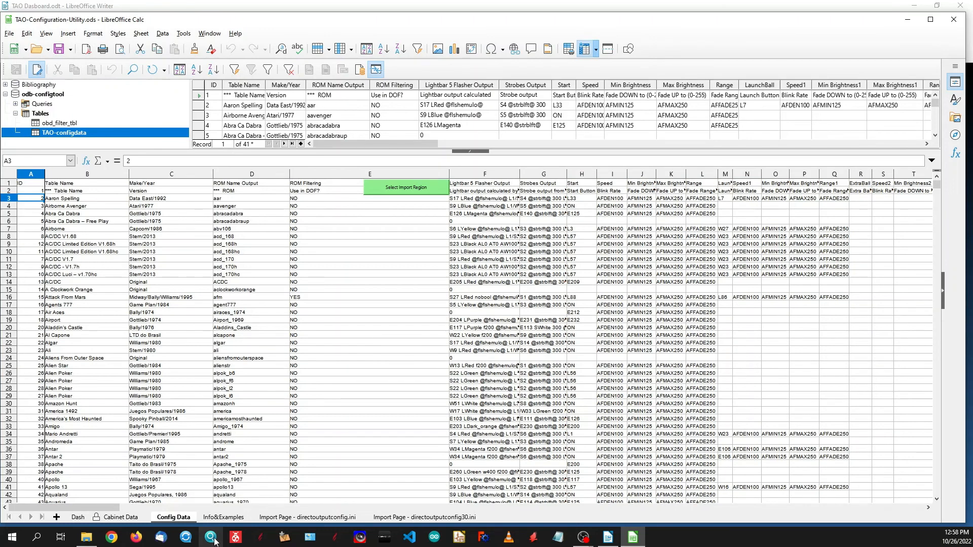
pyautogui.moveTo(333, 290)
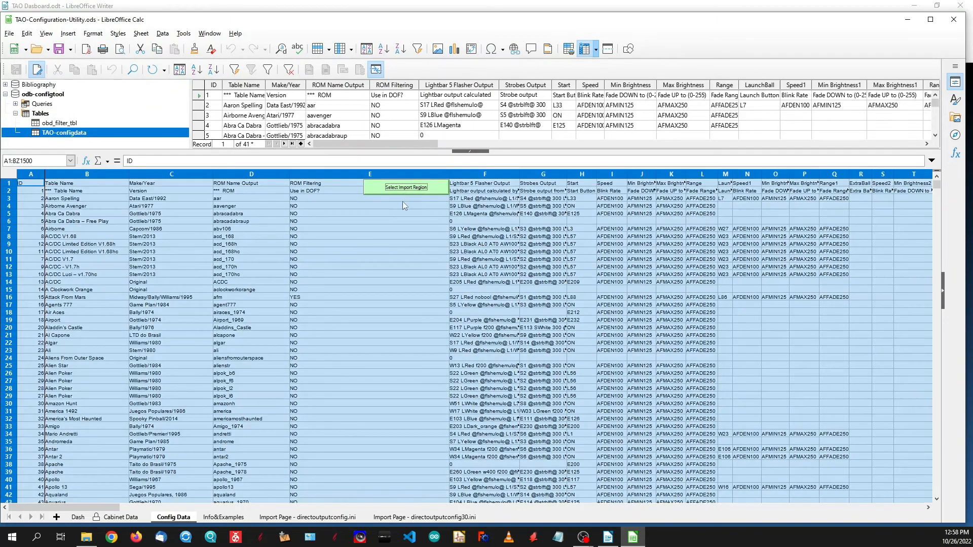
pyautogui.moveTo(345, 287)
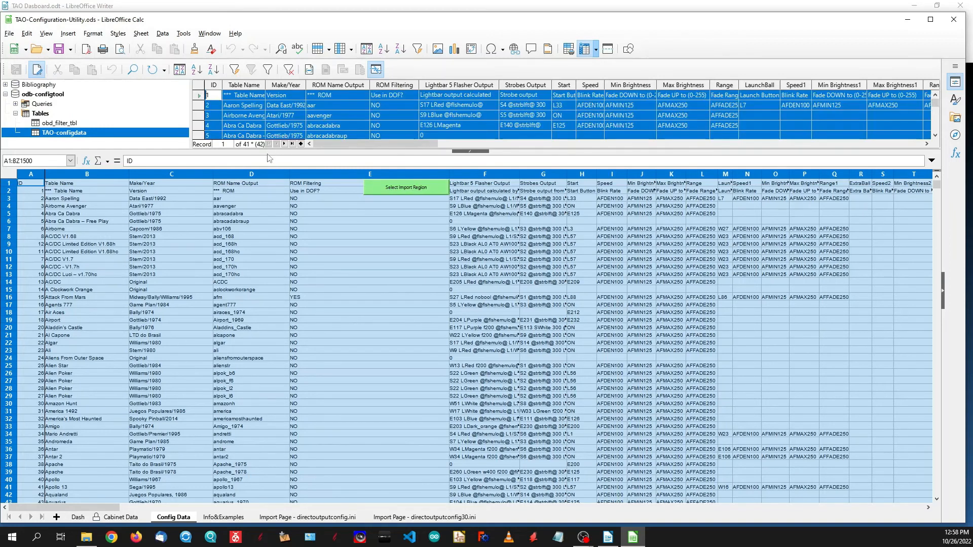
pyautogui.moveTo(292, 117)
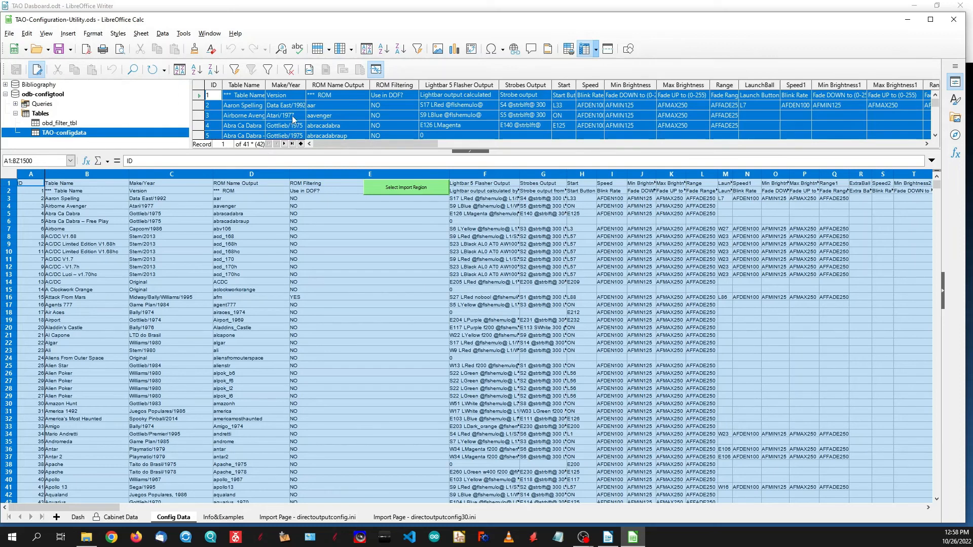
pyautogui.moveTo(308, 69)
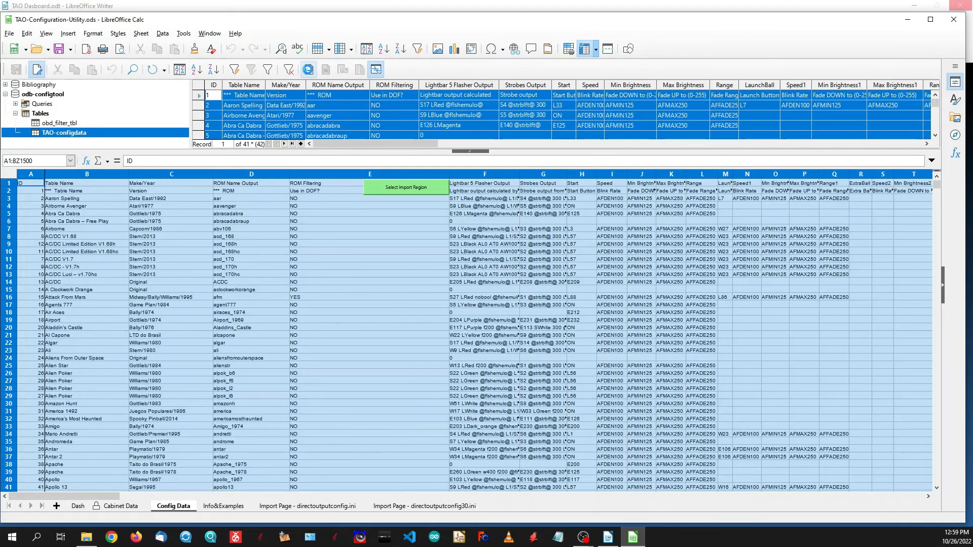
pyautogui.moveTo(308, 70)
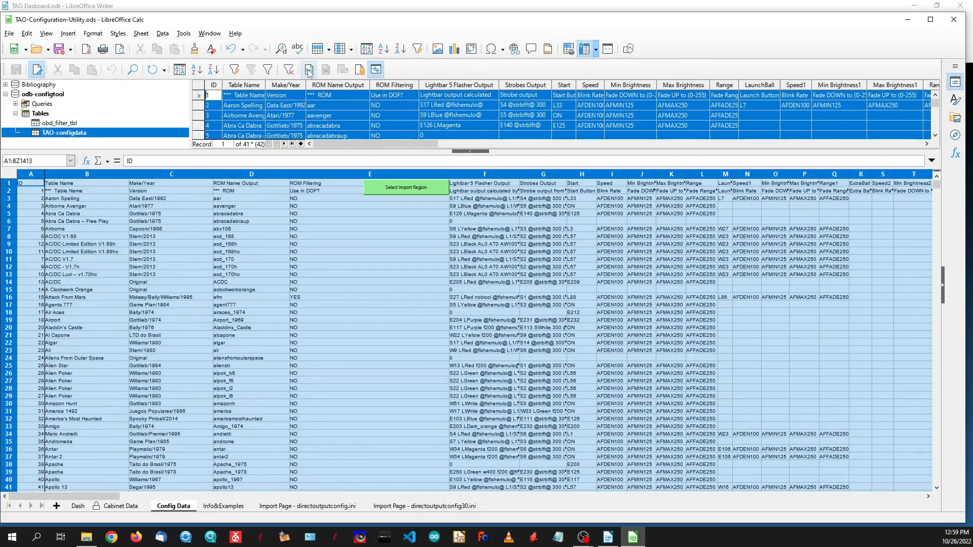
pyautogui.moveTo(408, 275)
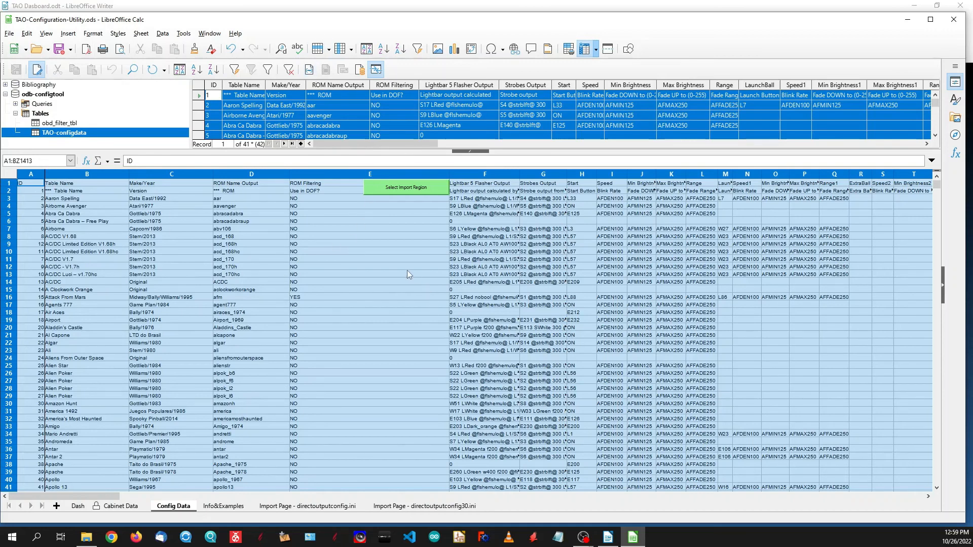
pyautogui.moveTo(345, 106)
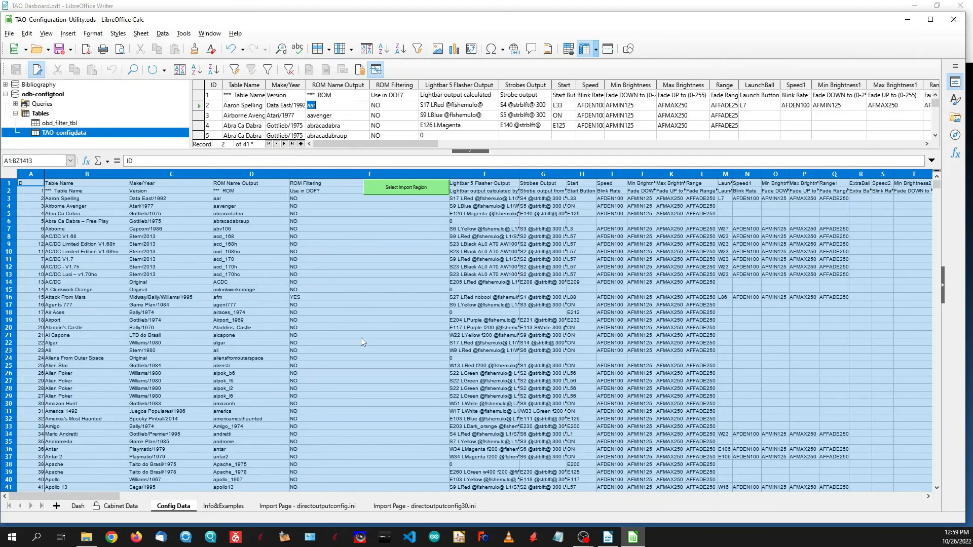
pyautogui.click(369, 336)
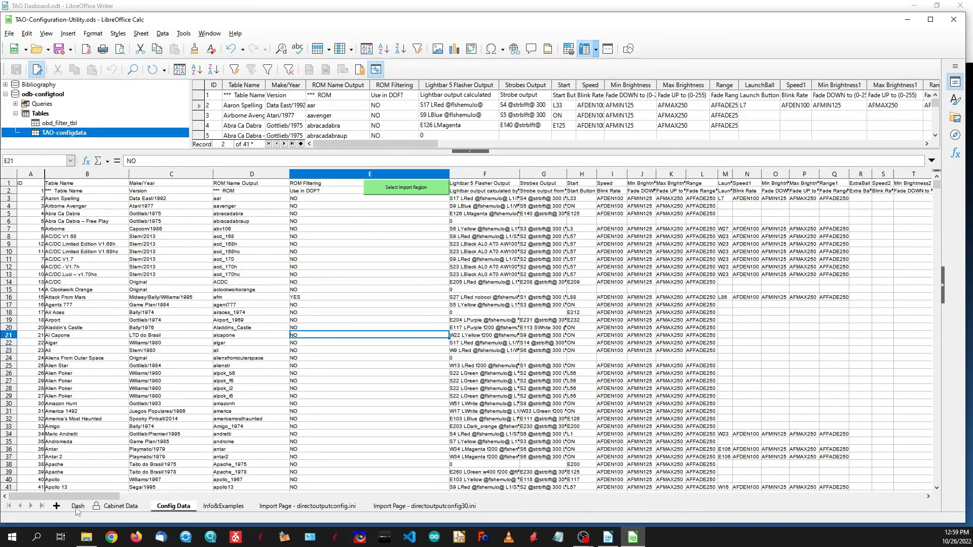
# Return to the Dash sheet and hide the data sources panel
pyautogui.click(77, 505)
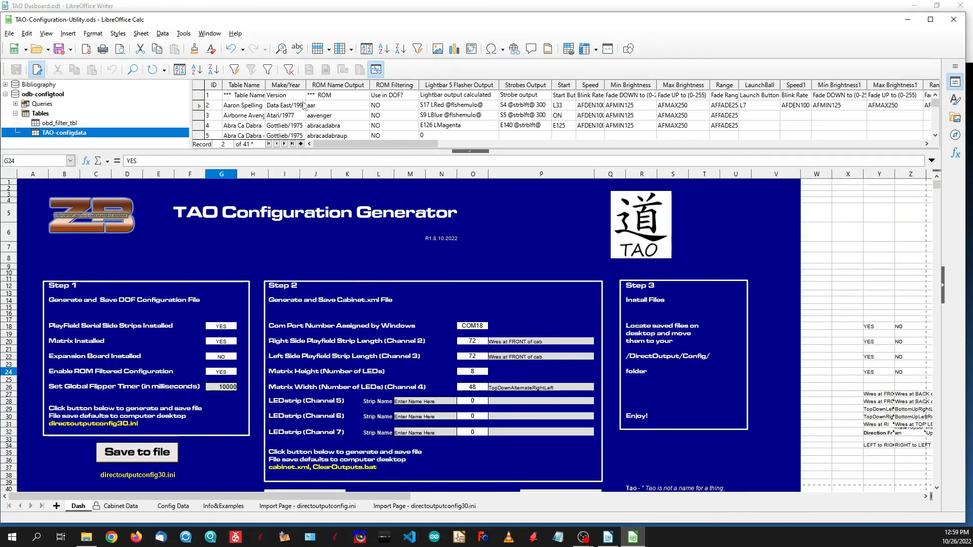
pyautogui.click(9, 33)
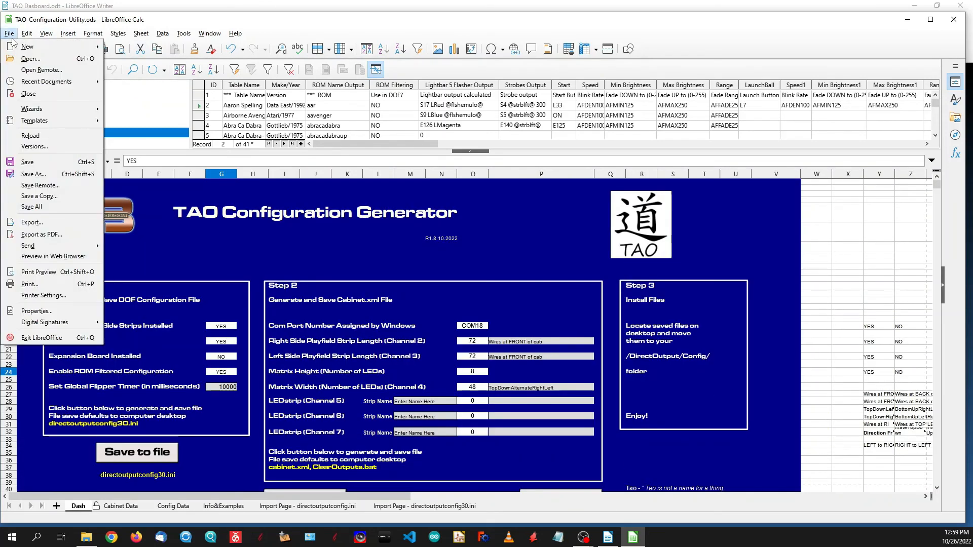
pyautogui.click(67, 33)
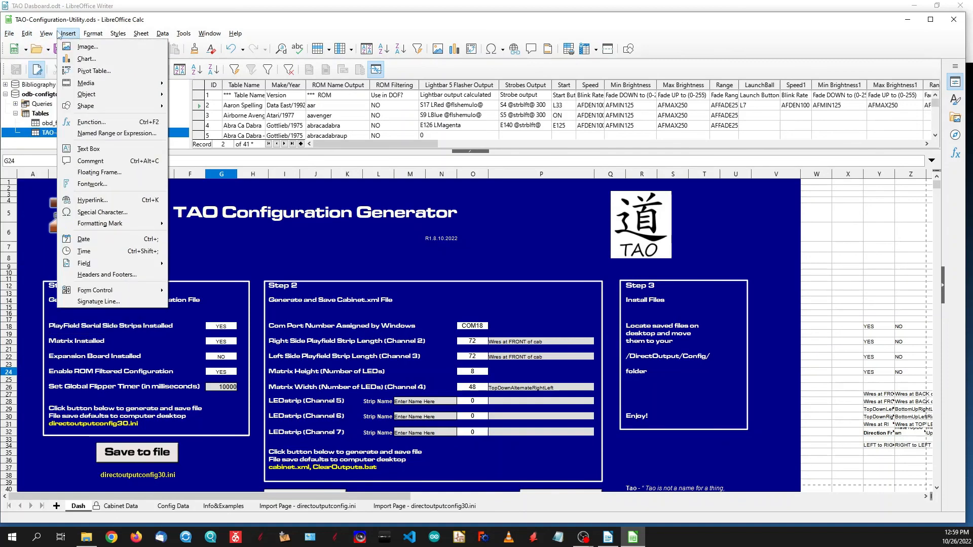
pyautogui.click(46, 33)
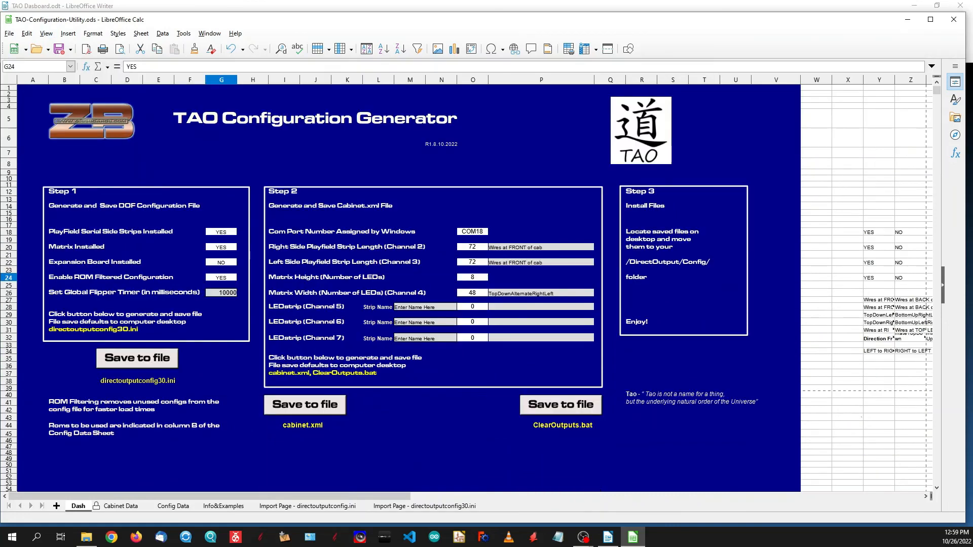
pyautogui.moveTo(414, 182)
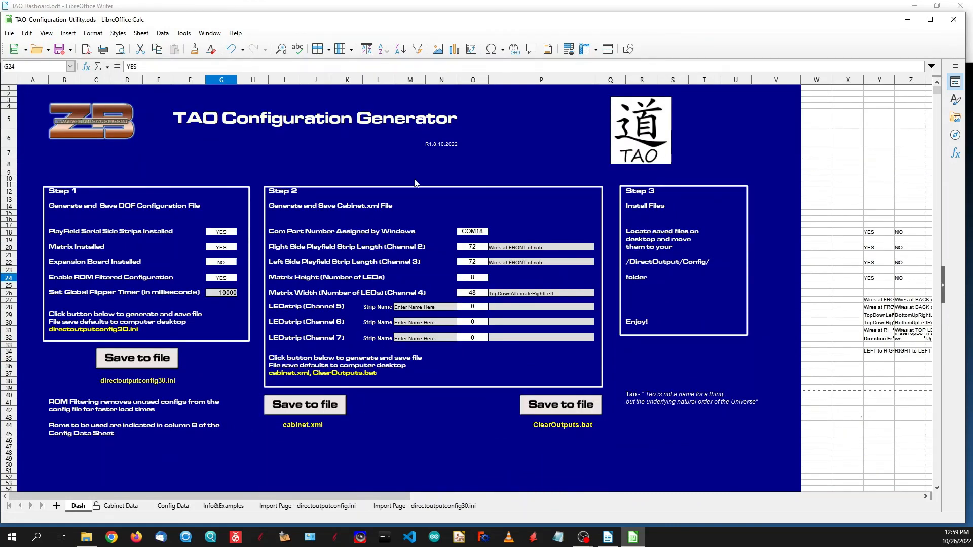
# Close the workbook saving changes and refocus the Writer dashboard
pyautogui.click(952, 19)
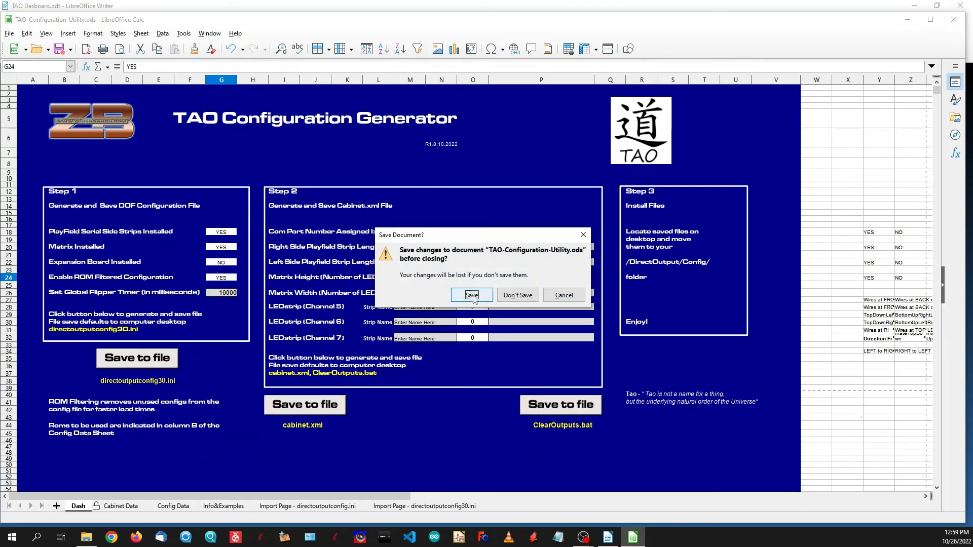
pyautogui.click(471, 294)
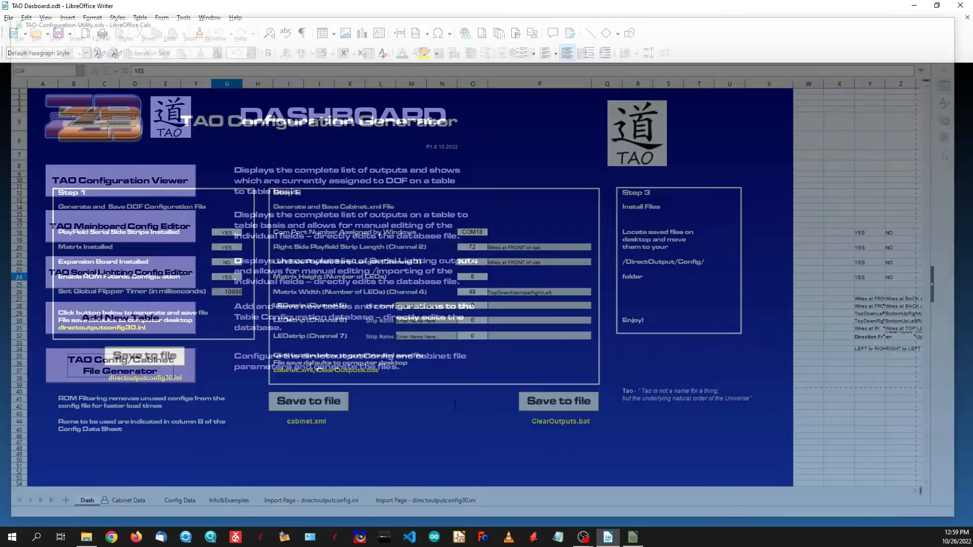
pyautogui.click(607, 537)
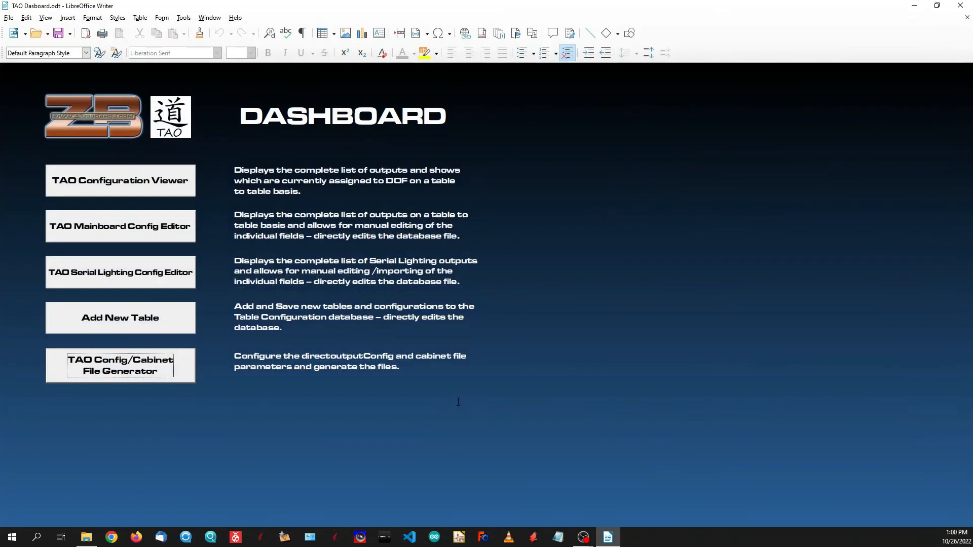